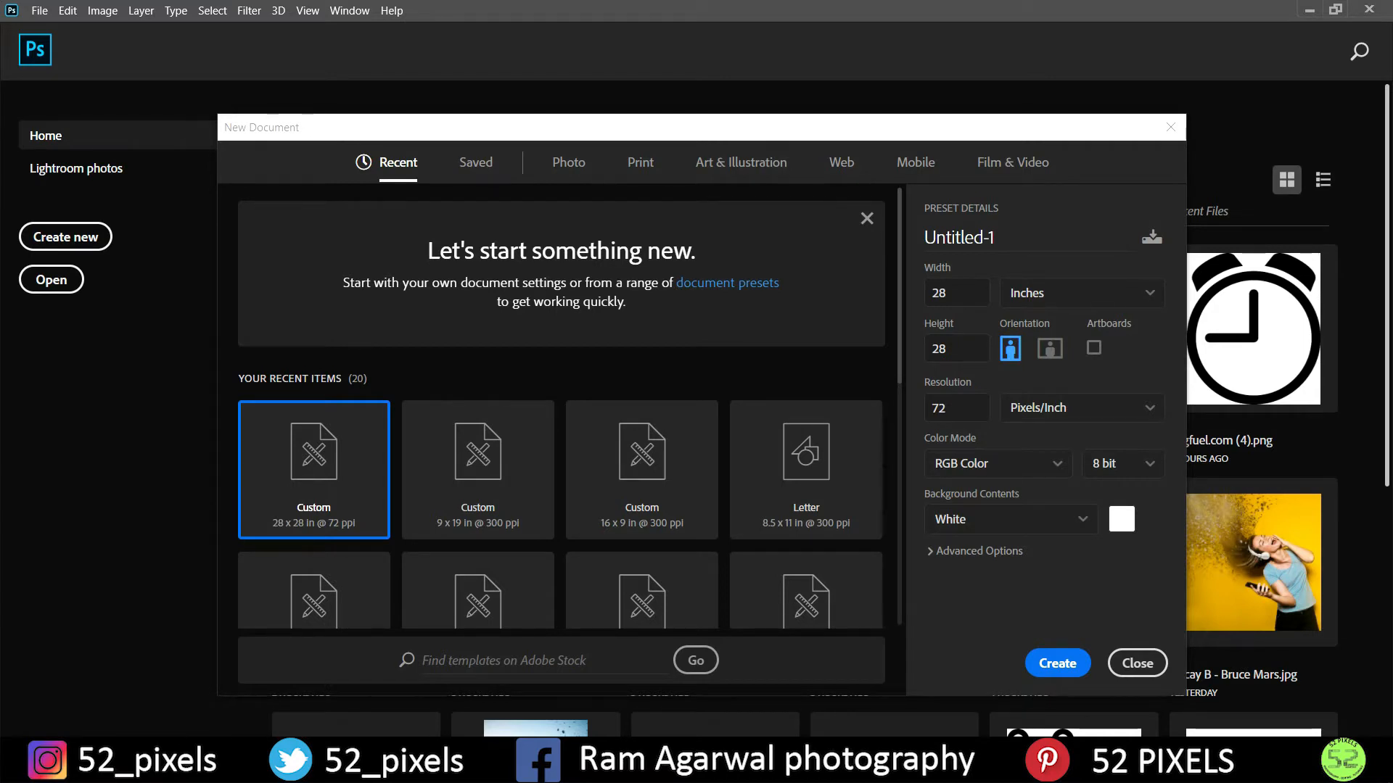
mouse_move(284, 451)
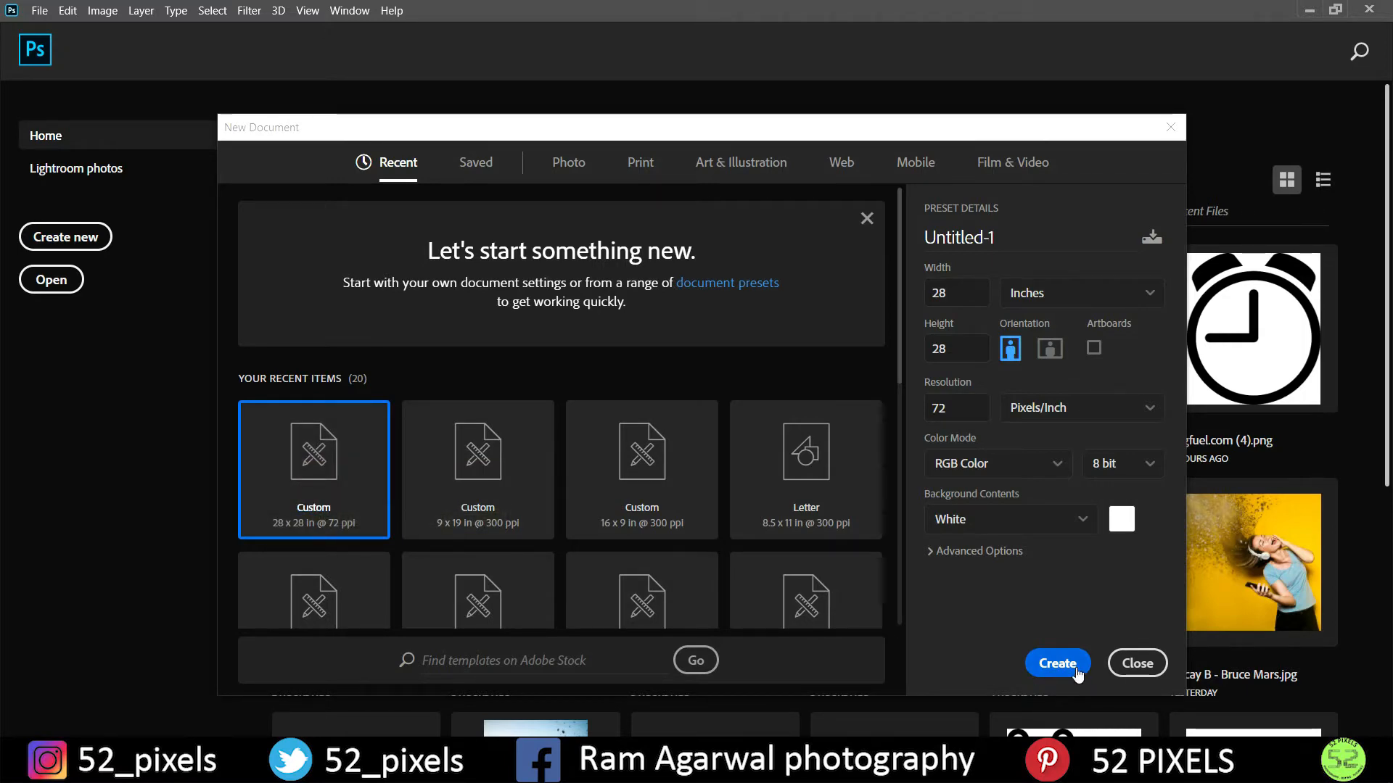
Create the preset 28 x 28 inch, 72 ppi RGB document with a white background.
left_click(1057, 664)
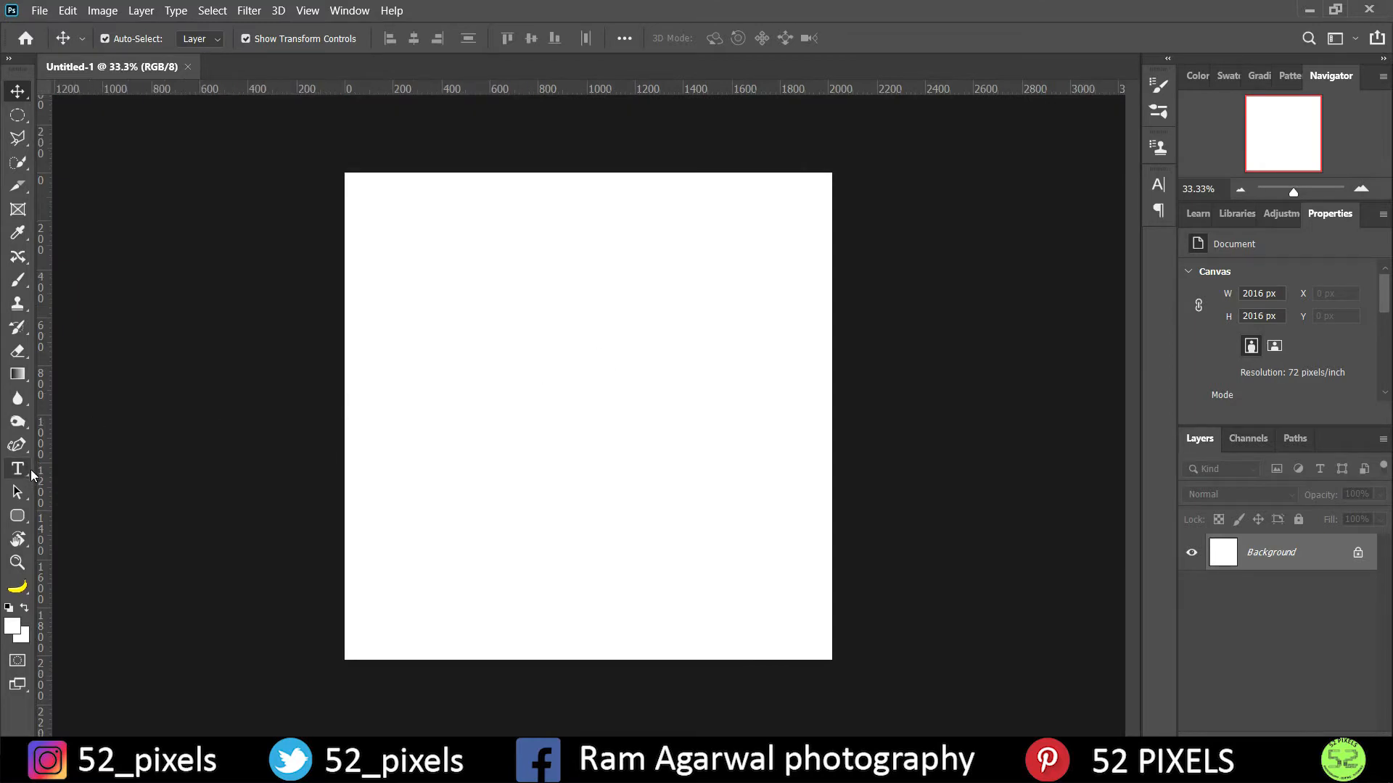
Type 'Google' in bold Calibri, then enlarge and centre it on the canvas.
left_click(16, 469)
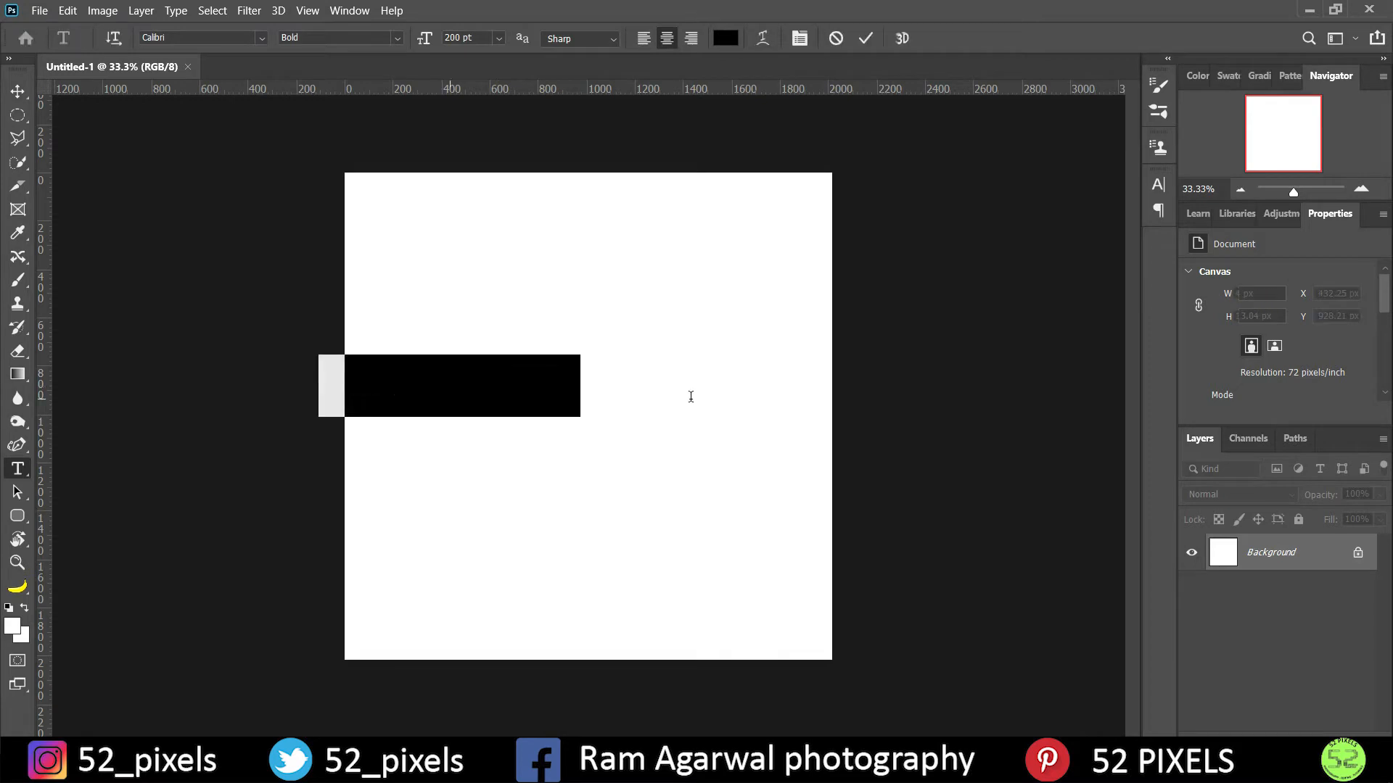
type("Lorem Ipsum")
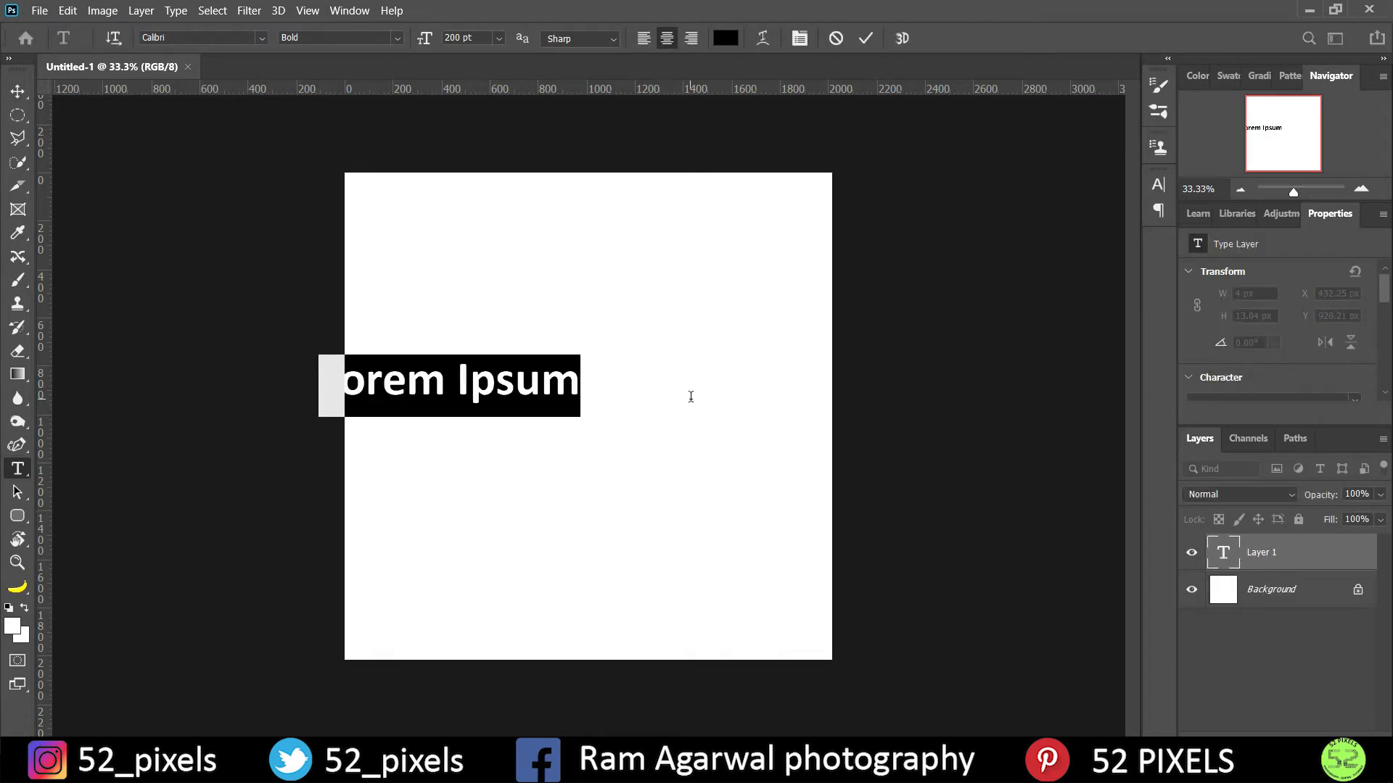
type("Google")
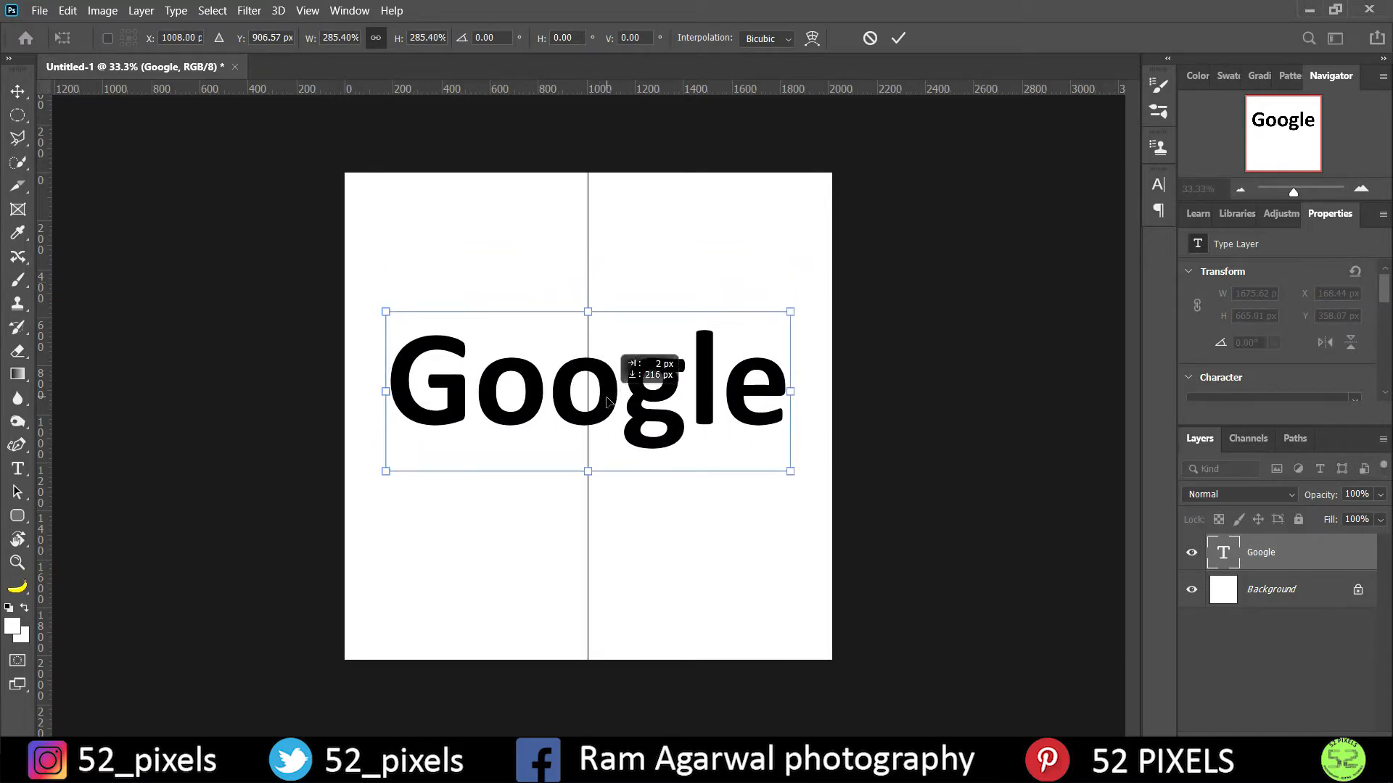
left_click(897, 37)
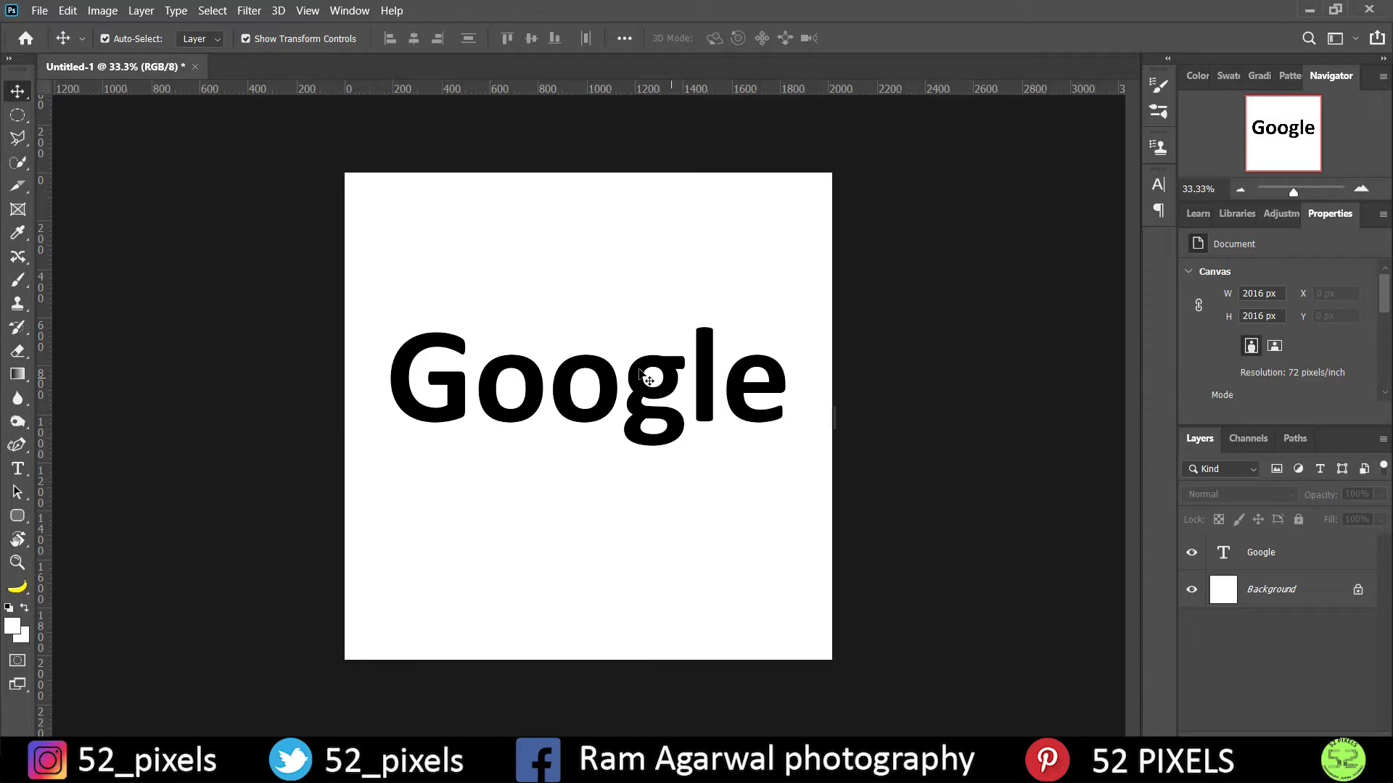
mouse_move(673, 324)
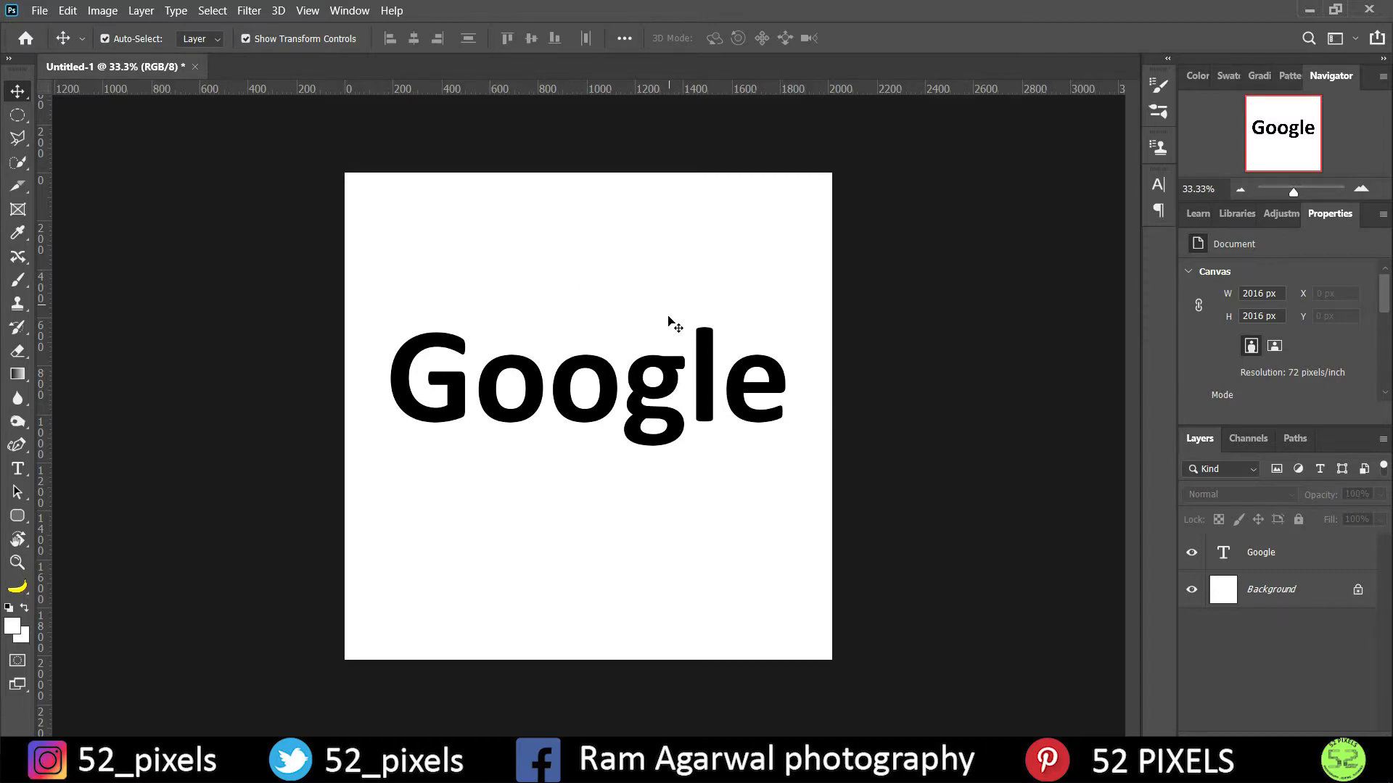
mouse_move(621, 404)
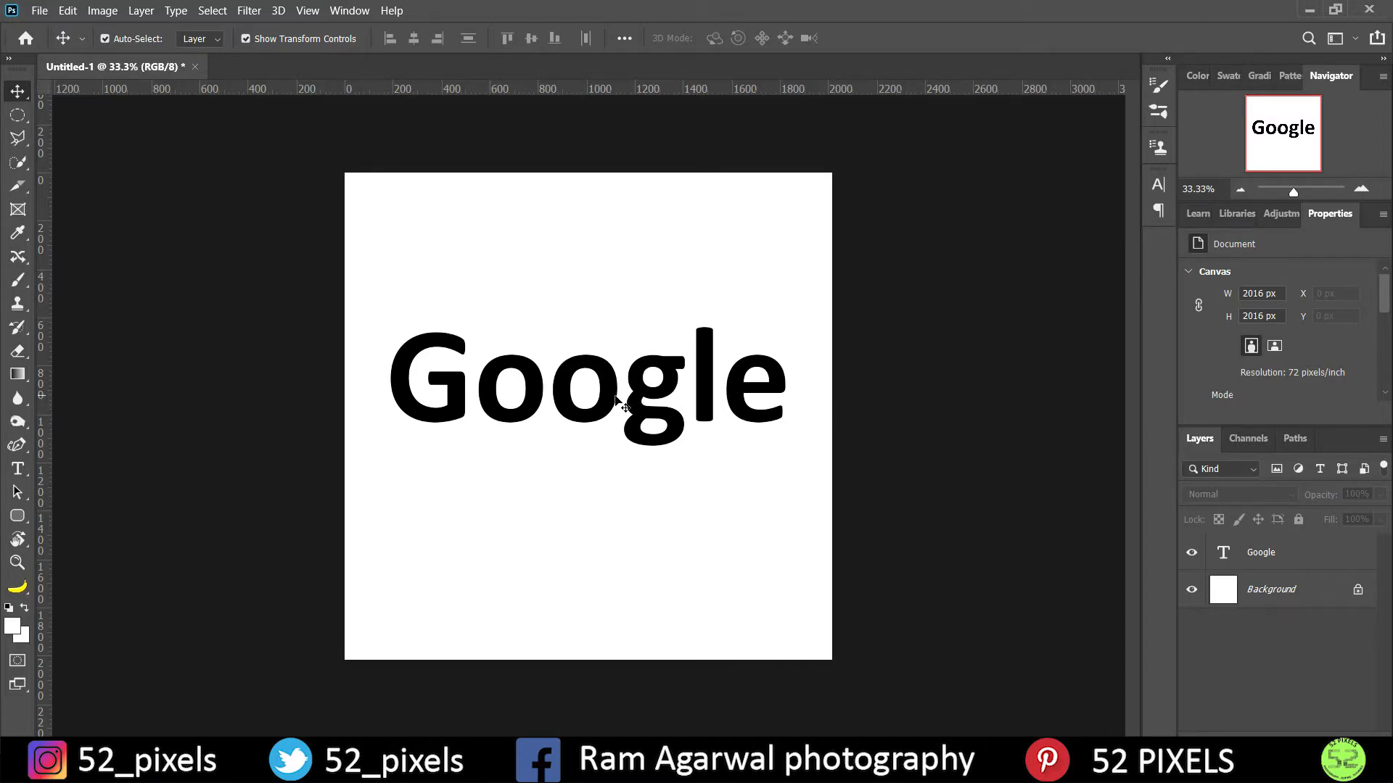
mouse_move(537, 408)
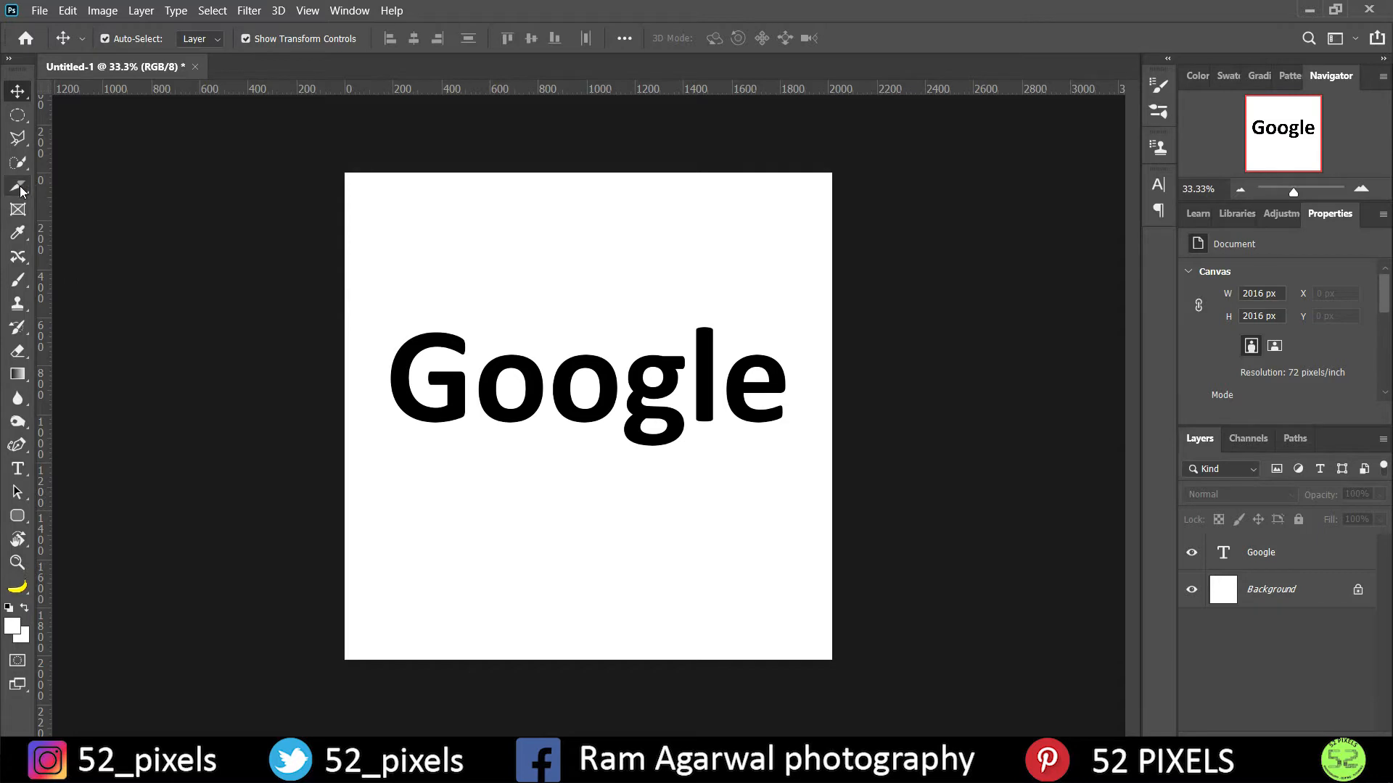
Choose the Slice Tool and drag a slice around the Google text.
left_click(17, 187)
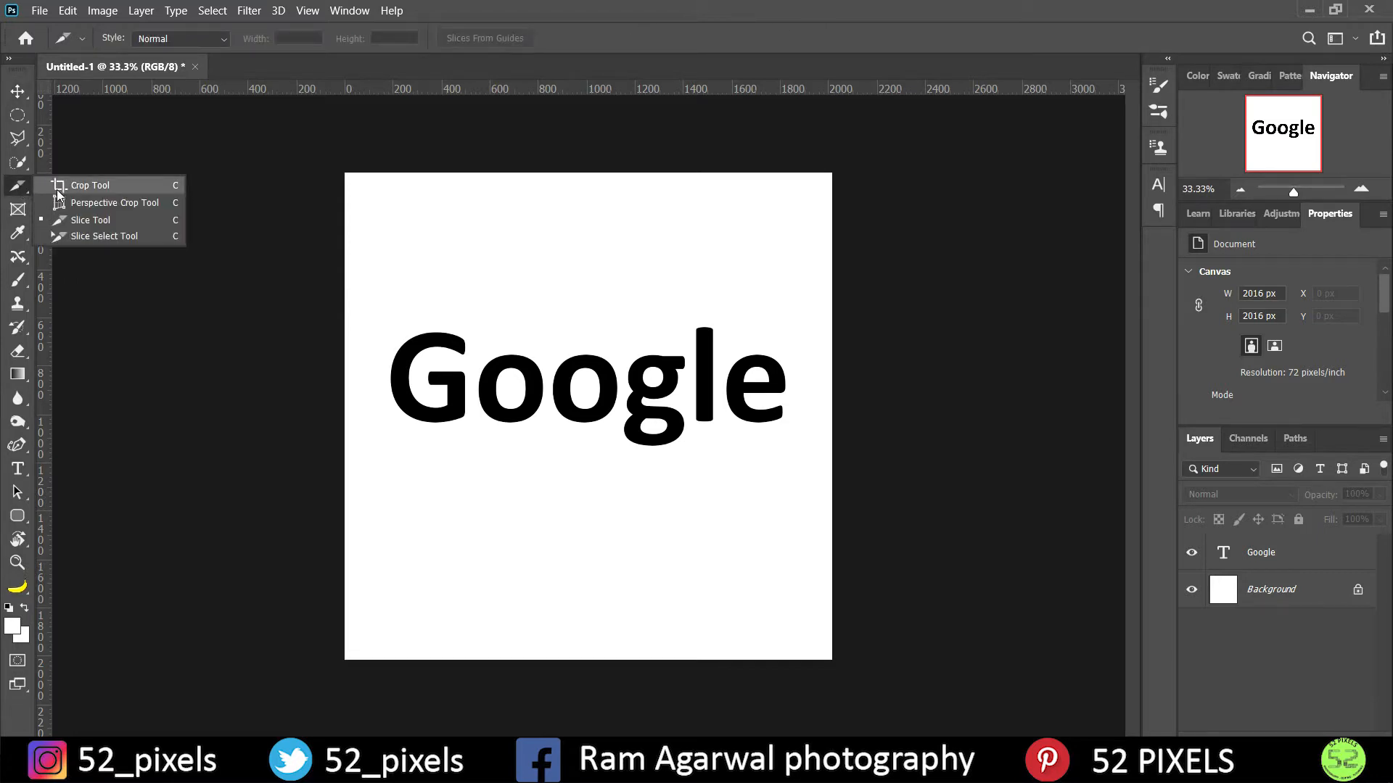
left_click(17, 91)
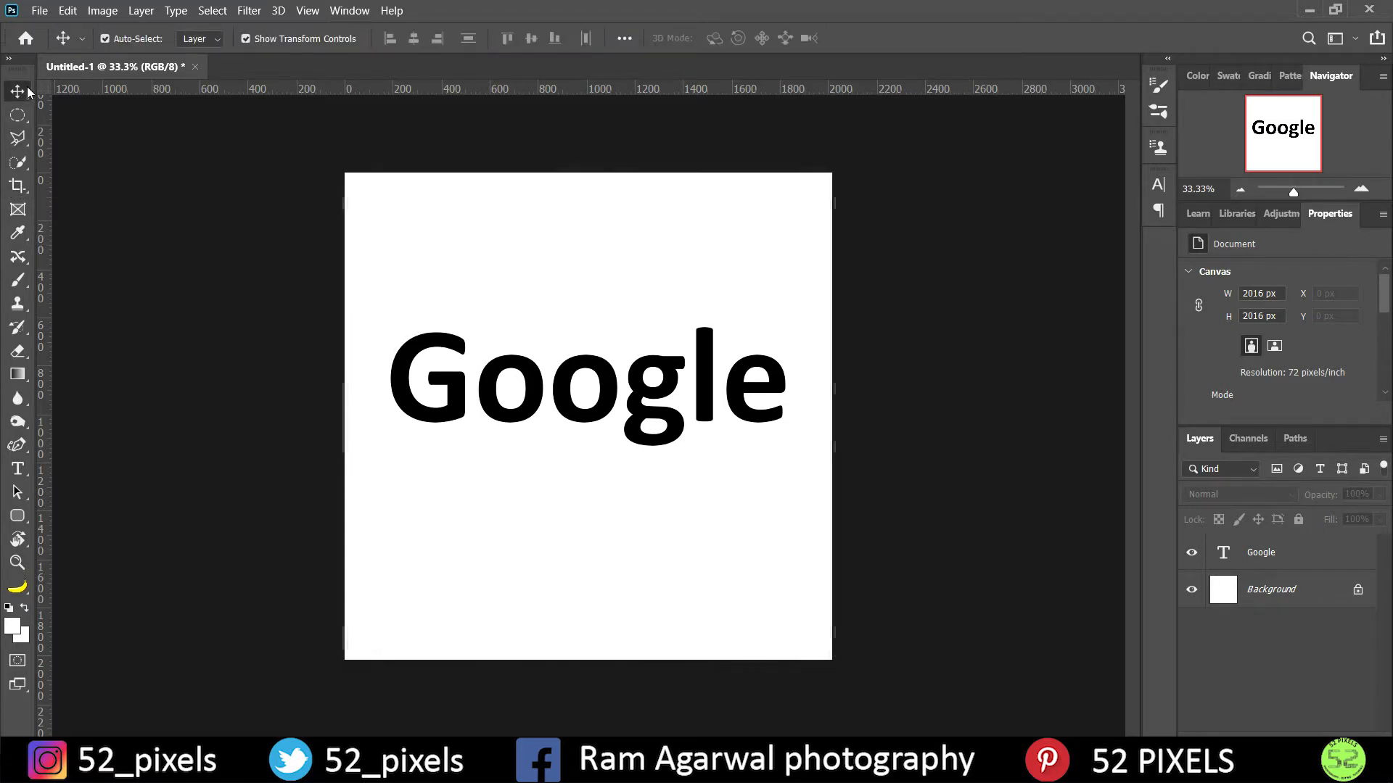
left_click(17, 186)
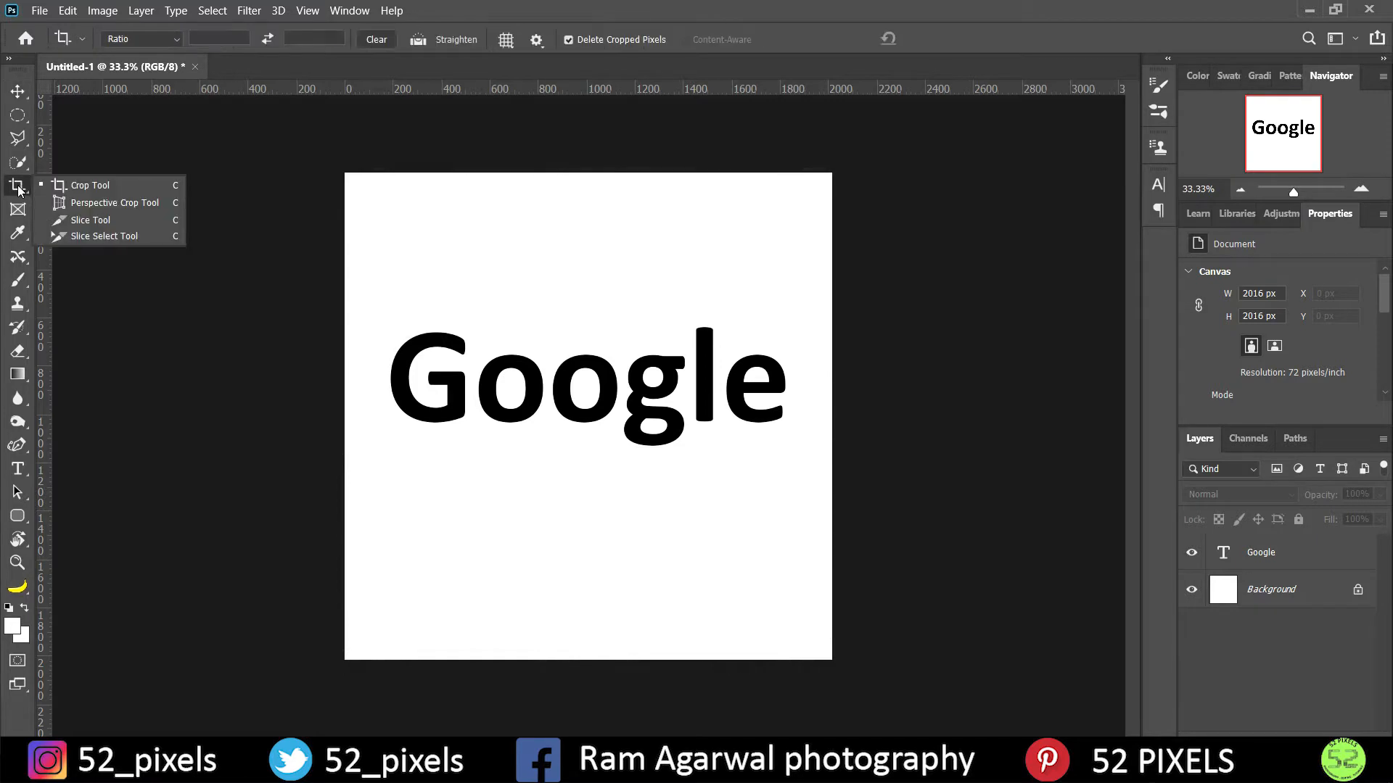
mouse_move(113, 202)
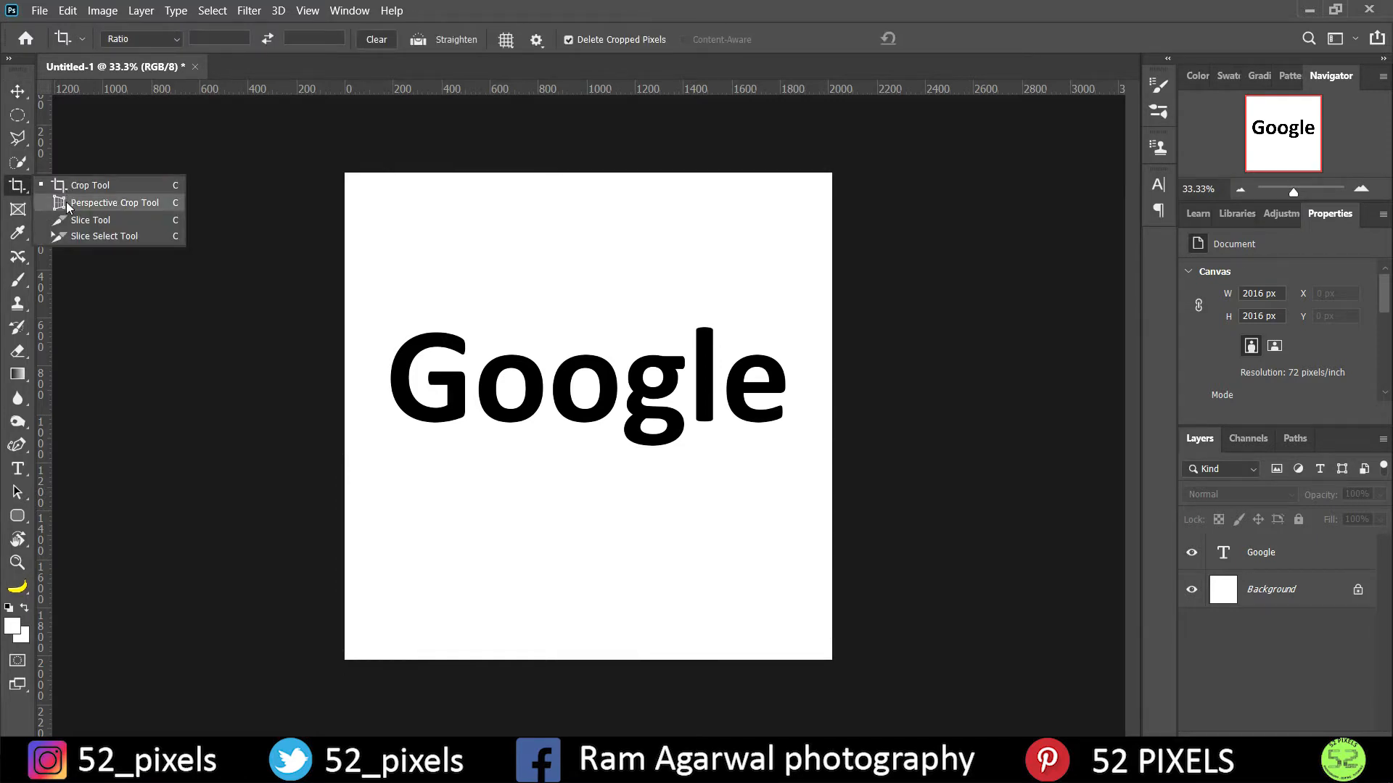
mouse_move(90, 219)
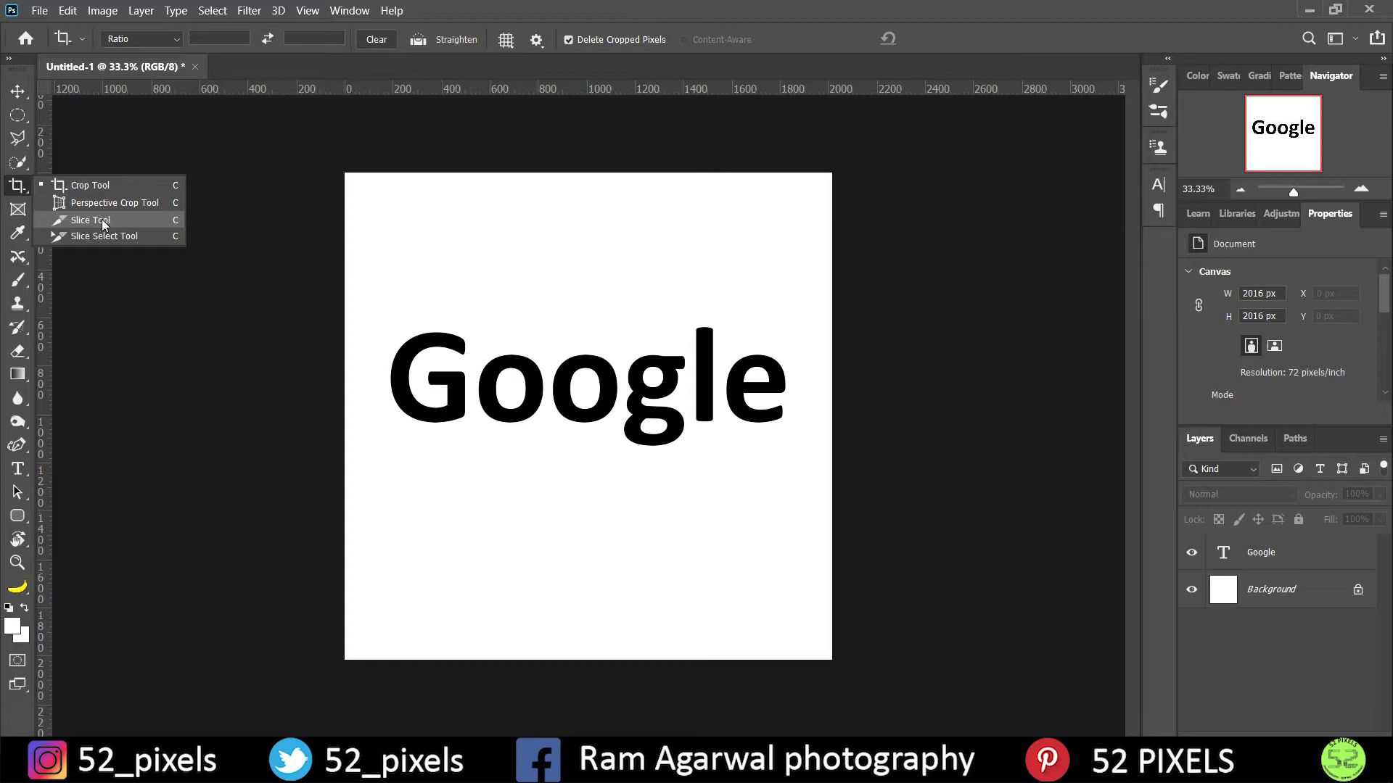
left_click(91, 219)
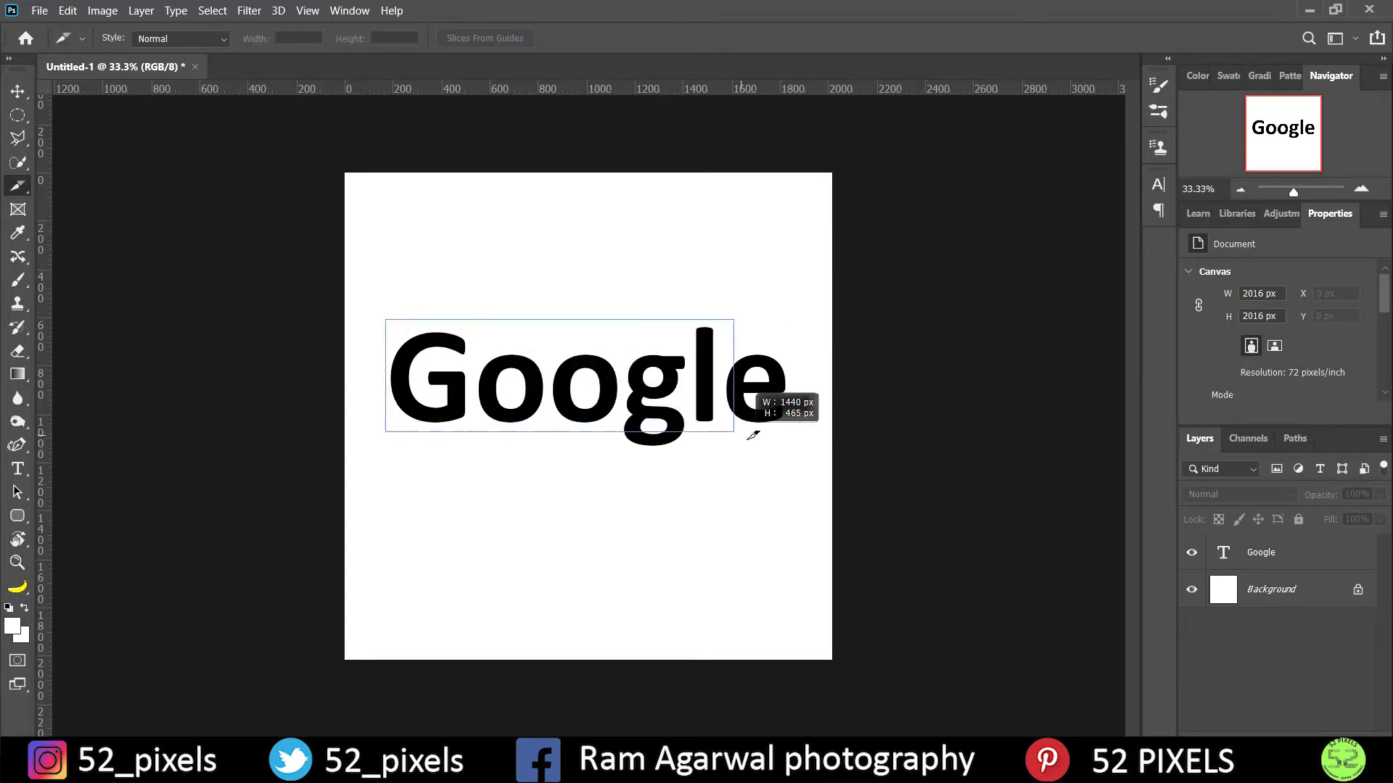
left_click_drag(735, 431, 802, 459)
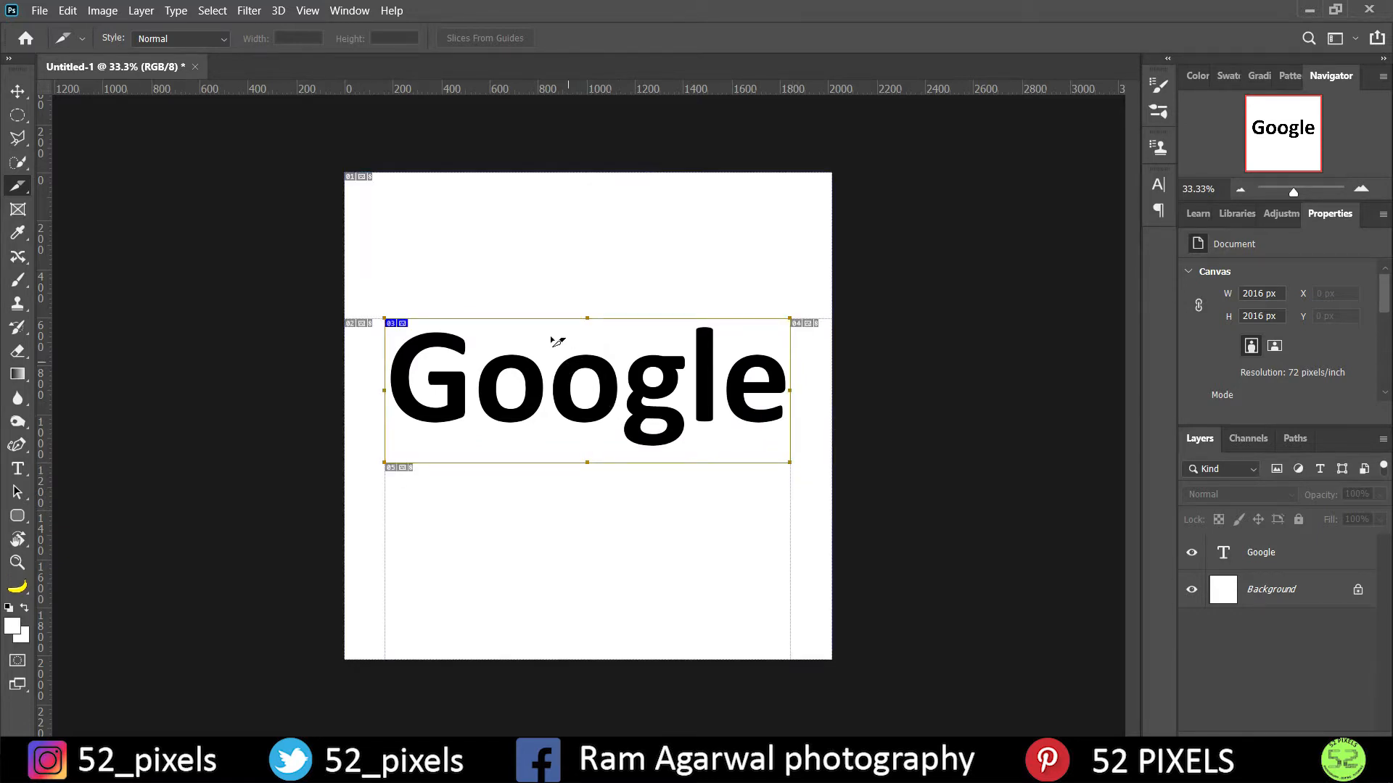
Open the slice's options and name the slice 'Google'.
right_click(550, 364)
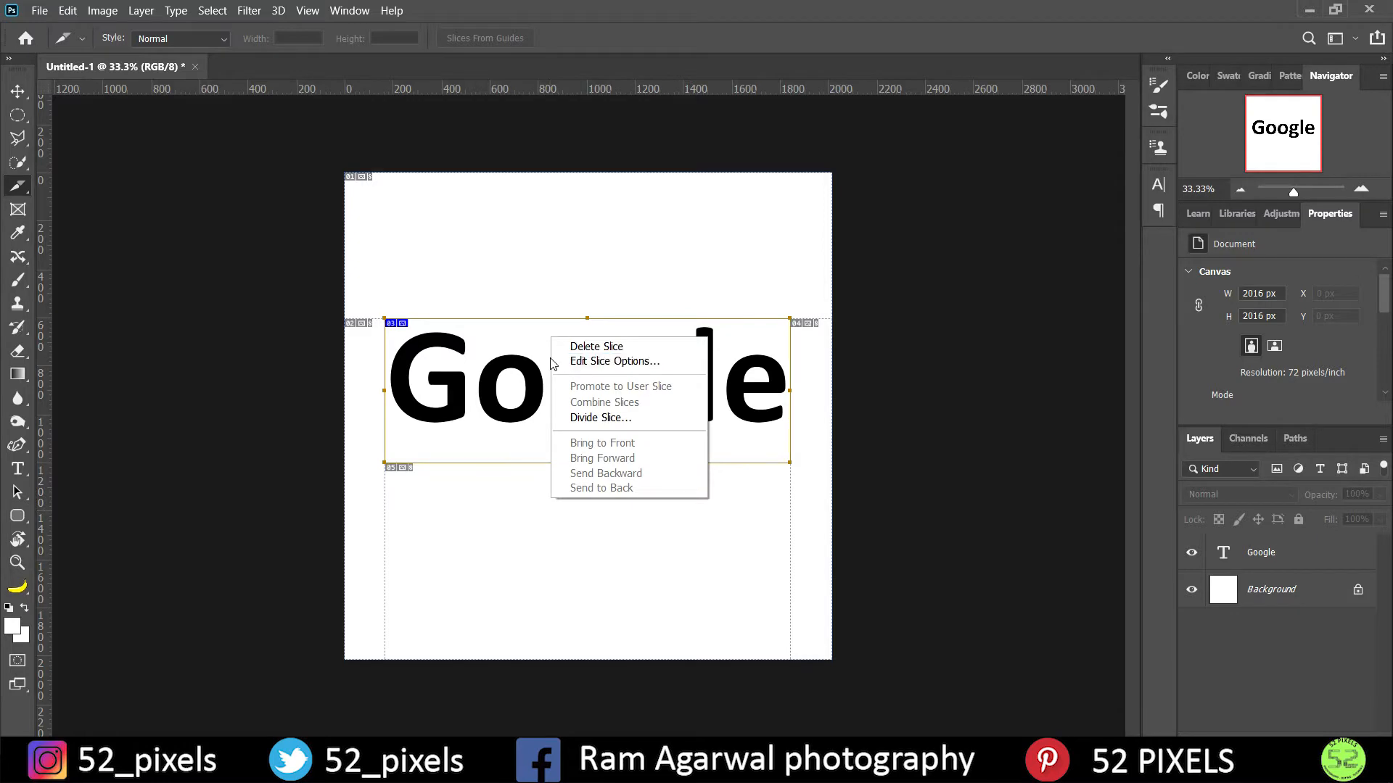
mouse_move(633, 388)
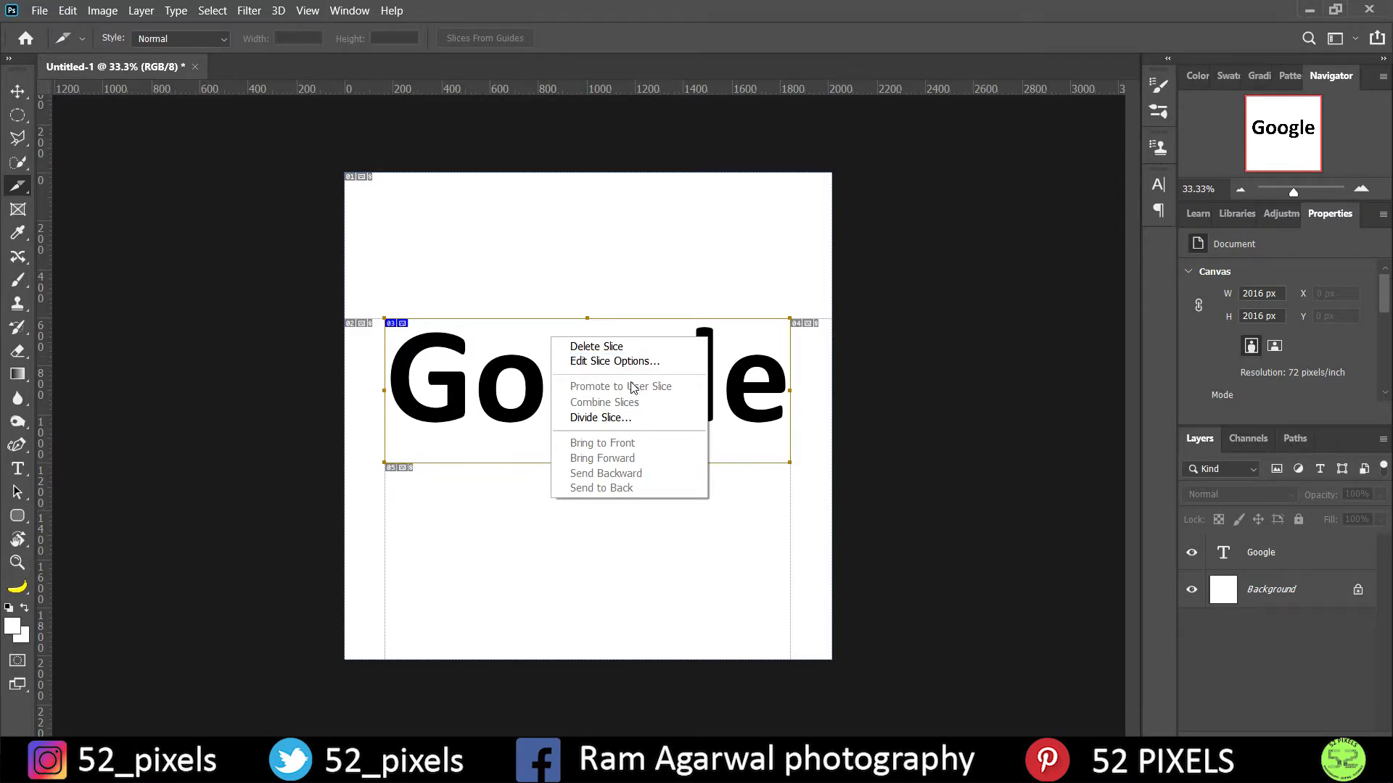
mouse_move(613, 360)
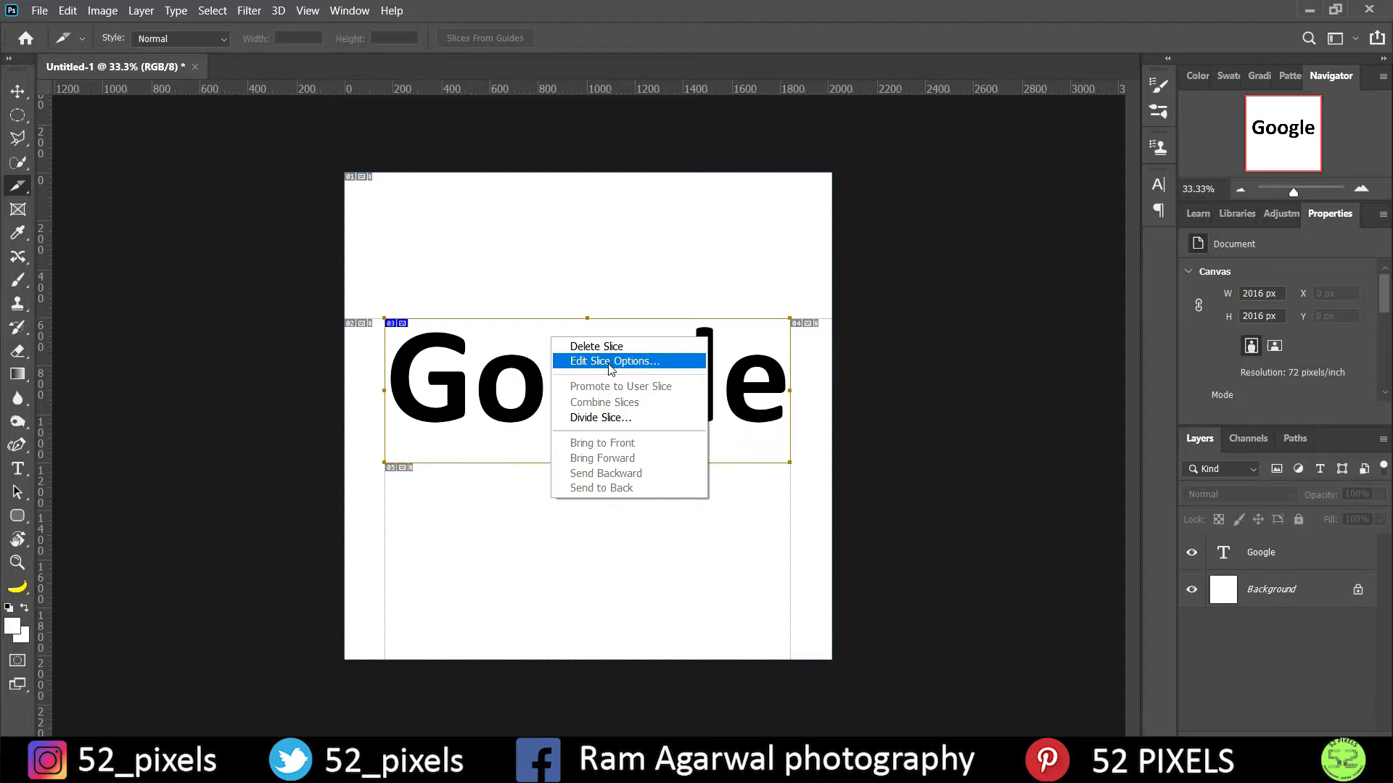
left_click(613, 360)
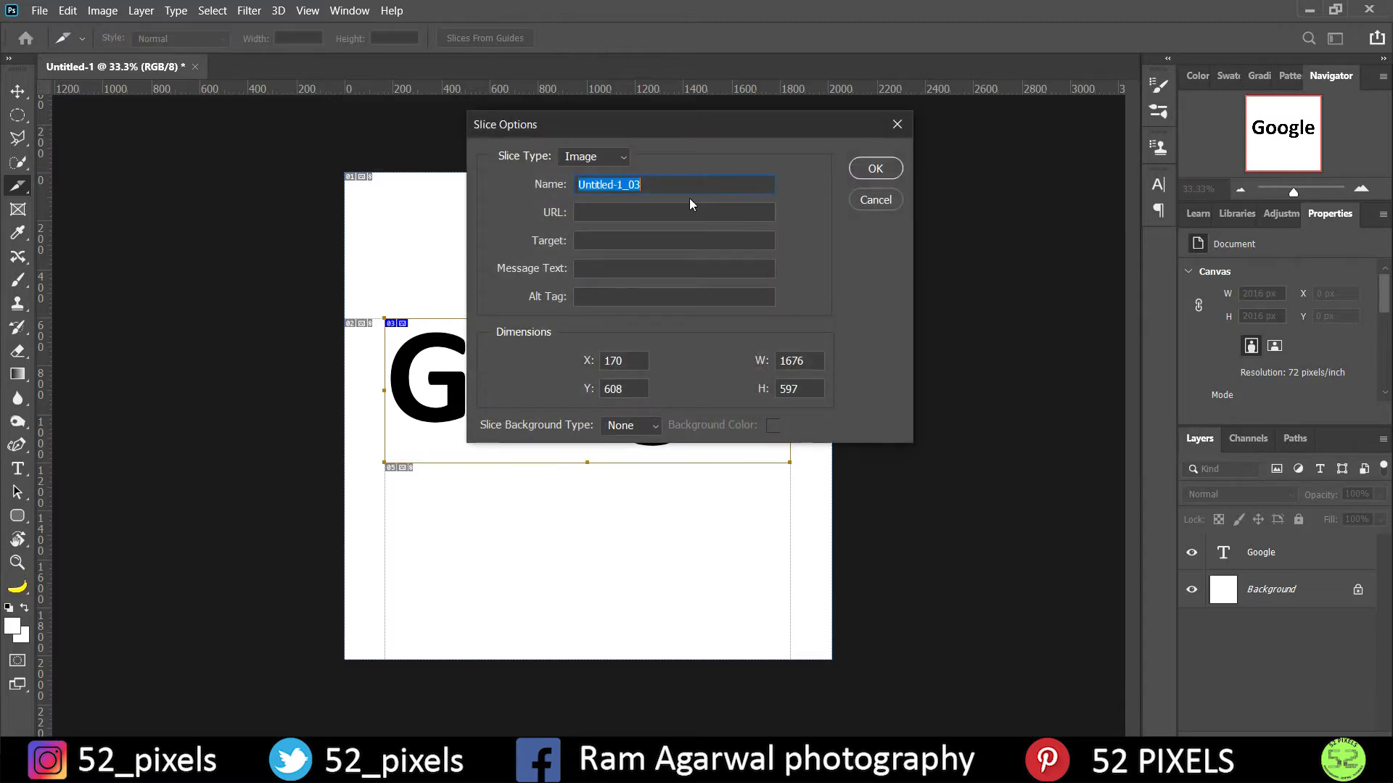
type("Google")
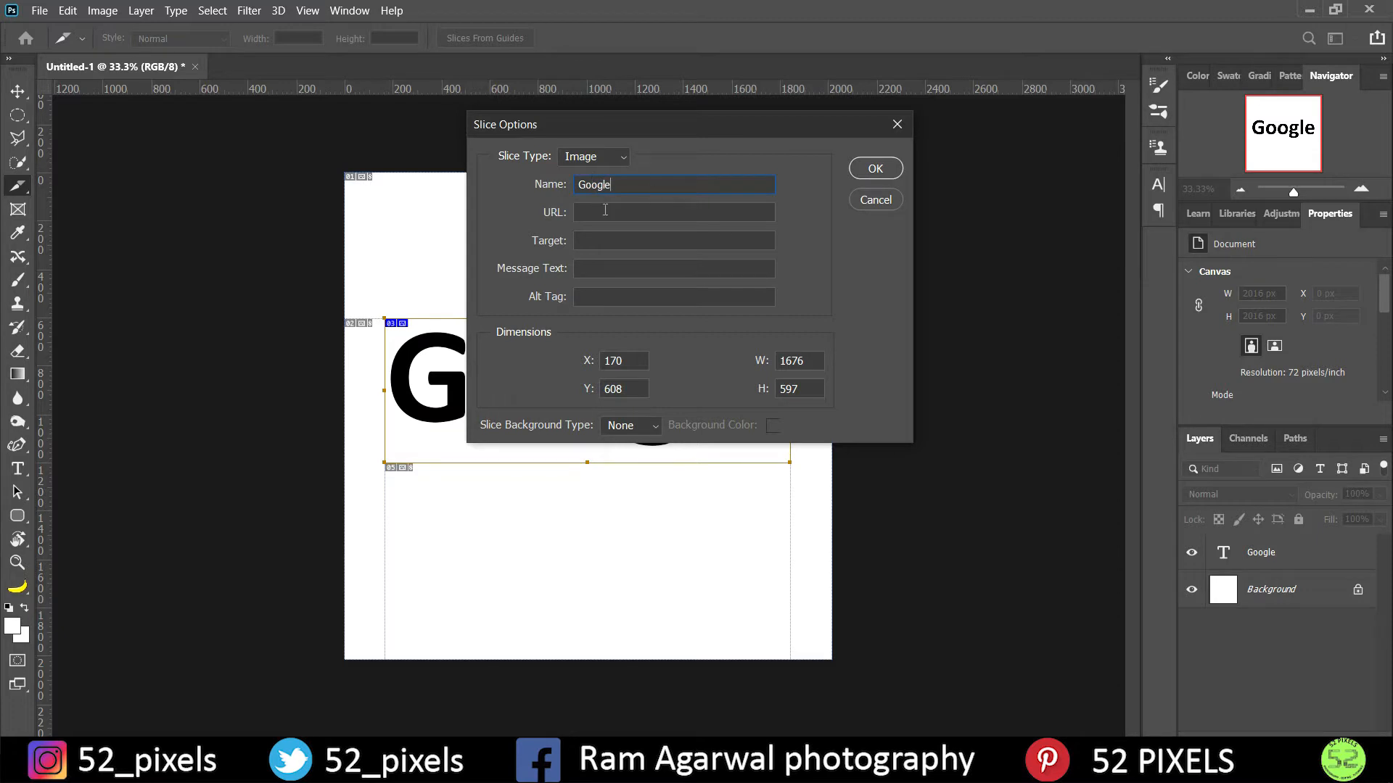
left_click(673, 211)
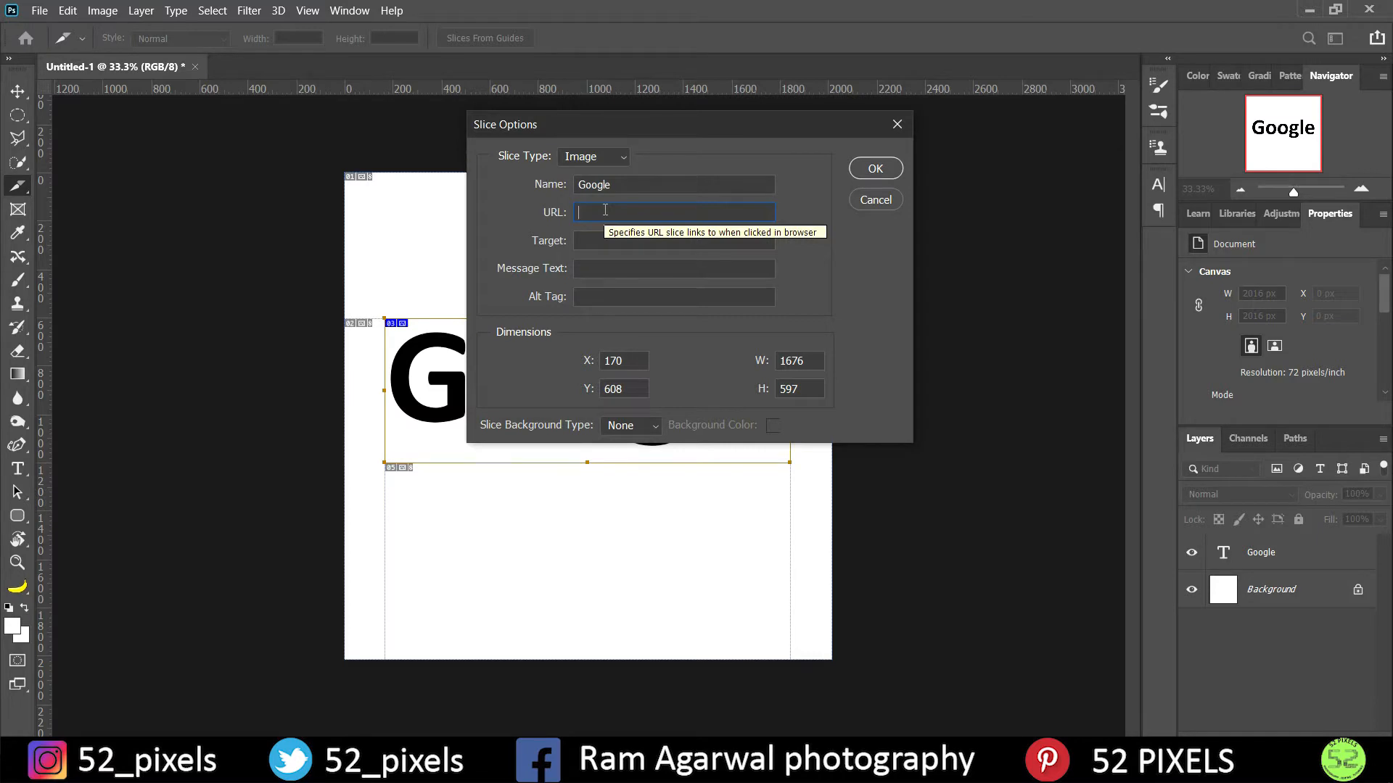
type("https:/")
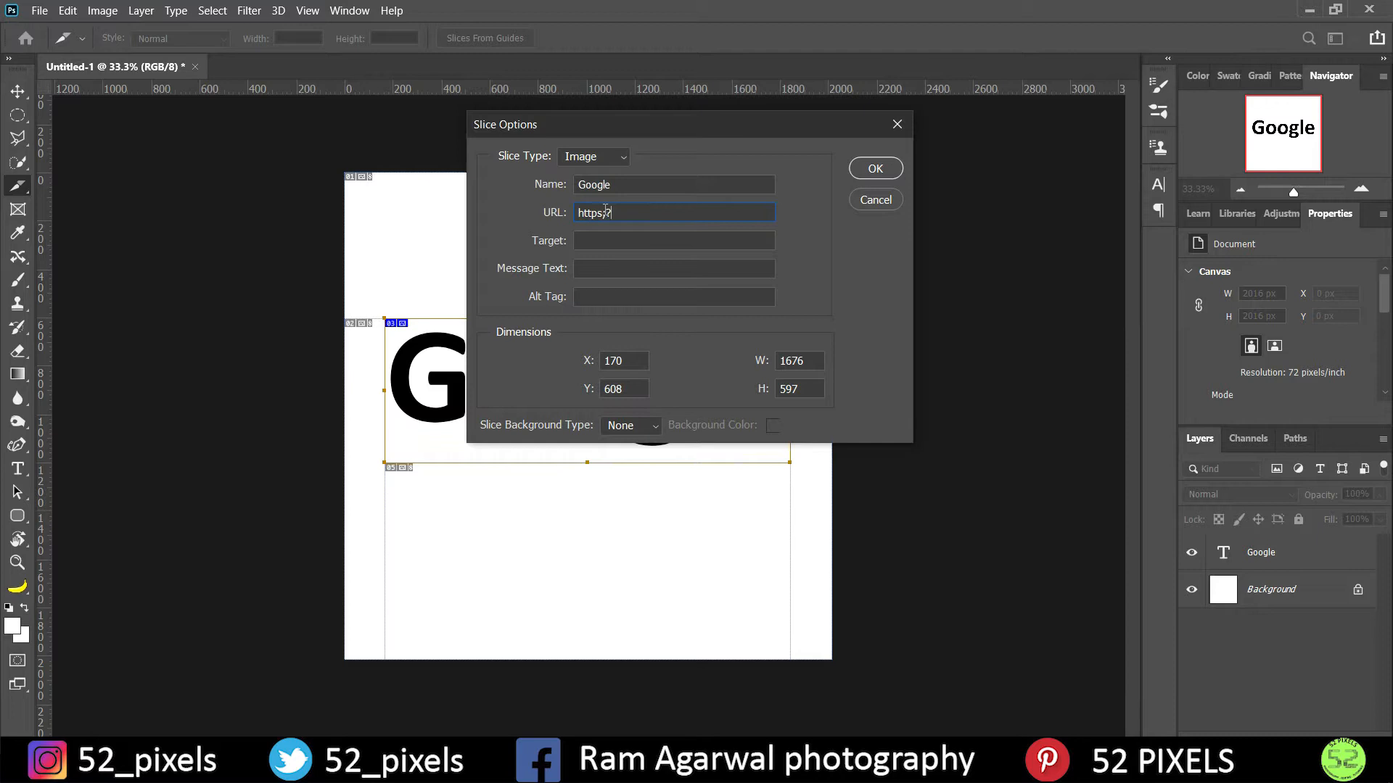
key("Backspace")
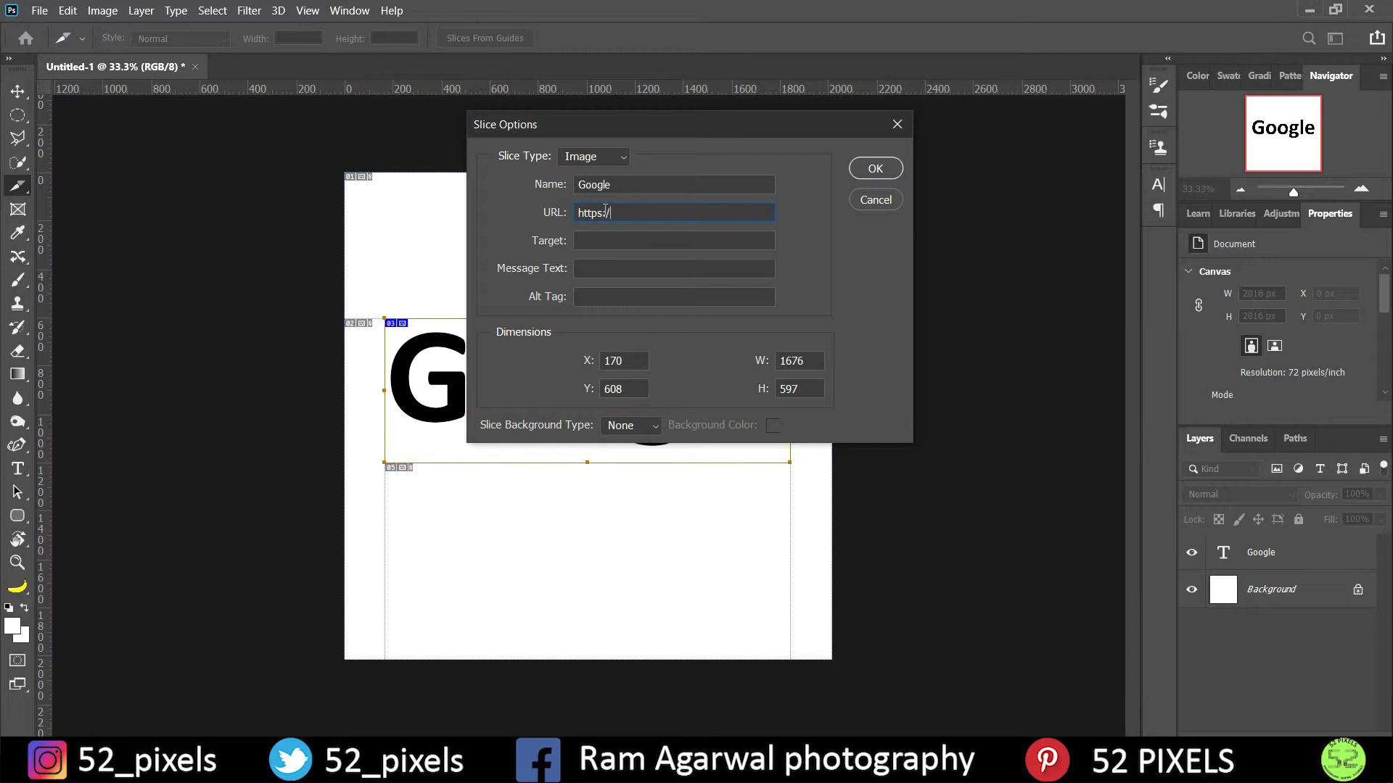
type("/")
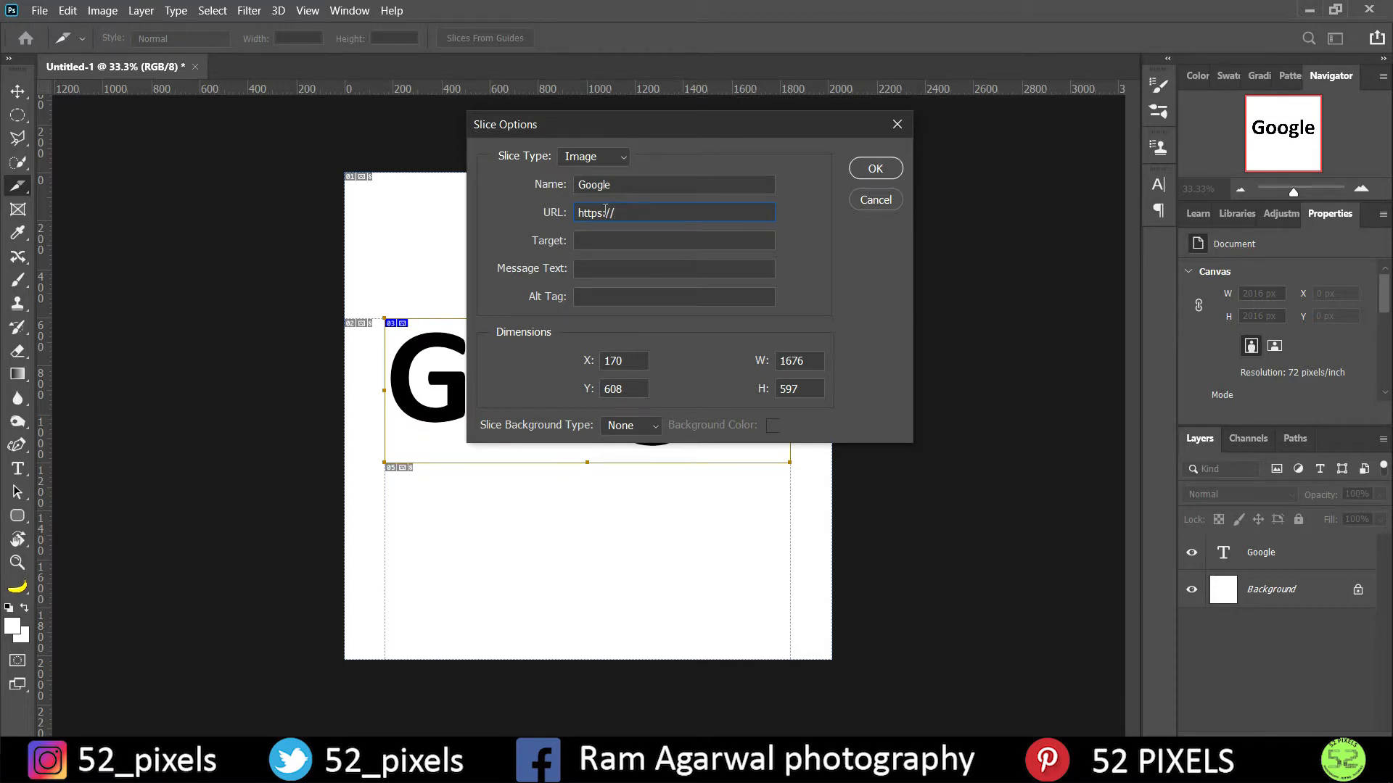
type("g")
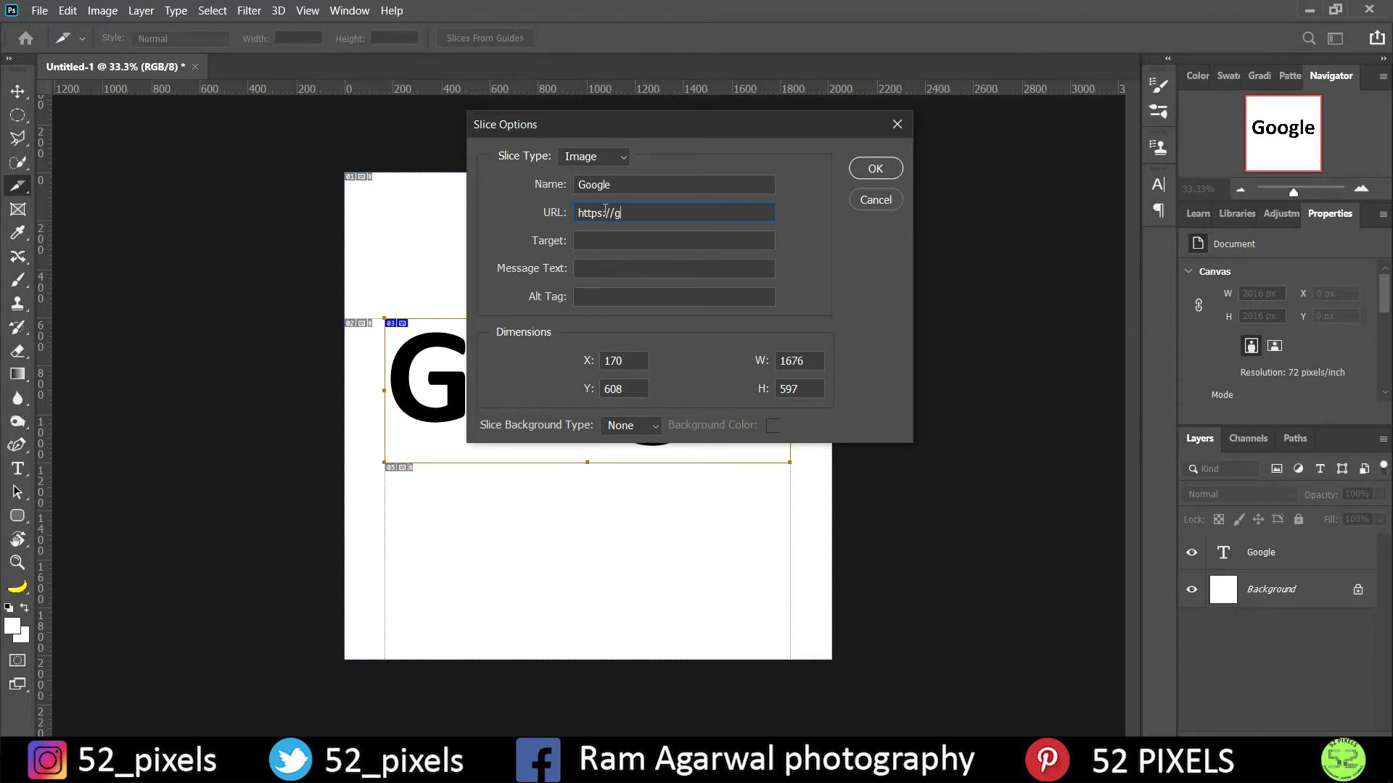
type("oogle.com")
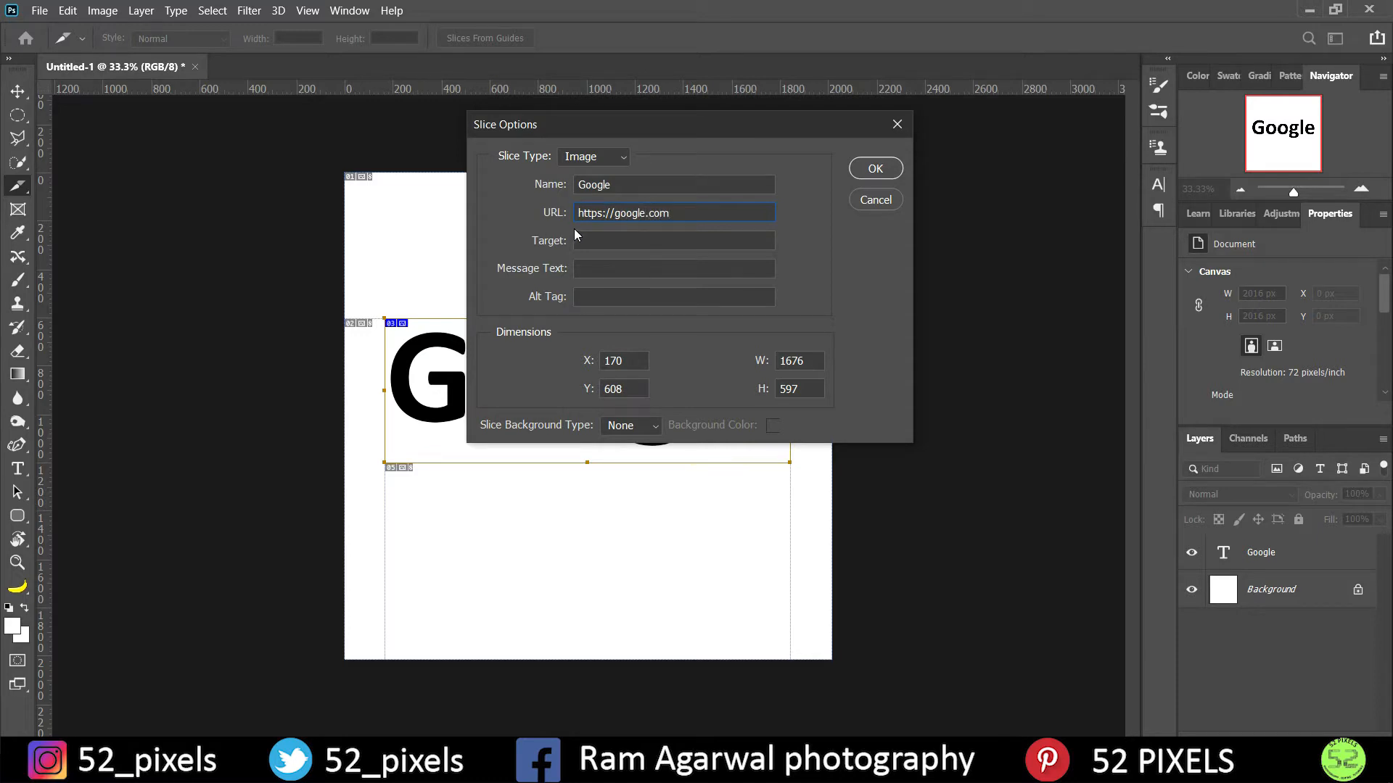
left_click(673, 241)
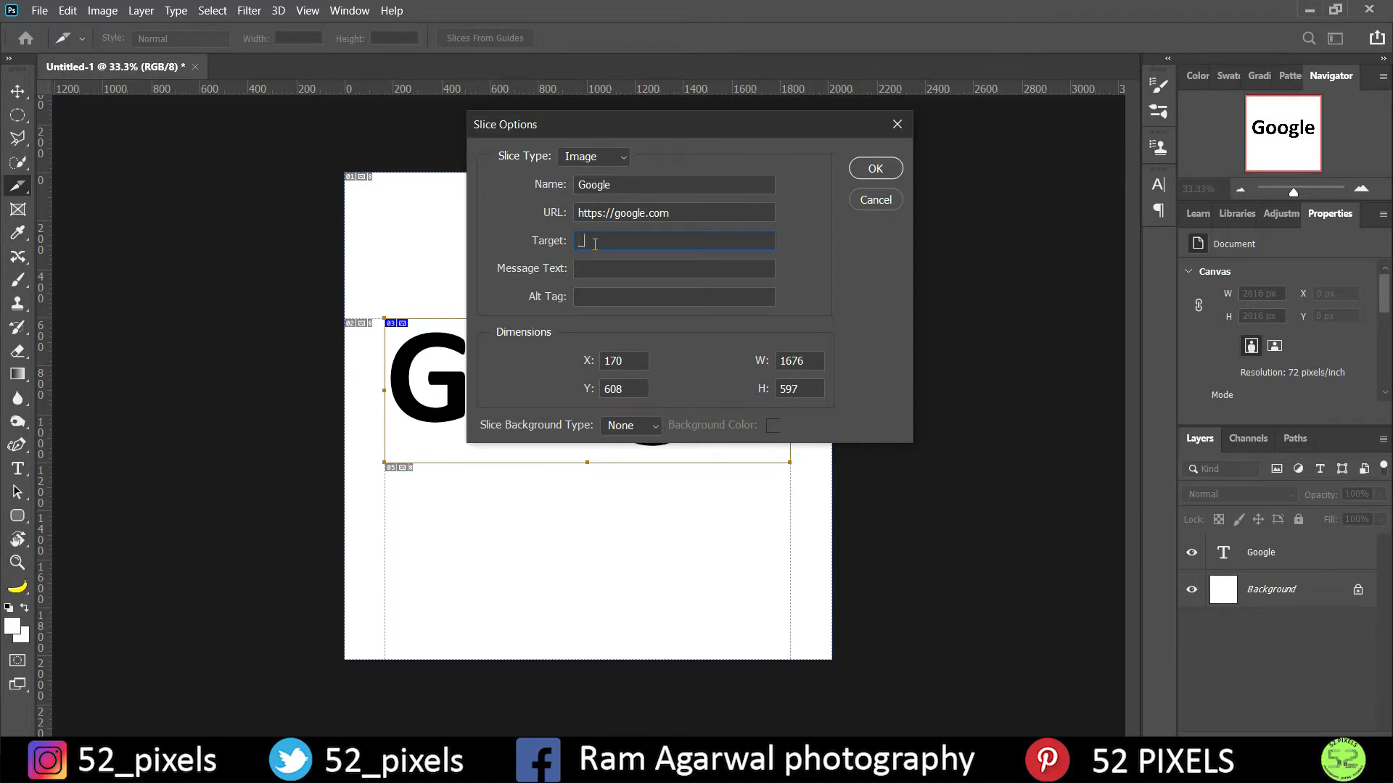
type("_blank")
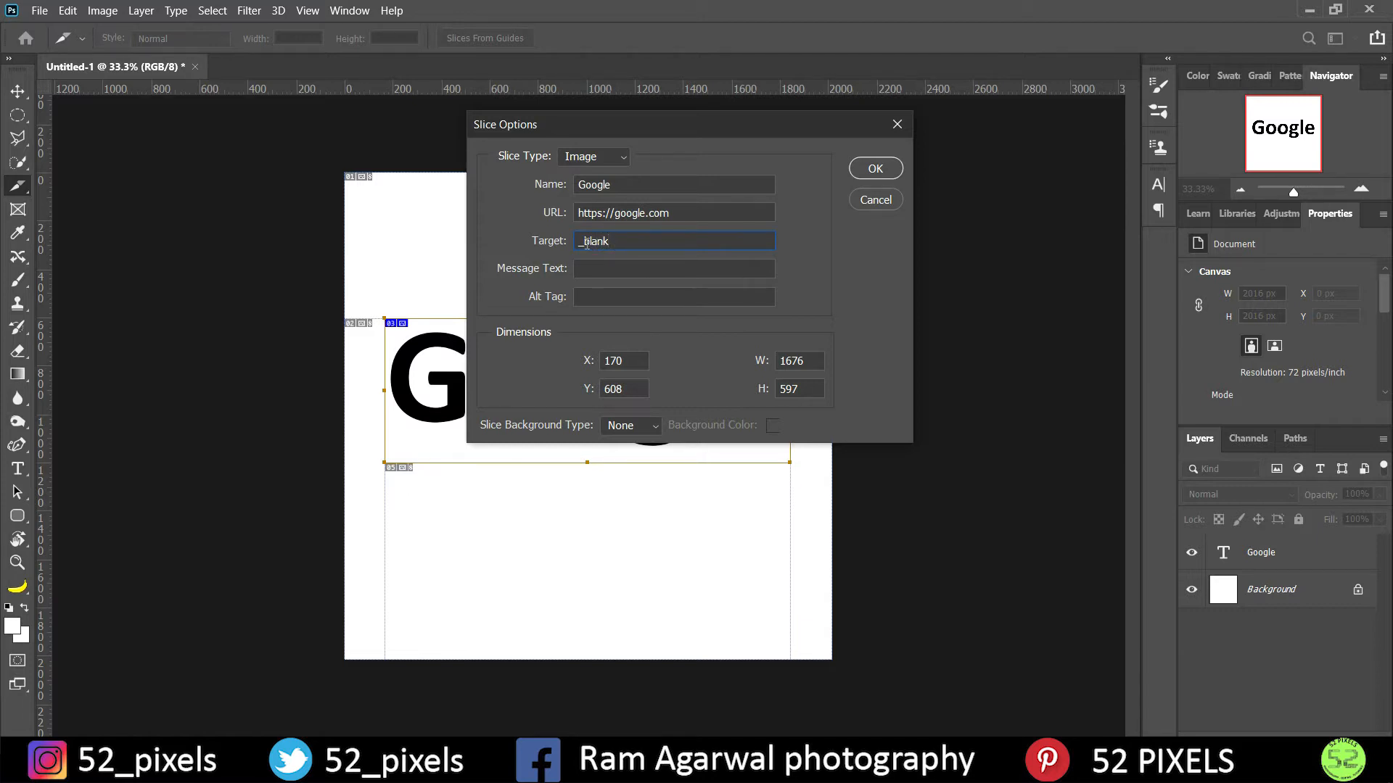
mouse_move(621, 240)
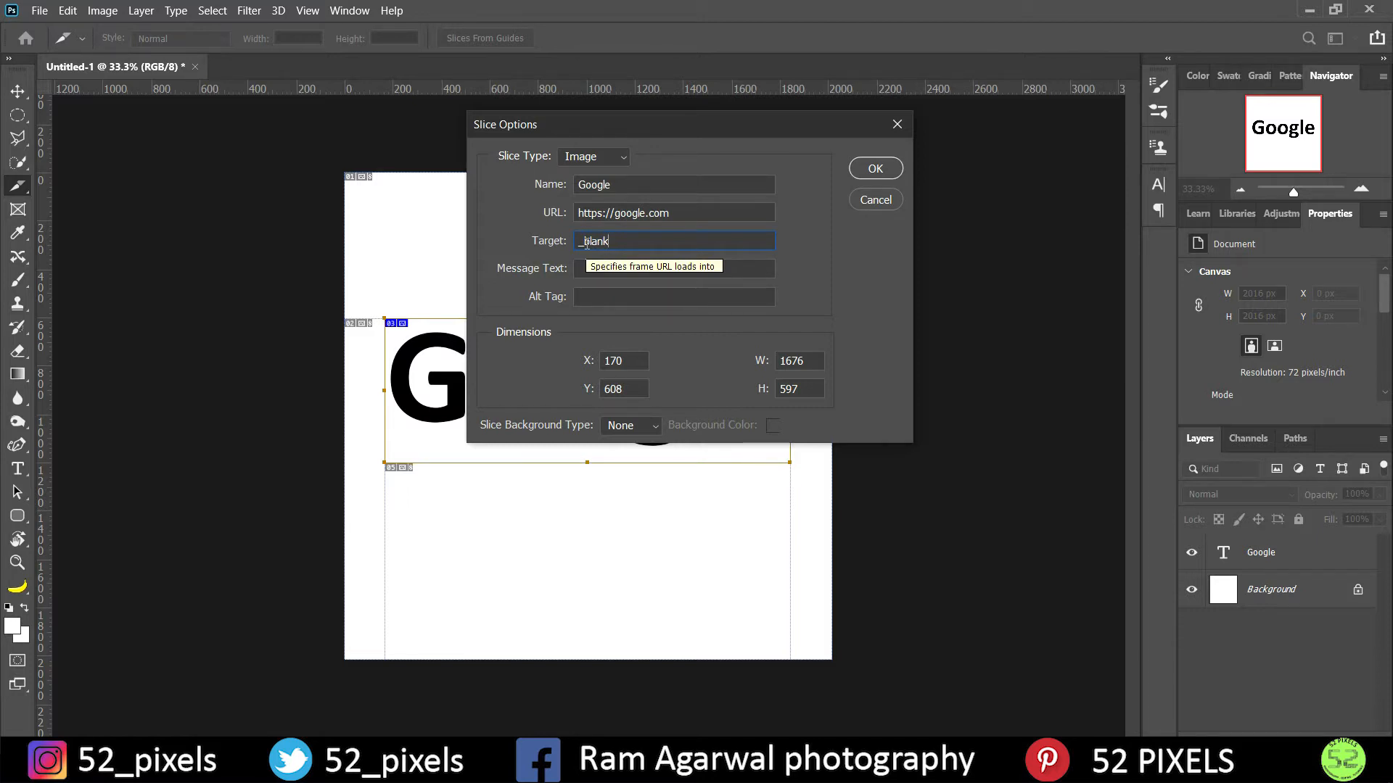
left_click(873, 170)
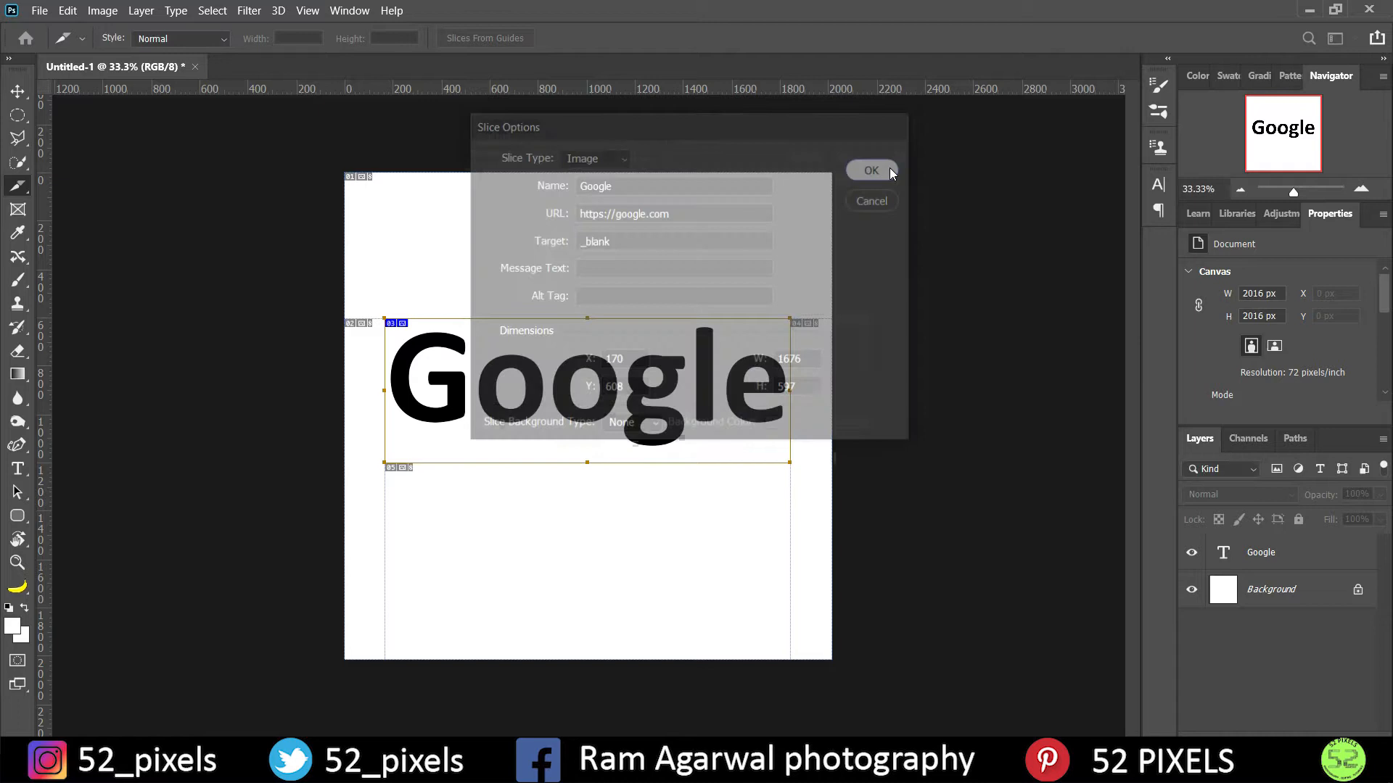
Switch to the Move tool and bring up the File menu.
left_click(870, 170)
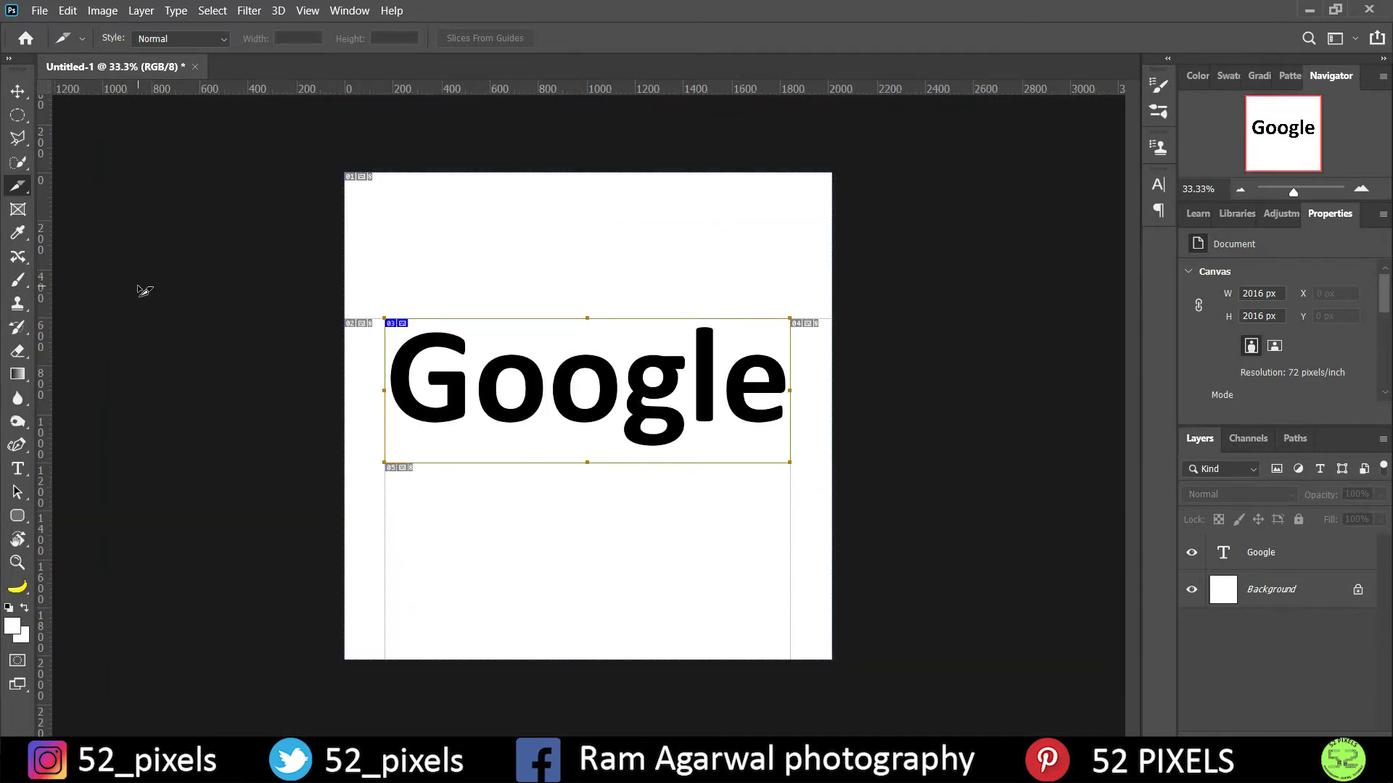
mouse_move(399, 211)
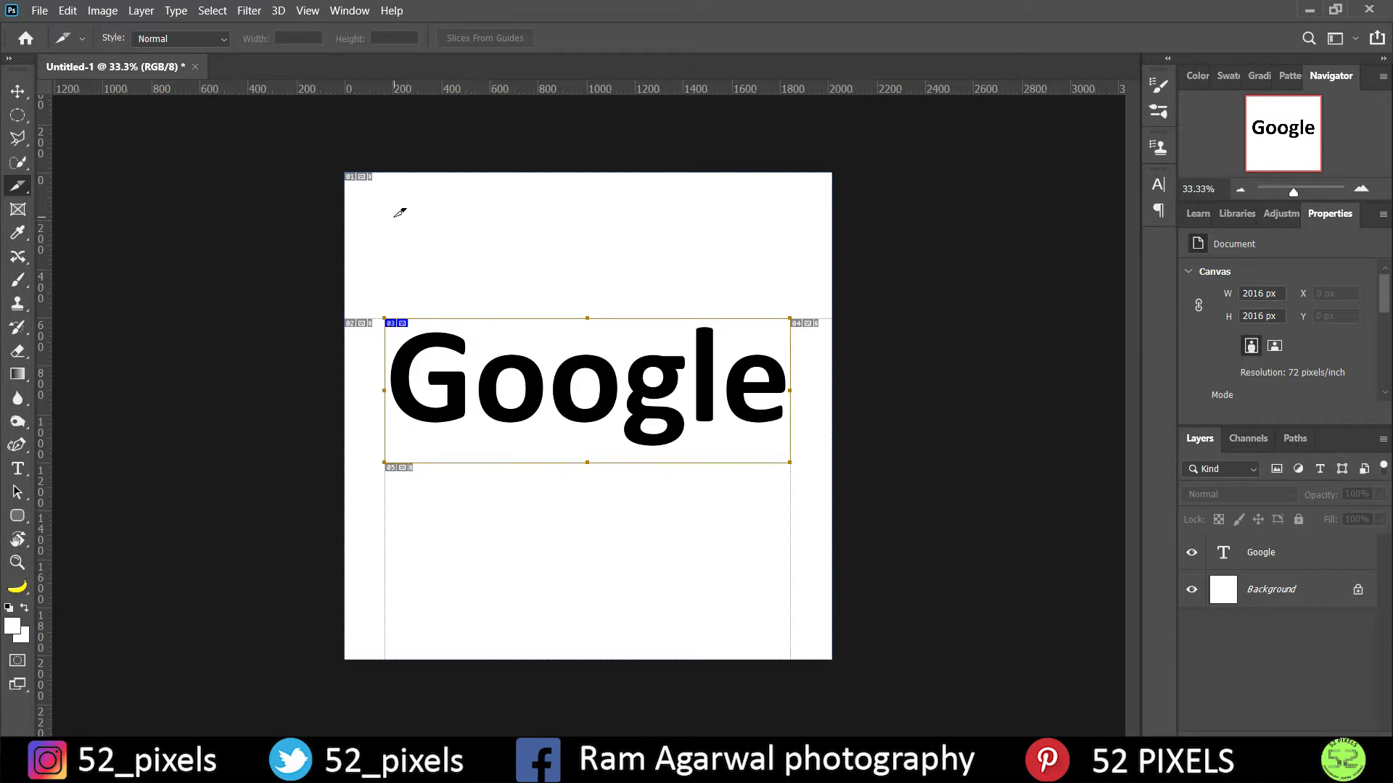
left_click(16, 91)
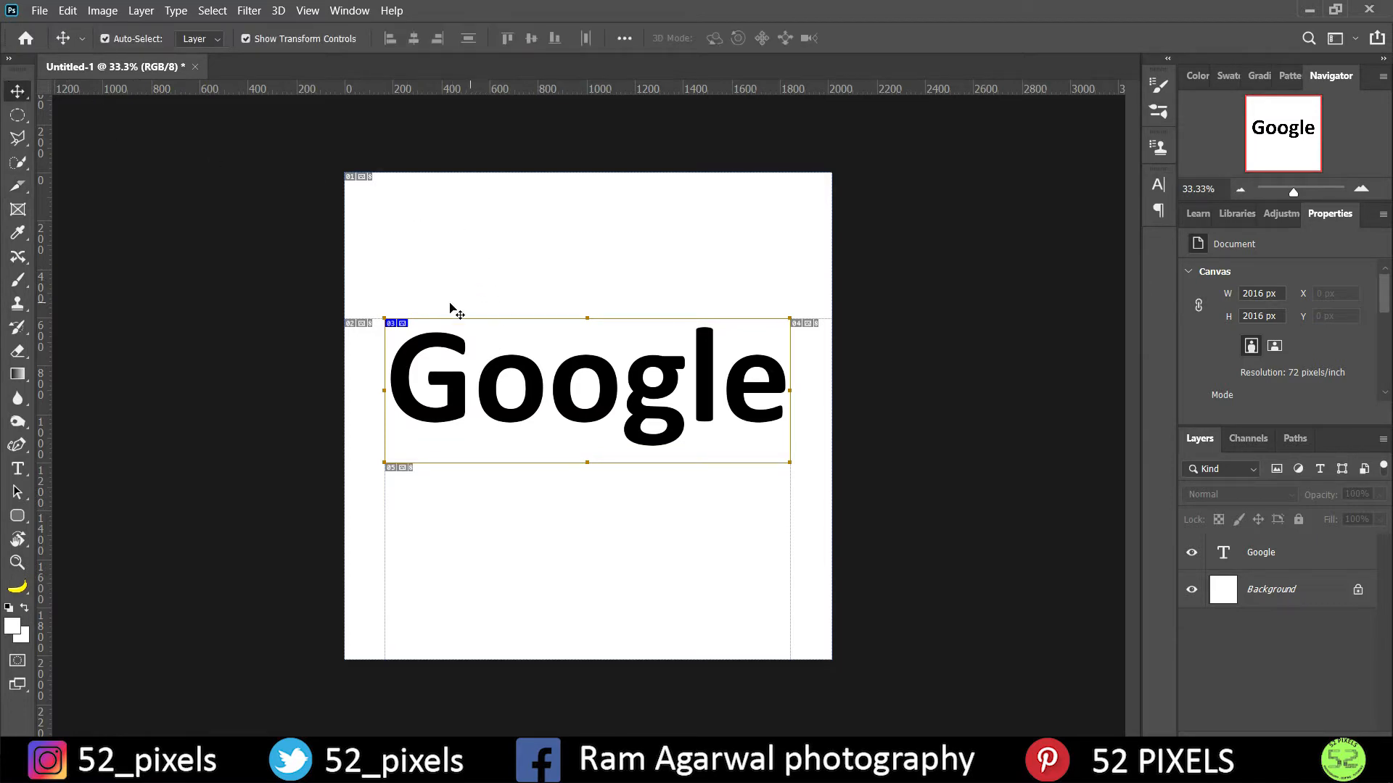
mouse_move(558, 514)
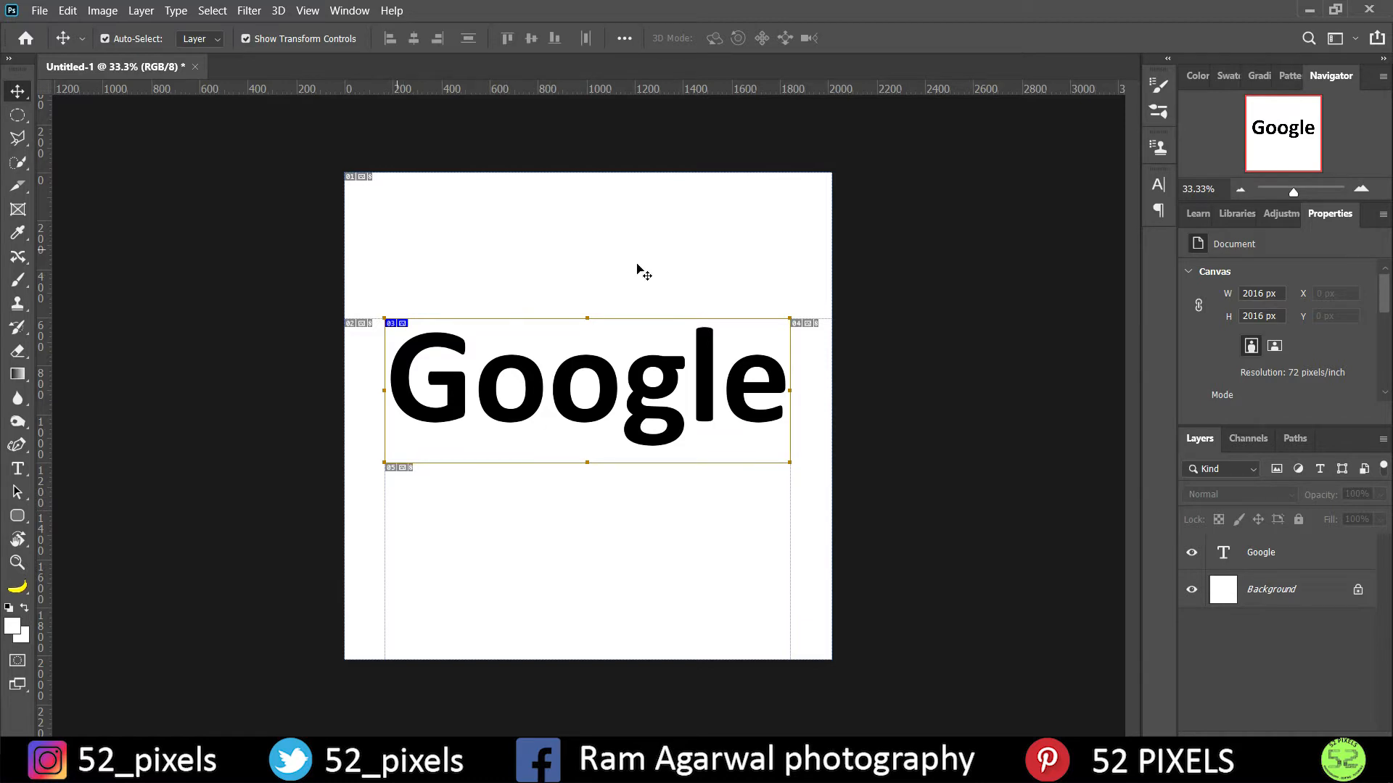
mouse_move(359, 602)
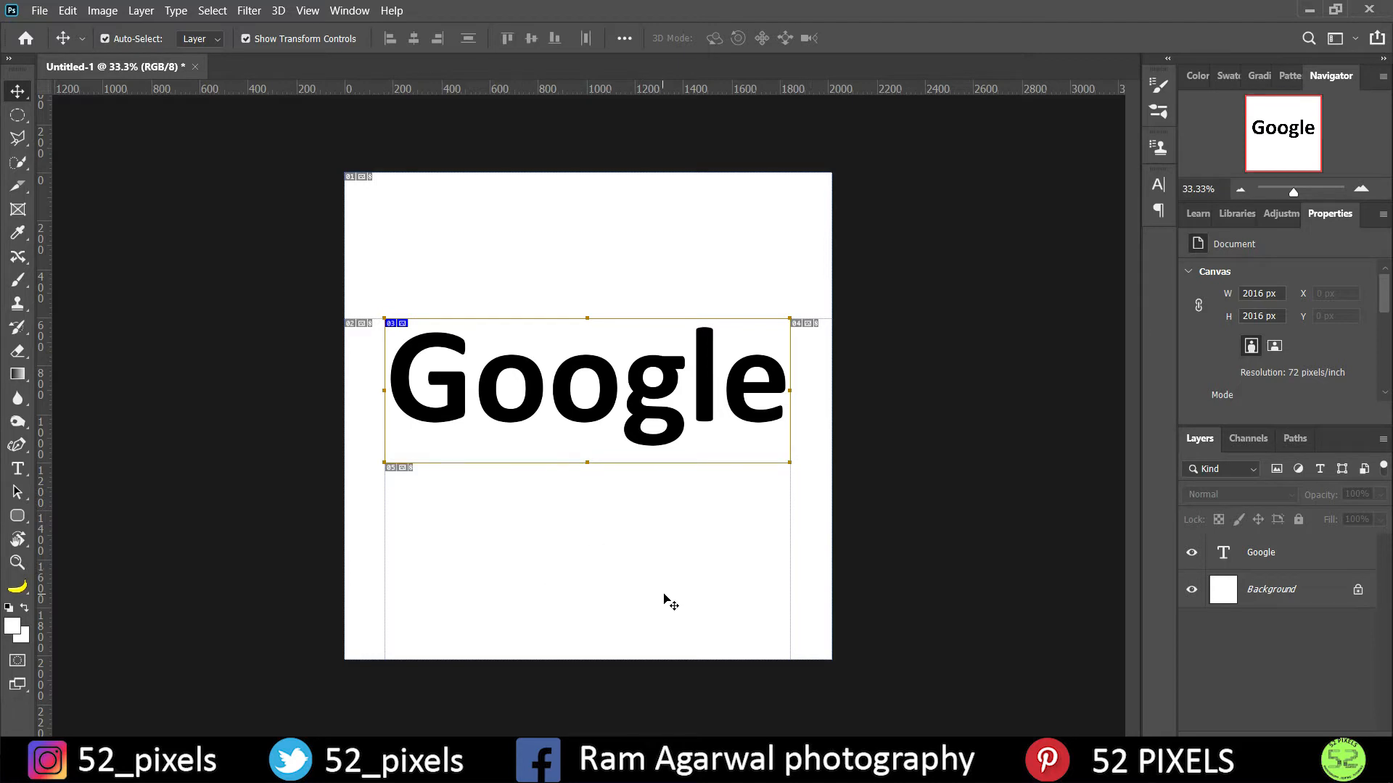
mouse_move(657, 577)
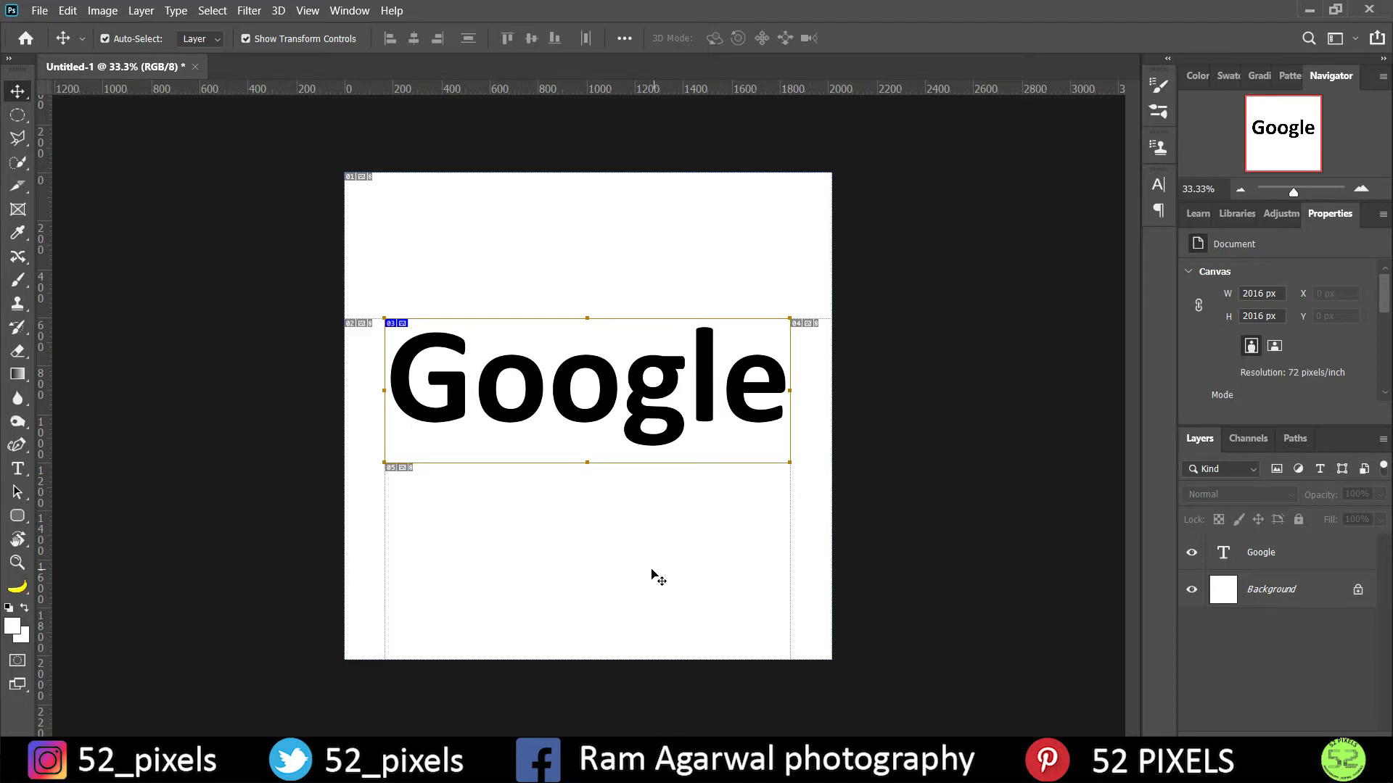
mouse_move(395, 321)
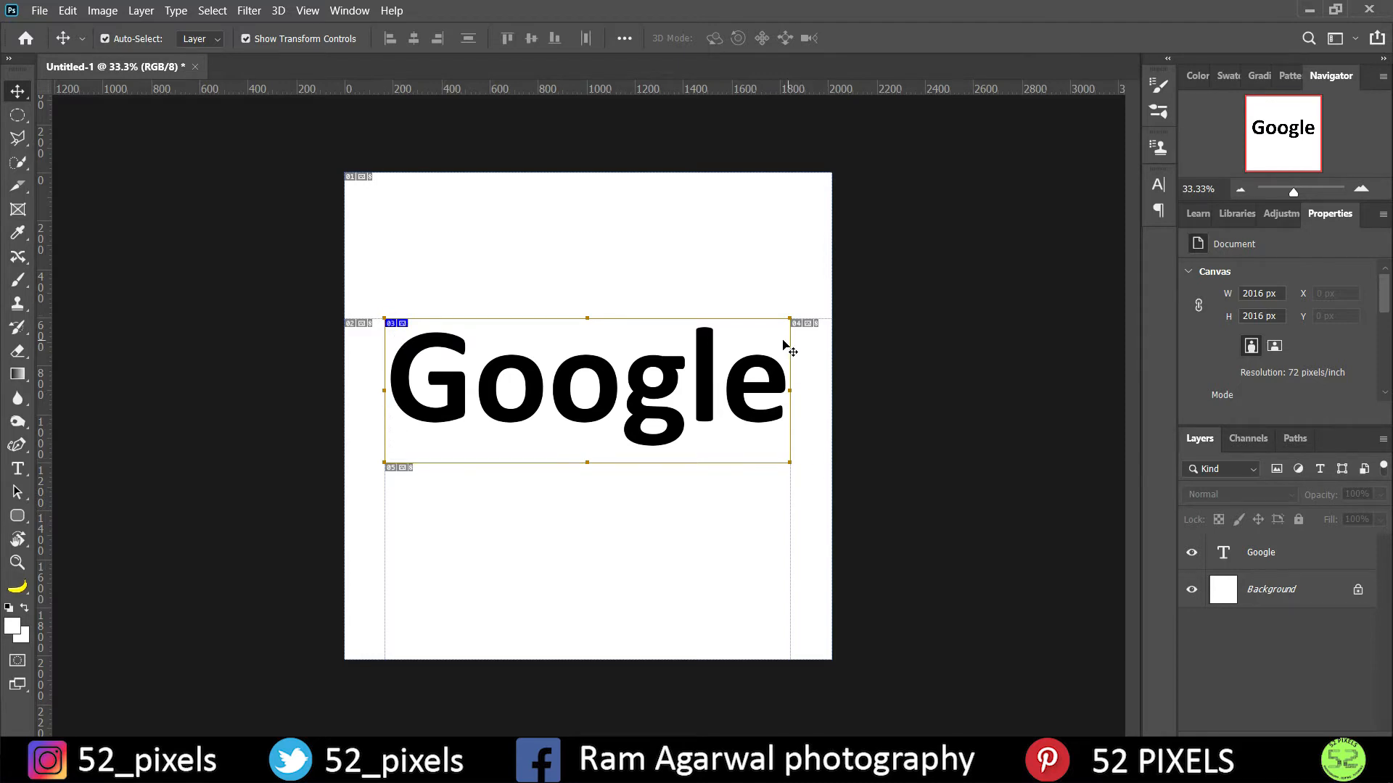
mouse_move(512, 336)
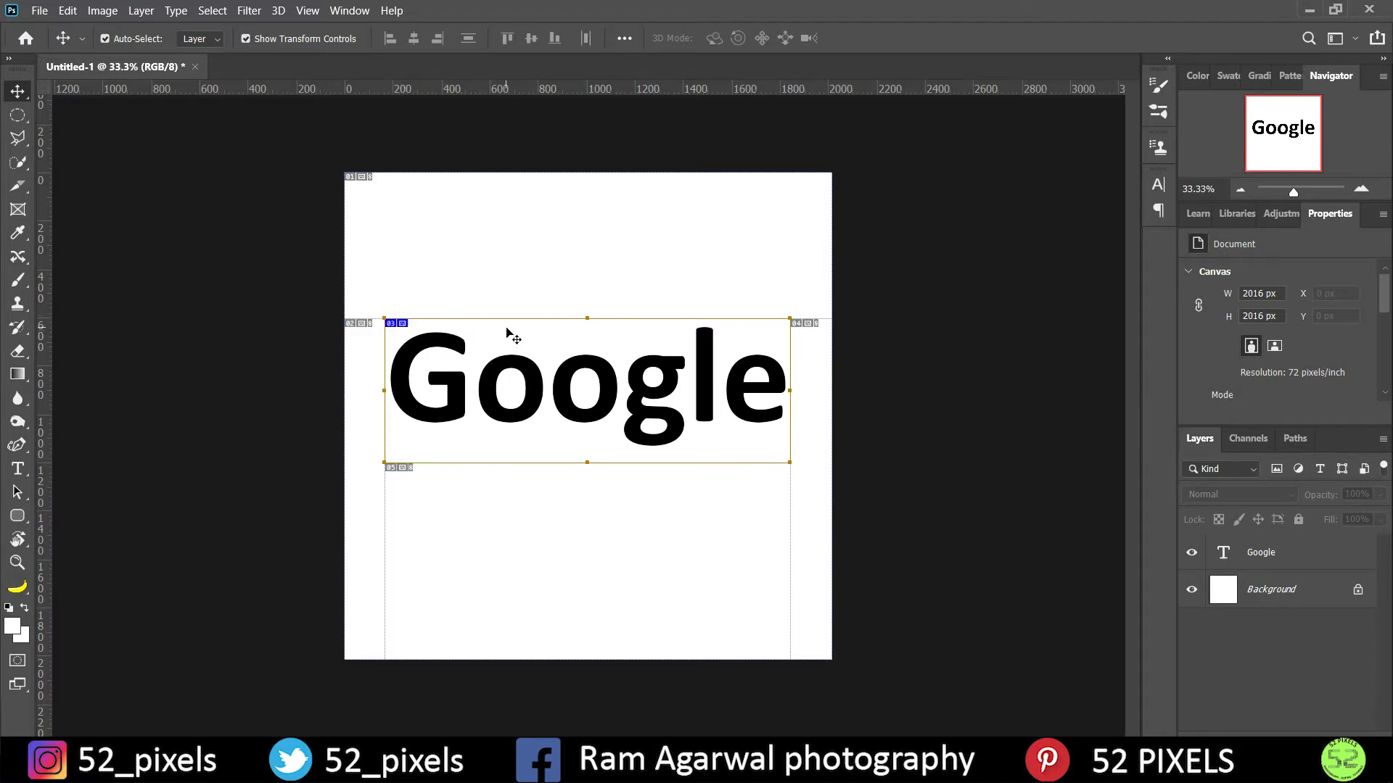
mouse_move(498, 353)
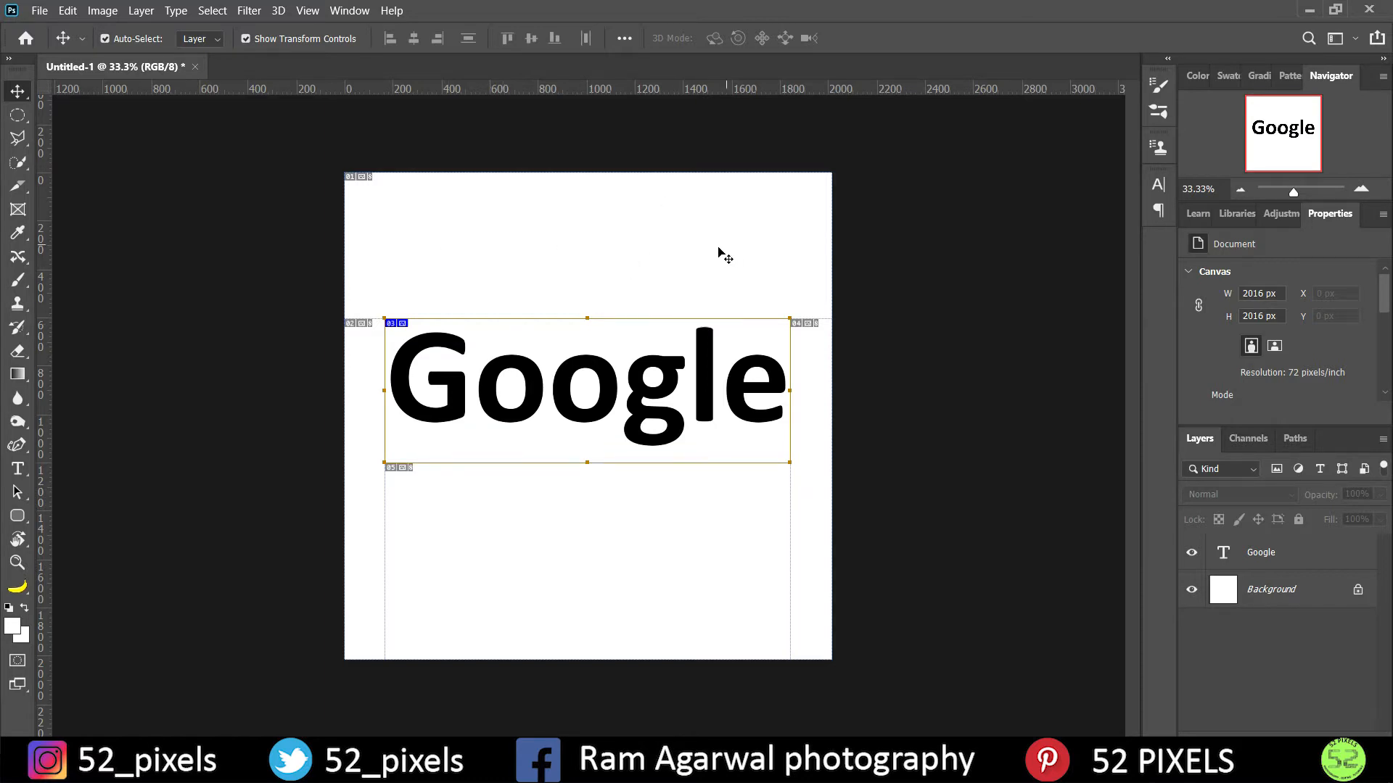
mouse_move(404, 410)
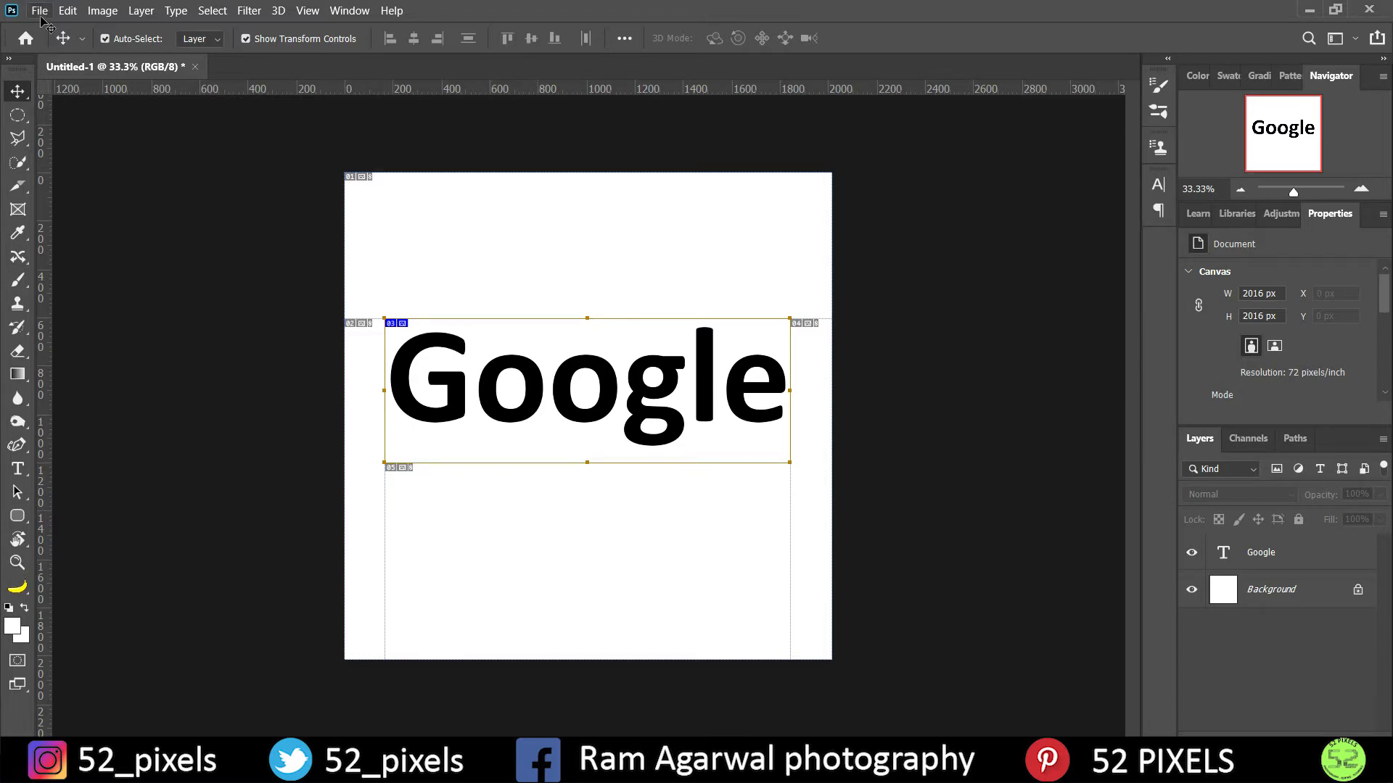
left_click(39, 10)
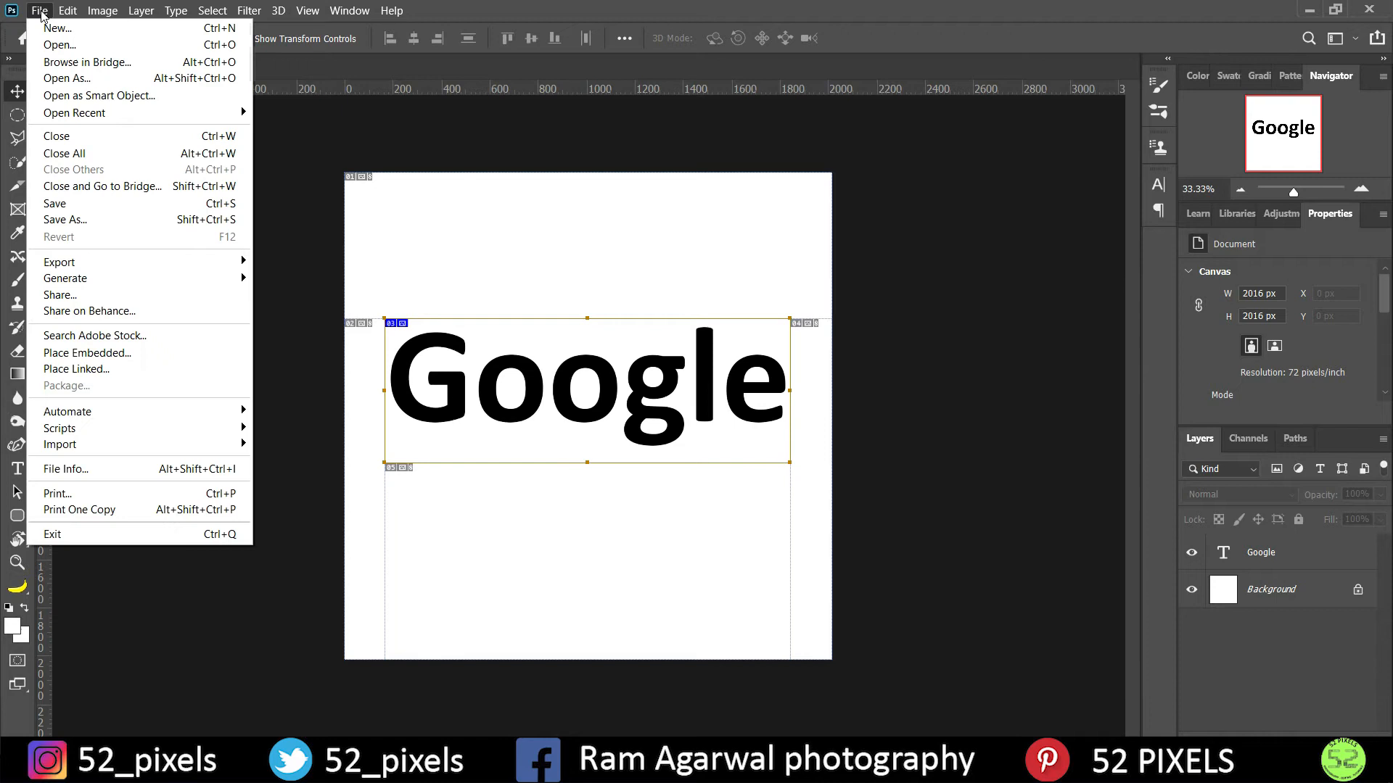
mouse_move(59, 261)
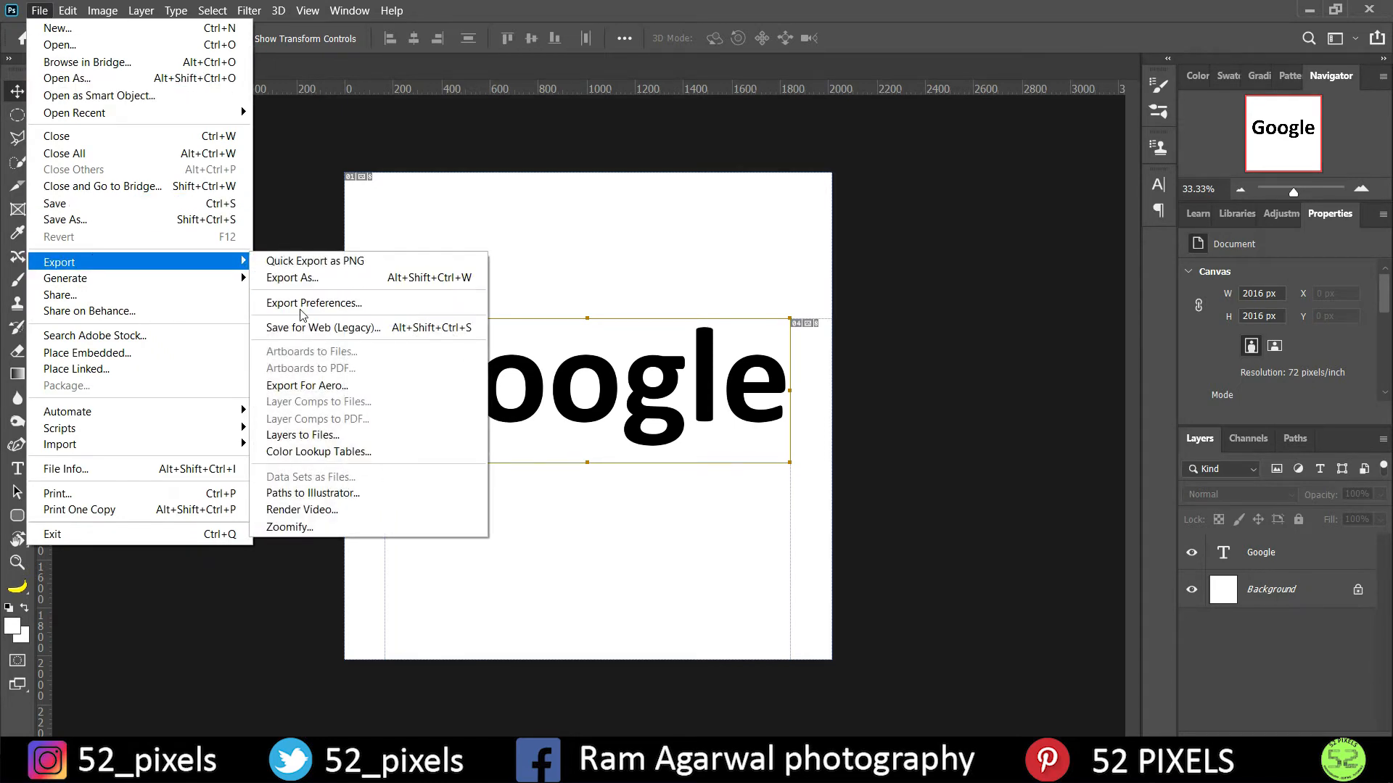
mouse_move(324, 327)
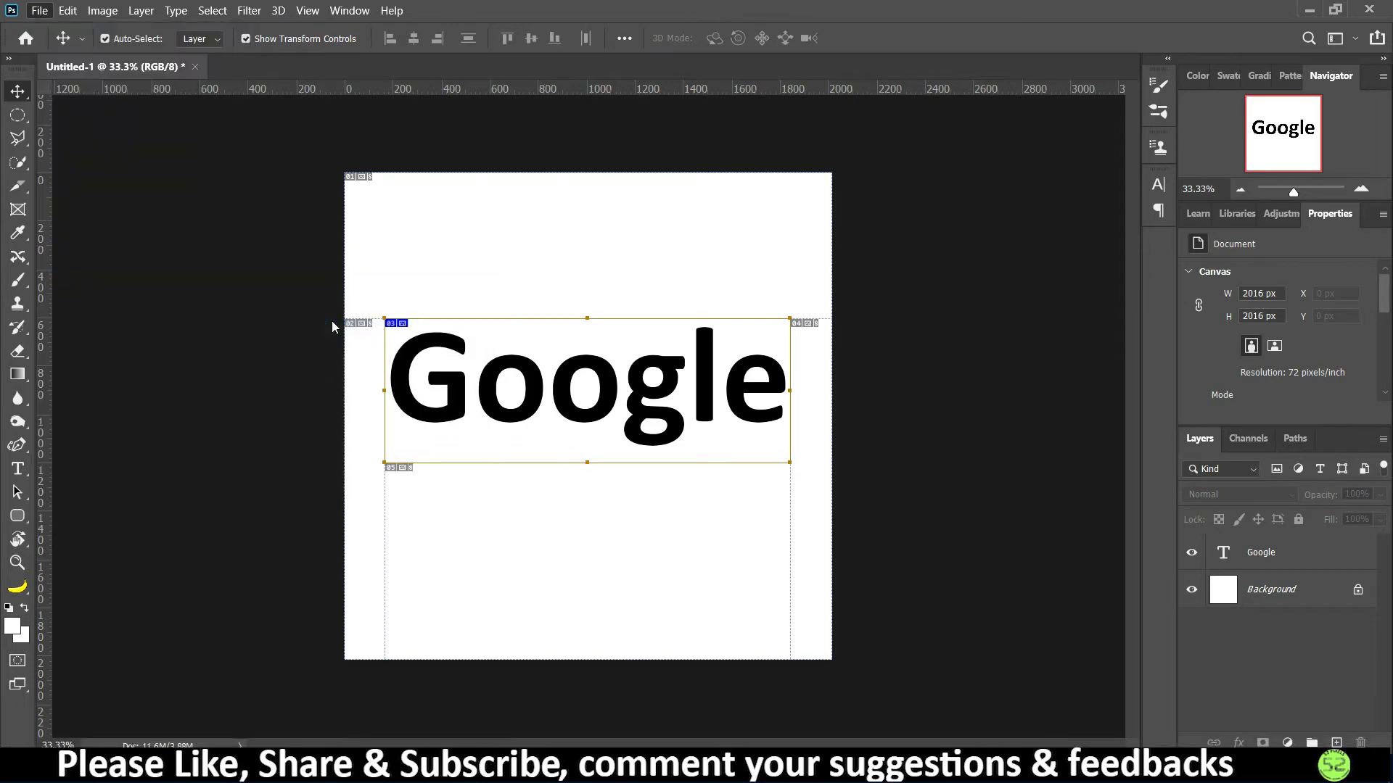
Open Save for Web (Legacy) and zoom the preview to fit the square design.
left_click(39, 9)
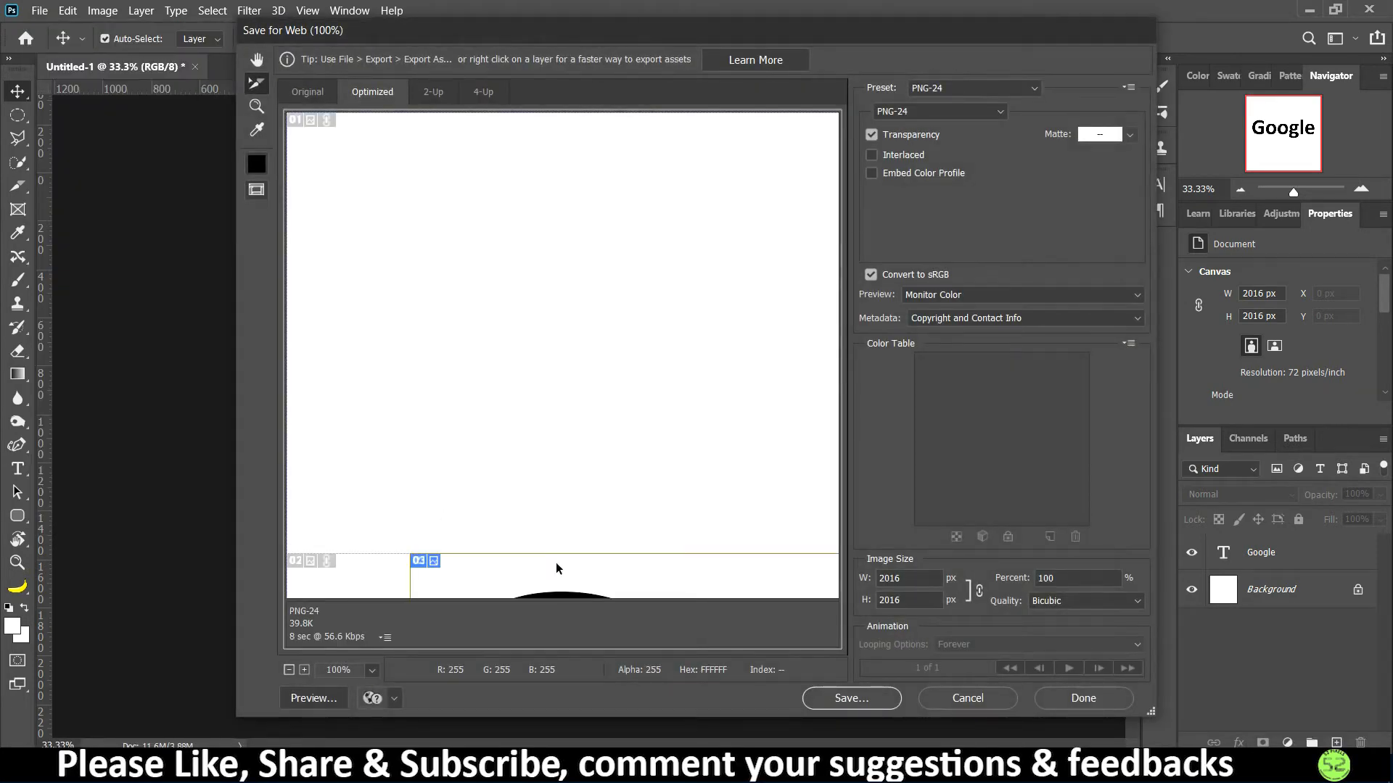
left_click(289, 669)
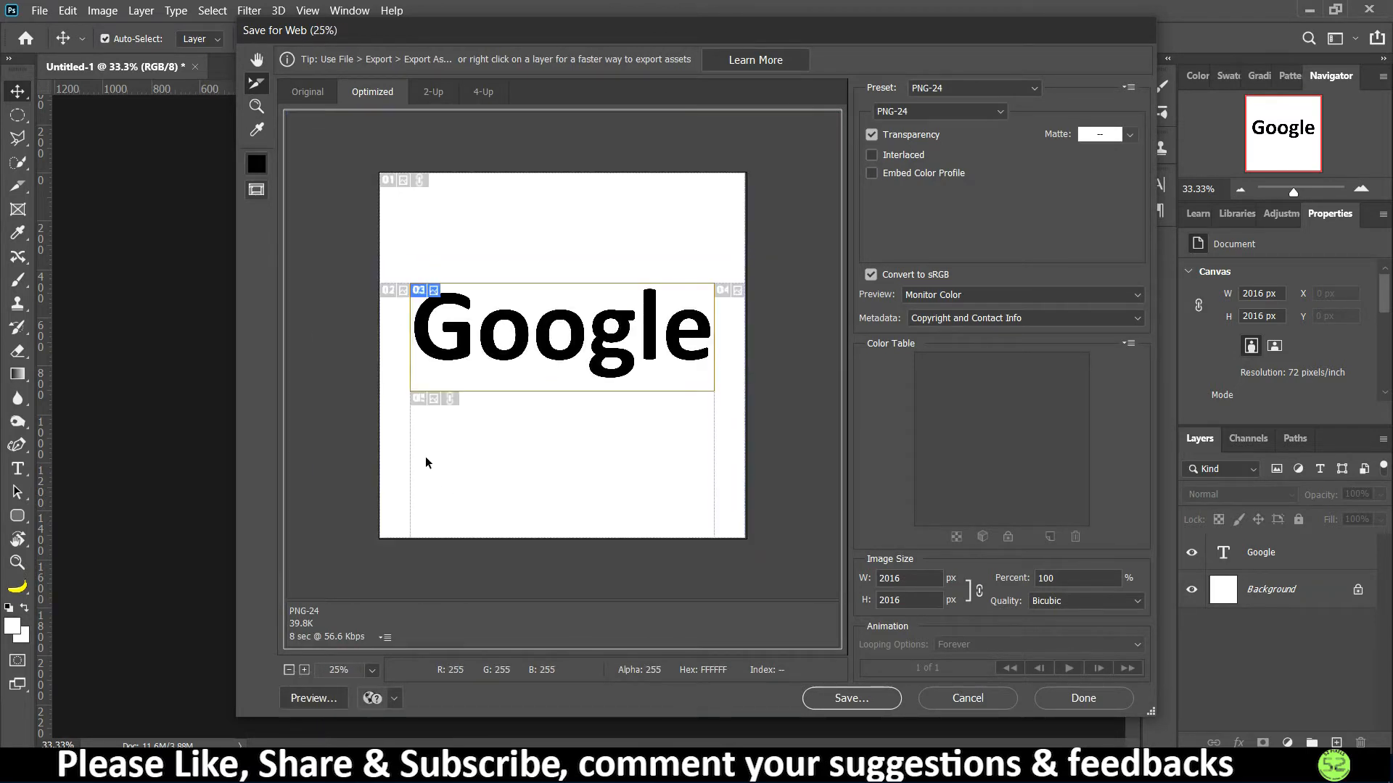
left_click(973, 87)
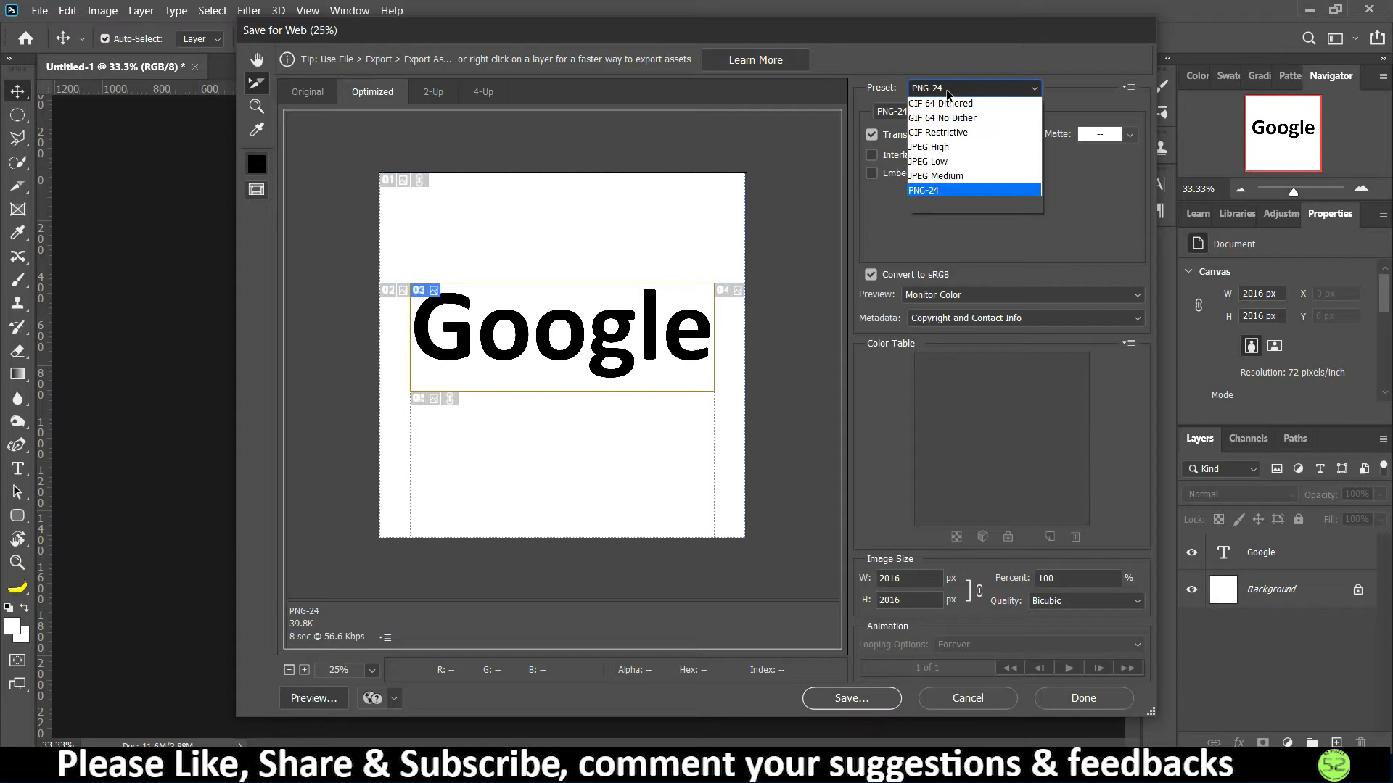
left_click(922, 189)
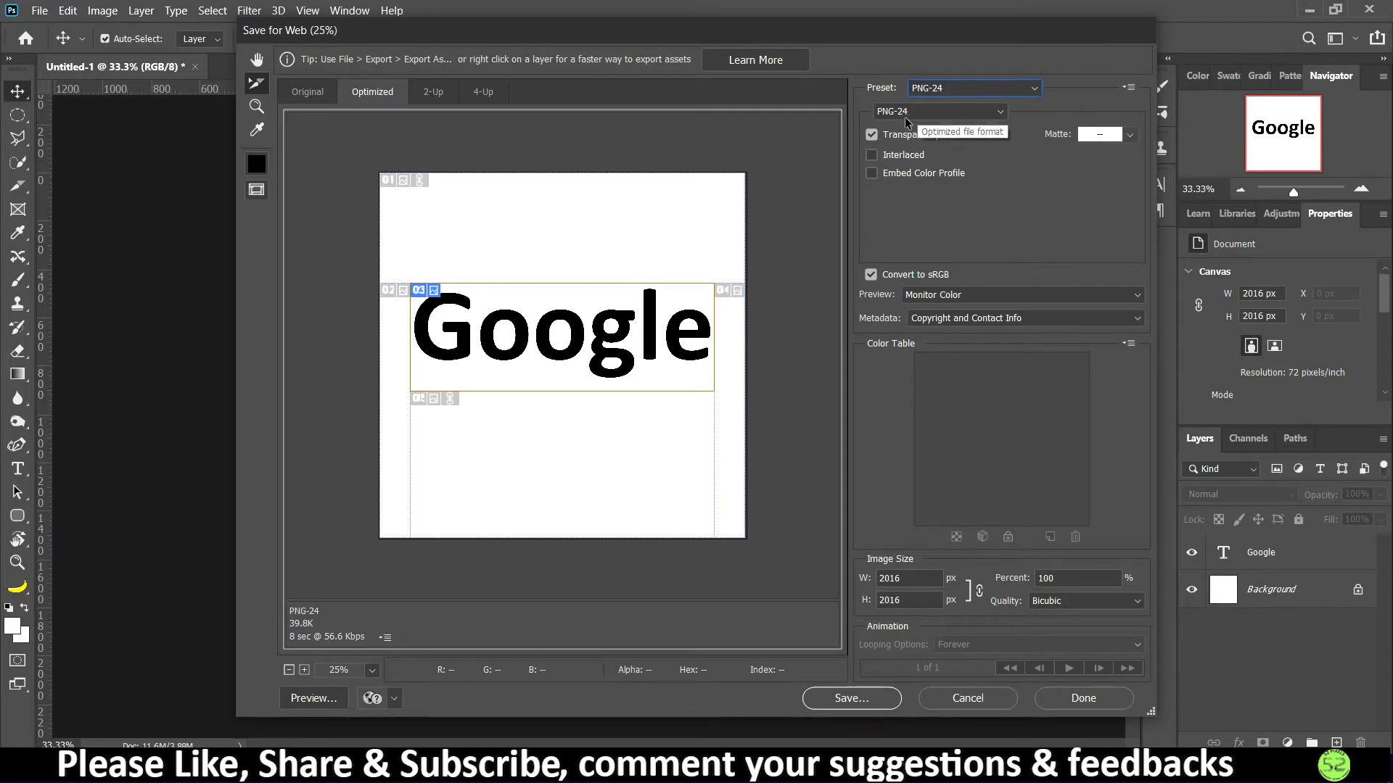
Try JPEG, settle on PNG-24 as the output format, and start saving.
left_click(937, 111)
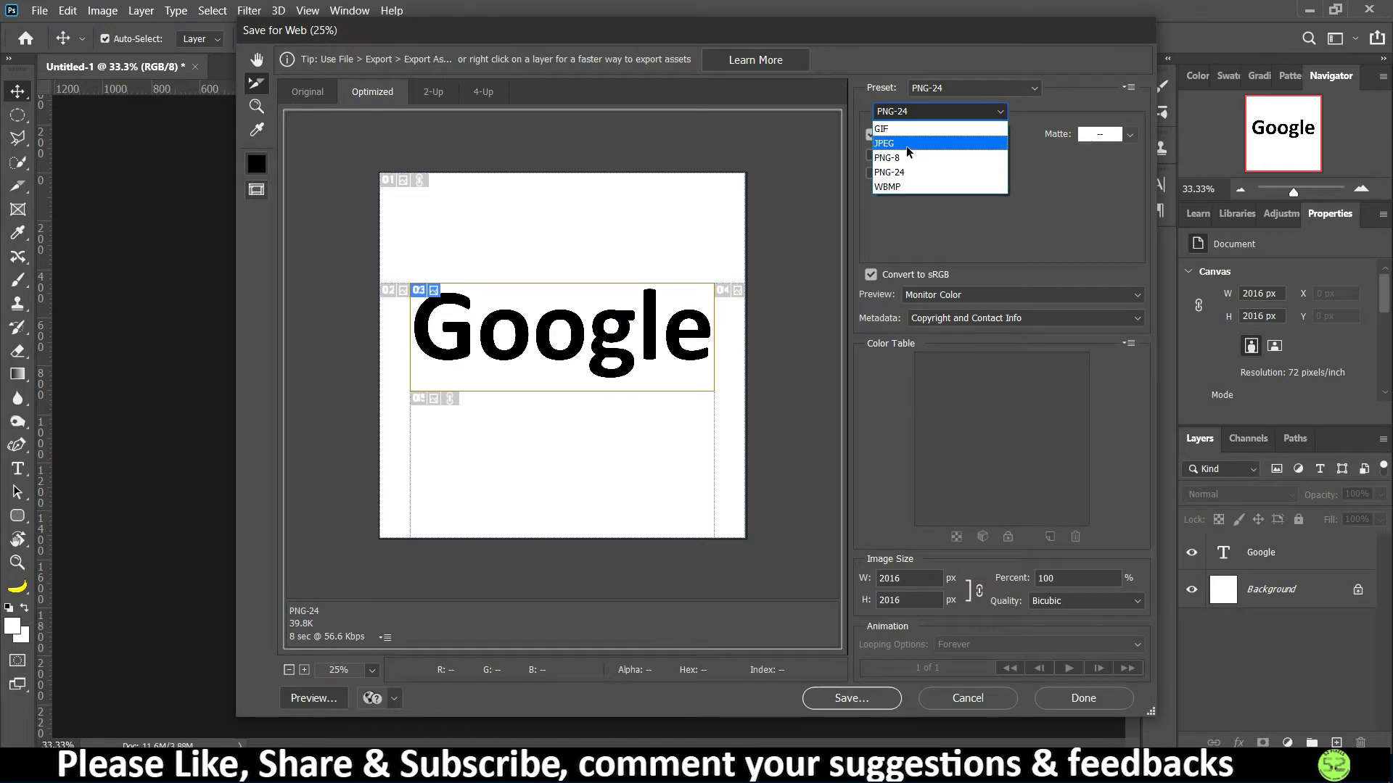
left_click(885, 143)
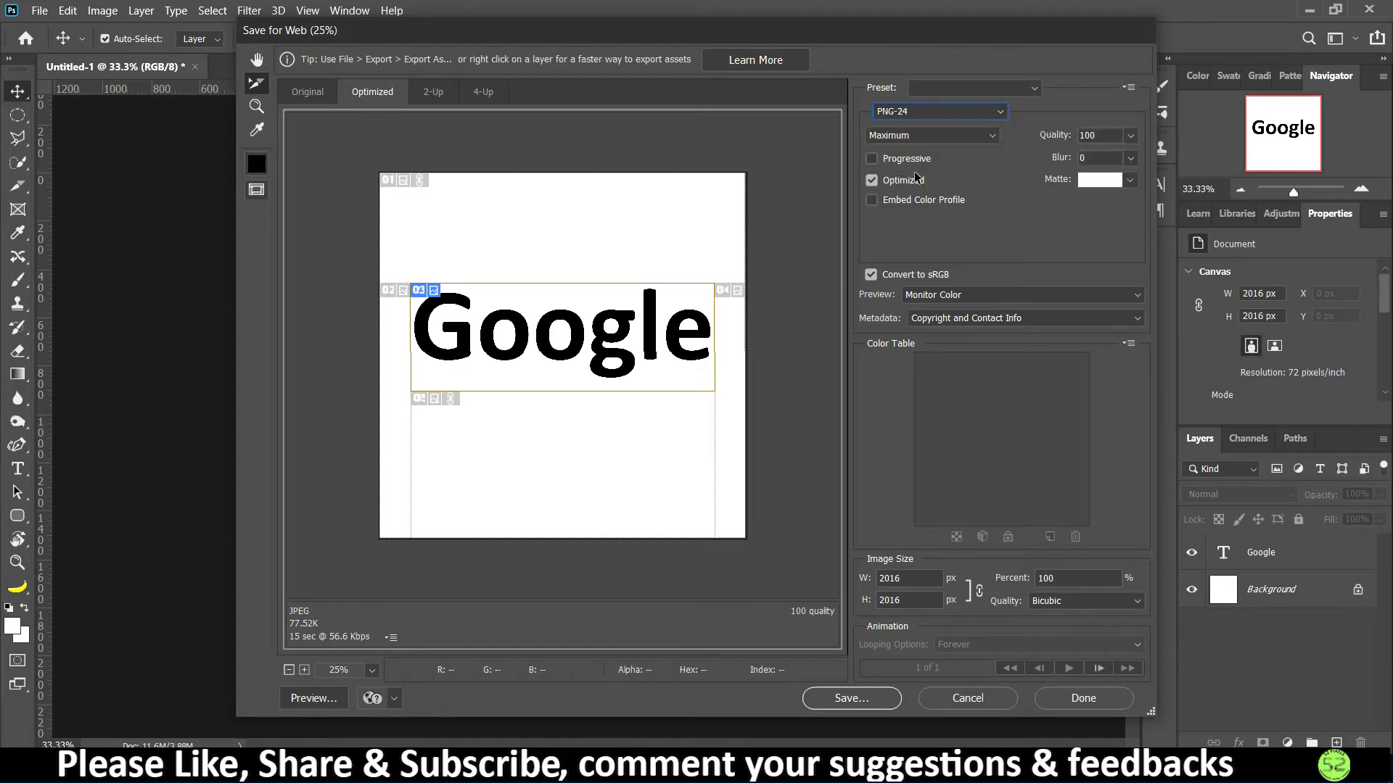
left_click(937, 110)
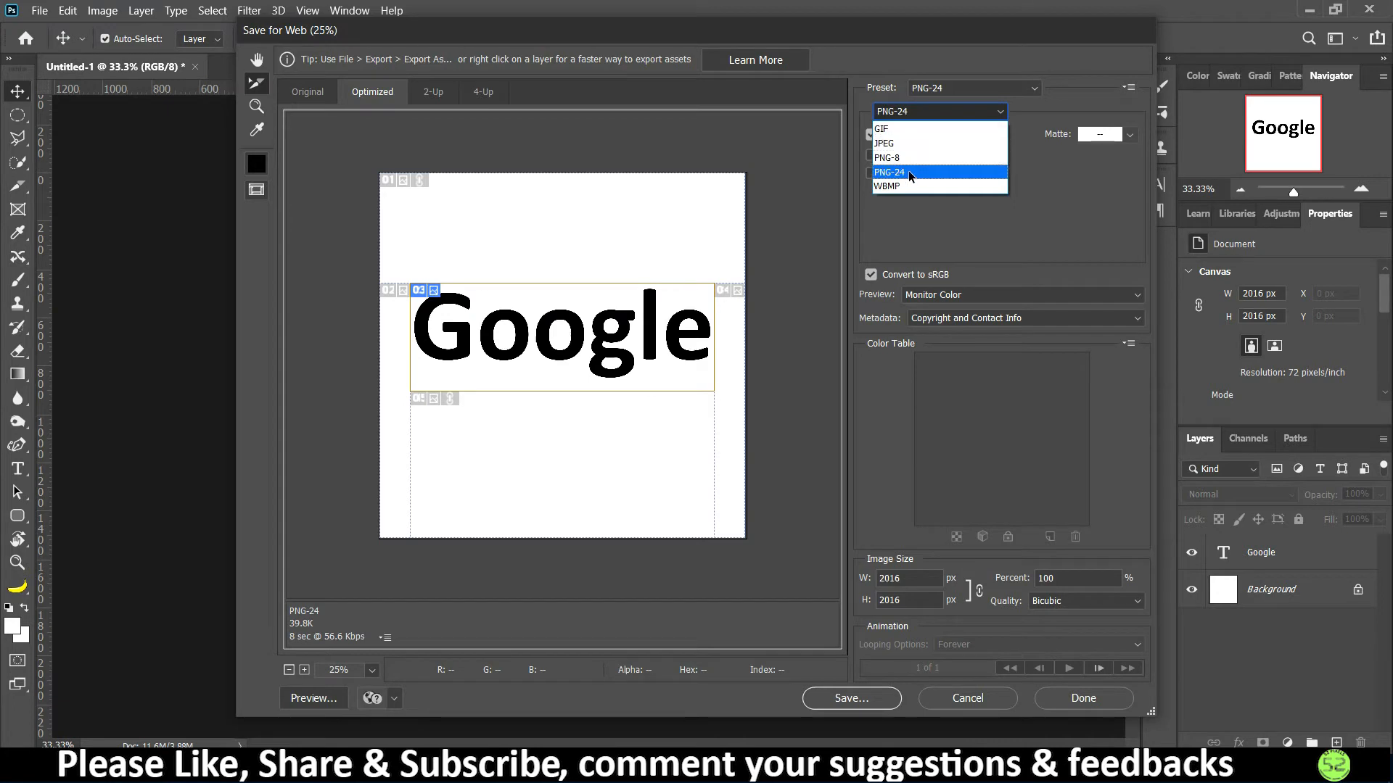
mouse_move(906, 187)
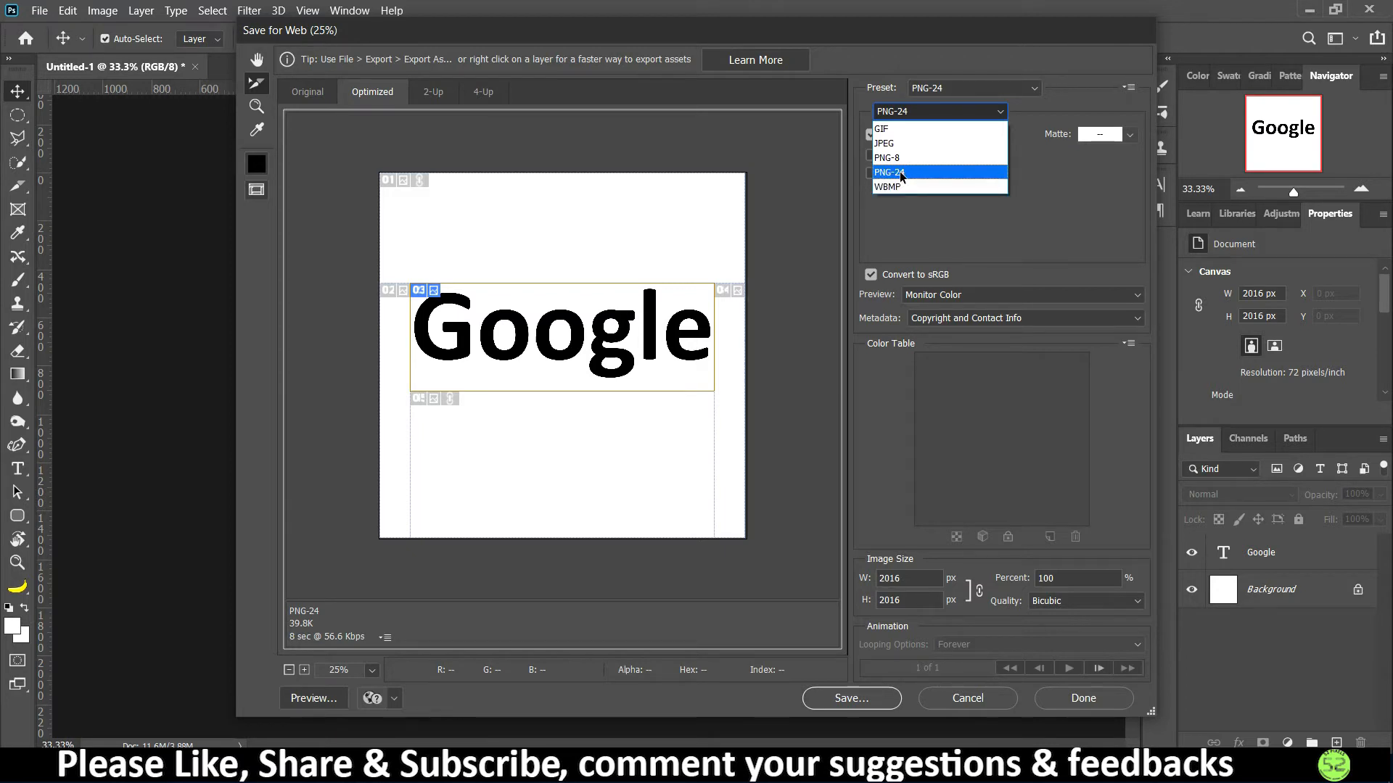
left_click(889, 171)
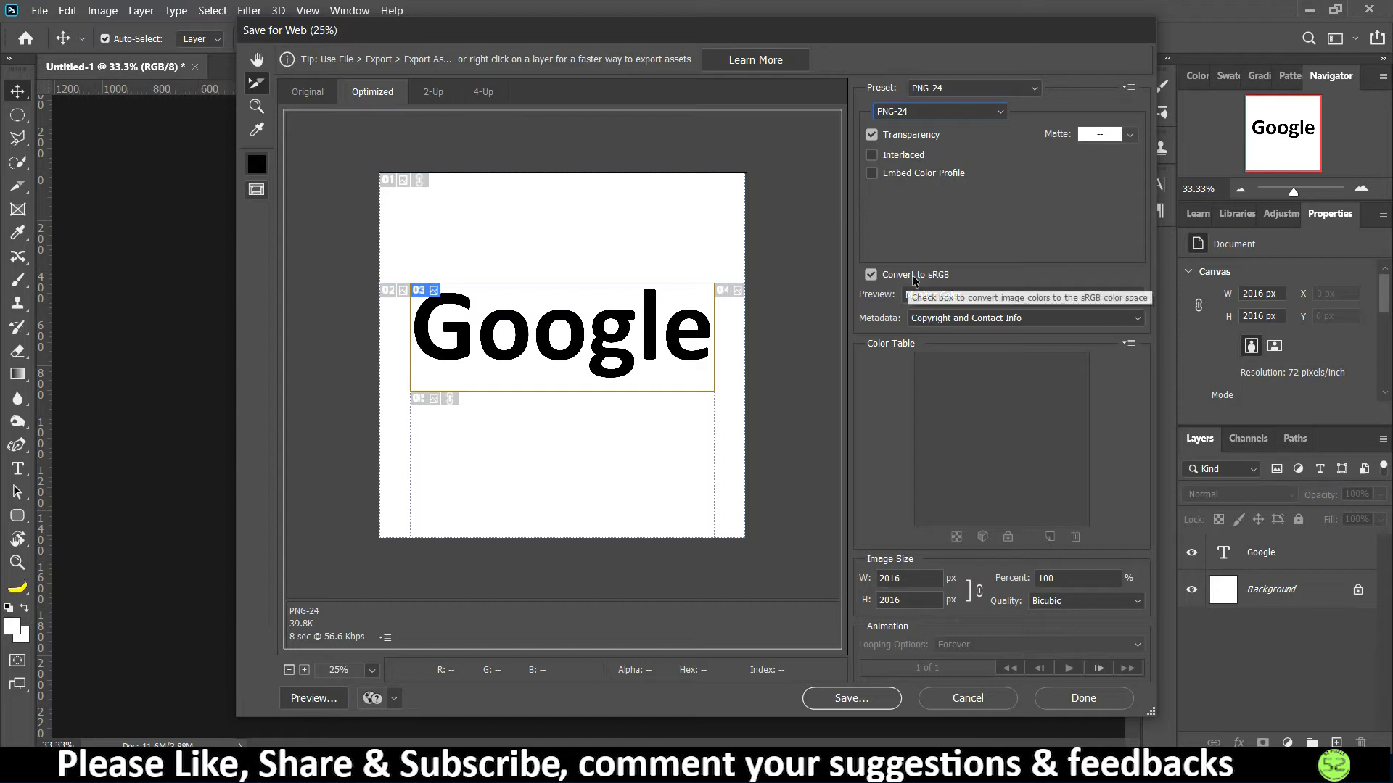
left_click(1021, 294)
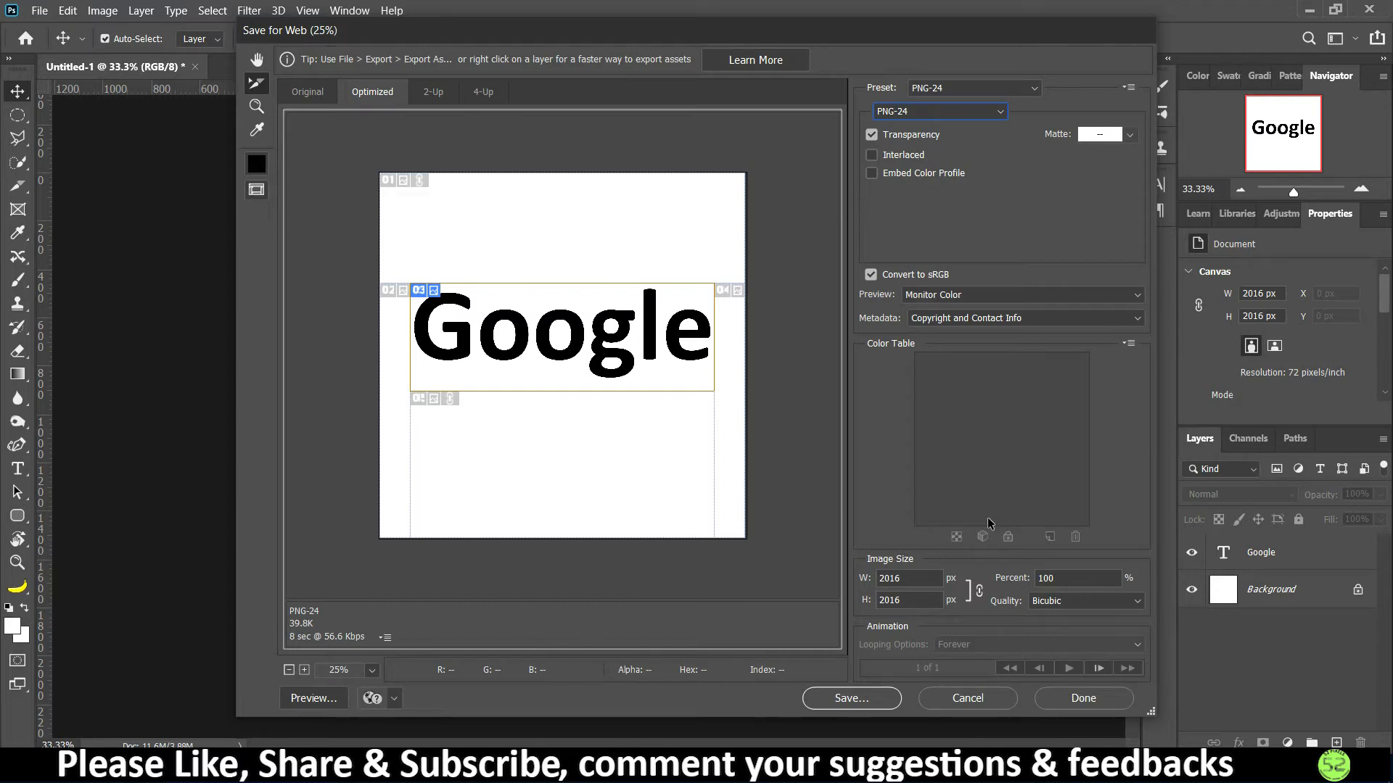
mouse_move(950, 664)
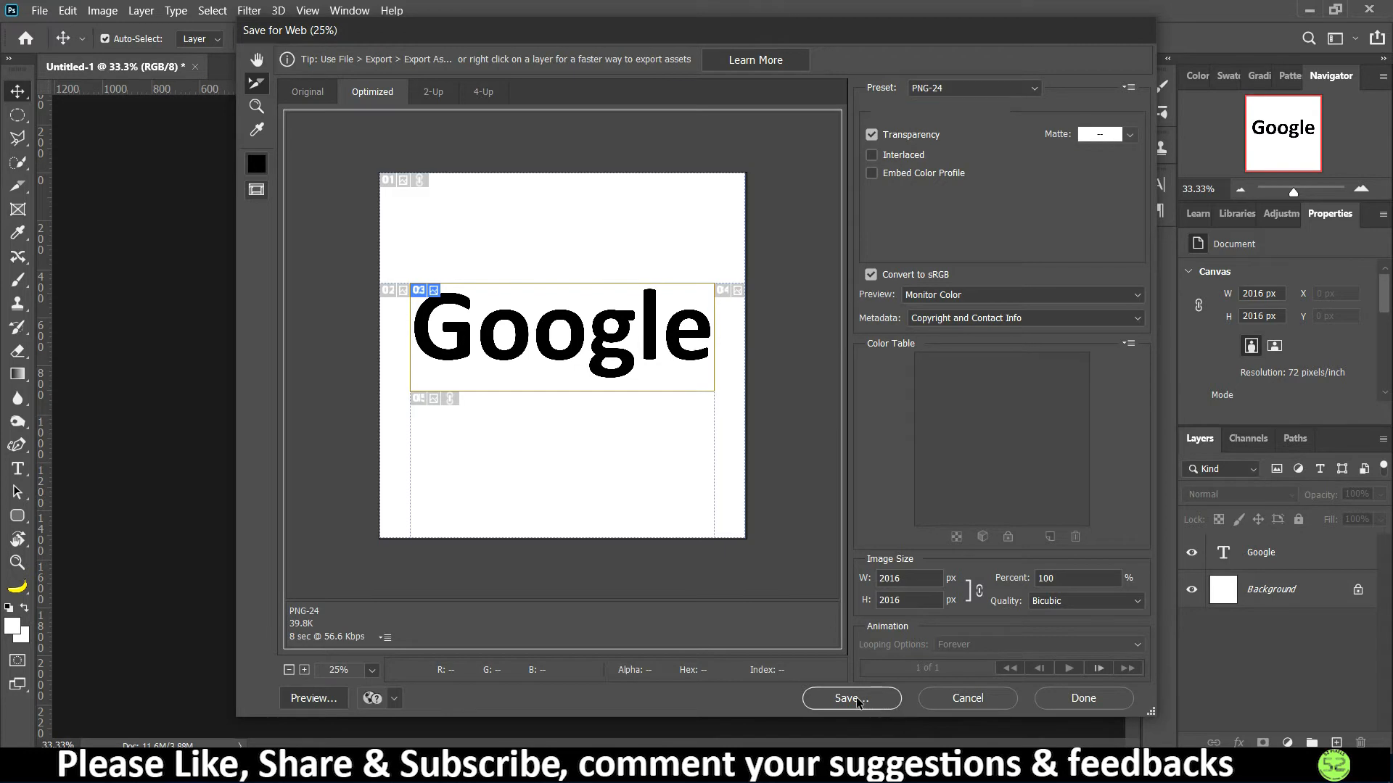
left_click(850, 698)
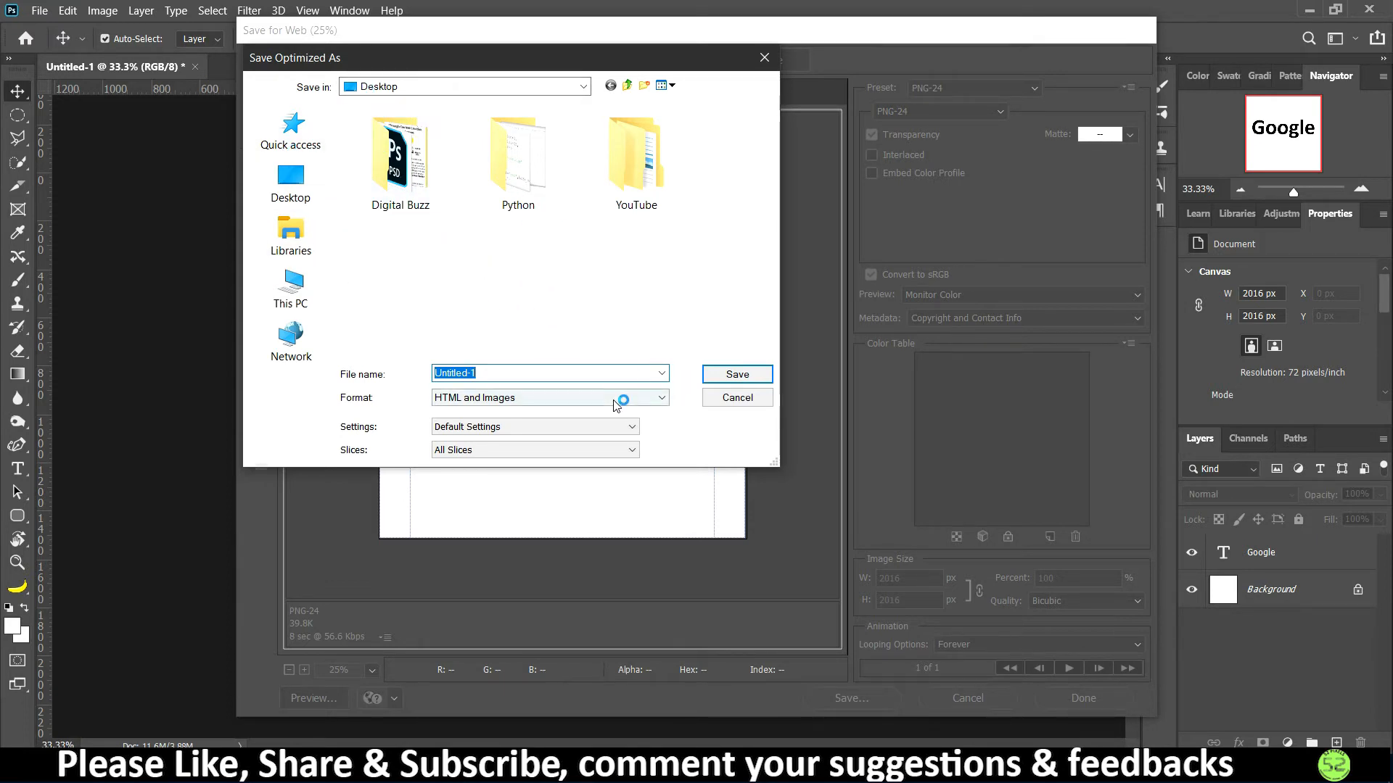
Save the export as HTML and Images with the file name 'Hyperlink'.
left_click(660, 397)
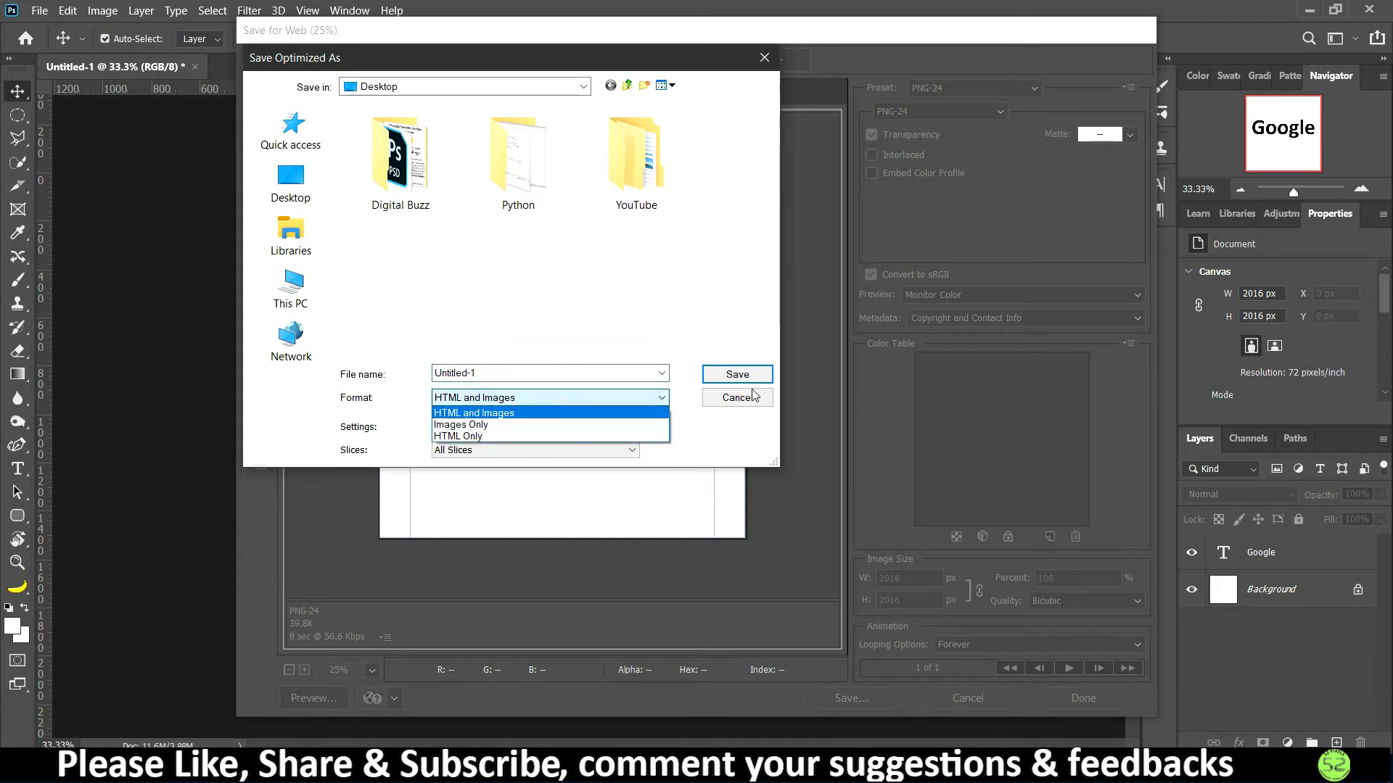
mouse_move(708, 523)
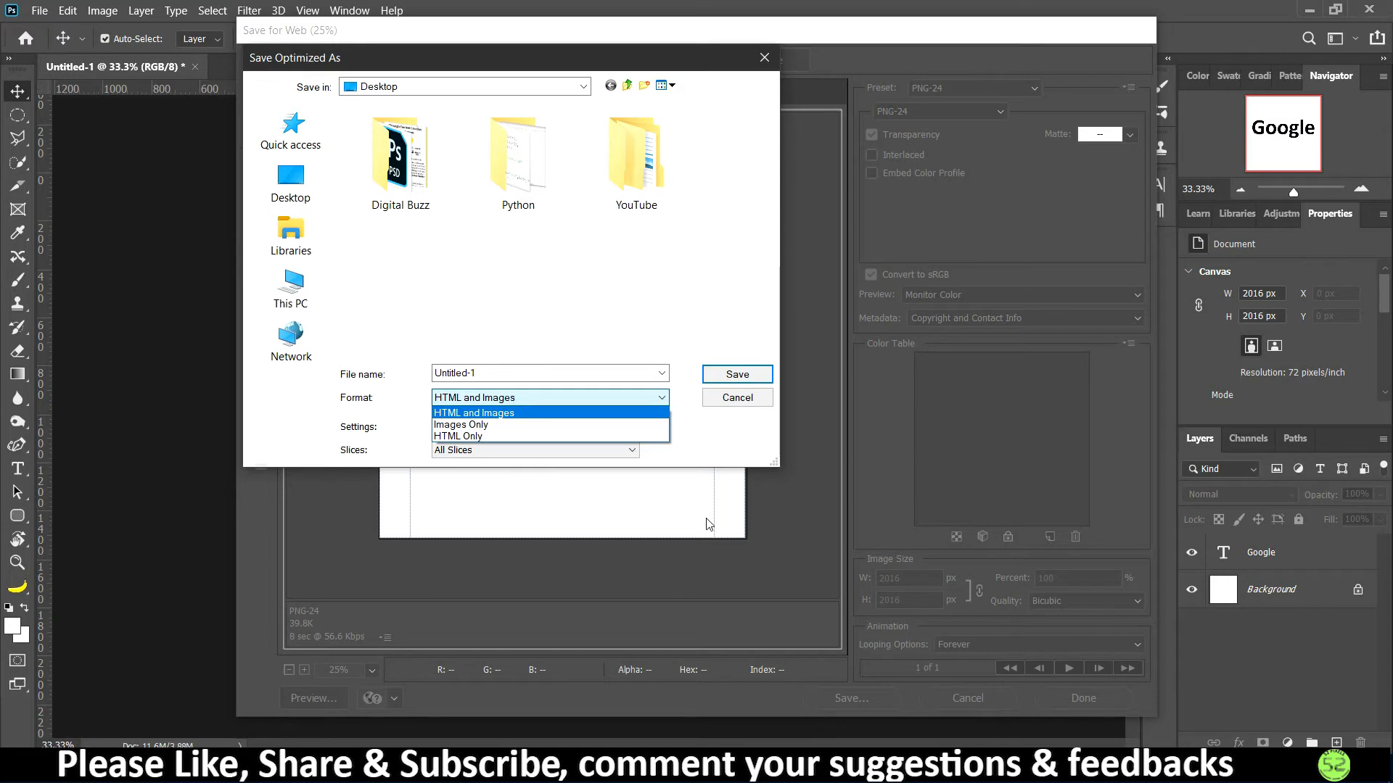
mouse_move(561, 436)
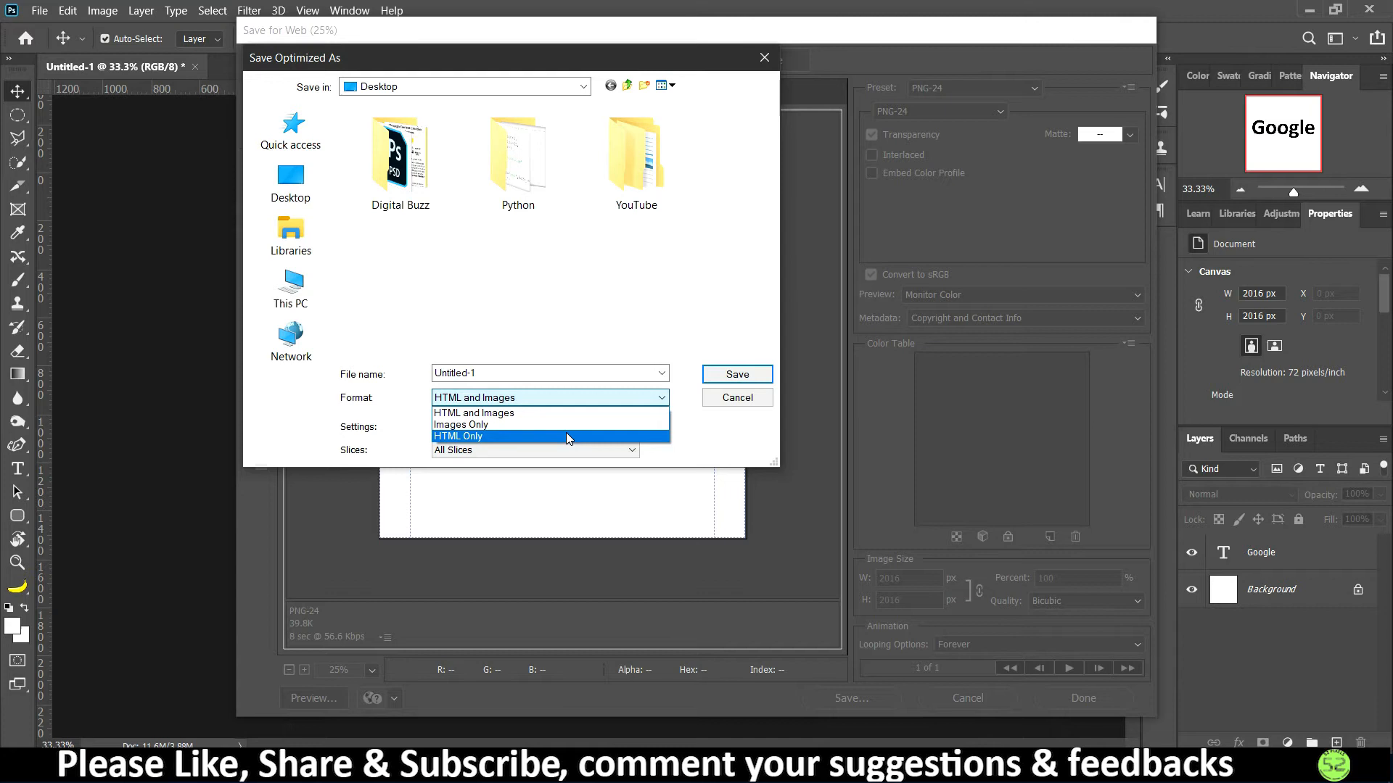
mouse_move(568, 447)
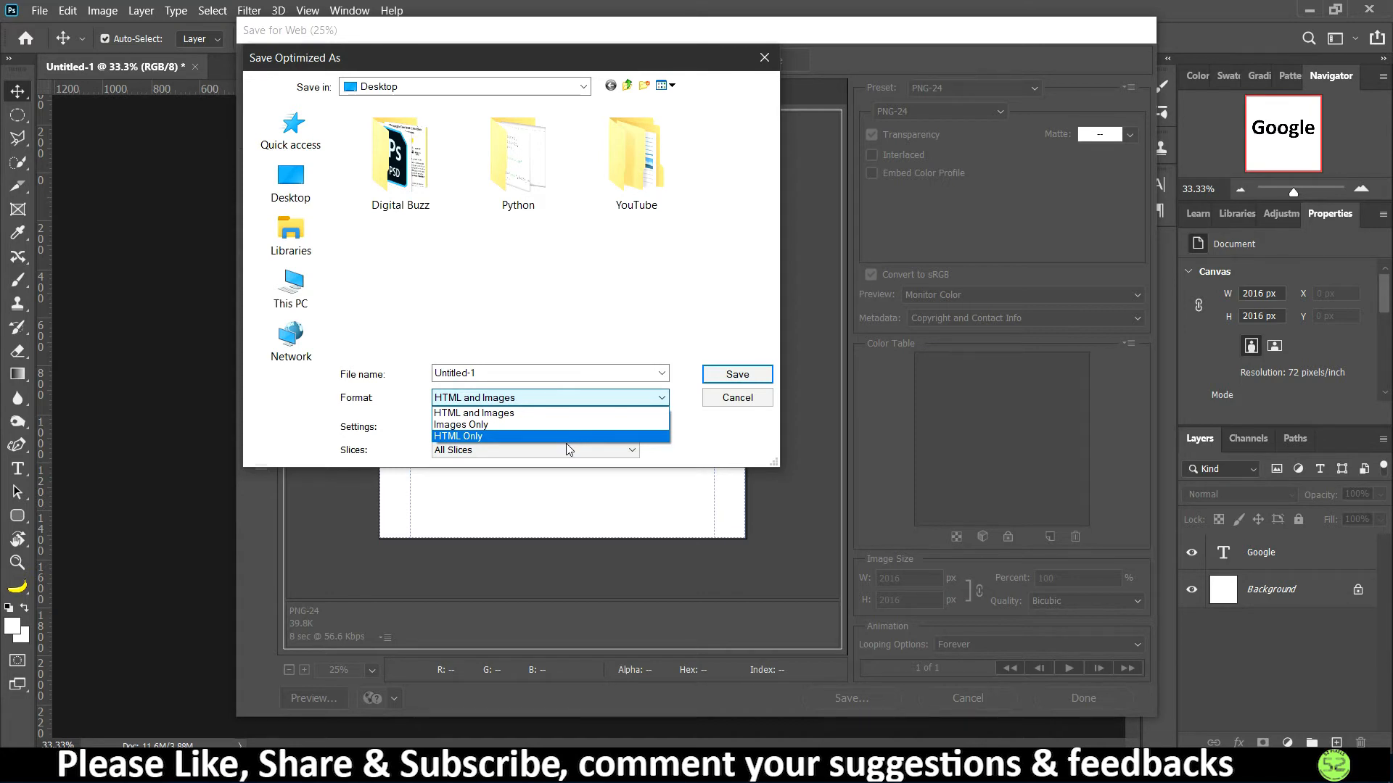
mouse_move(522, 412)
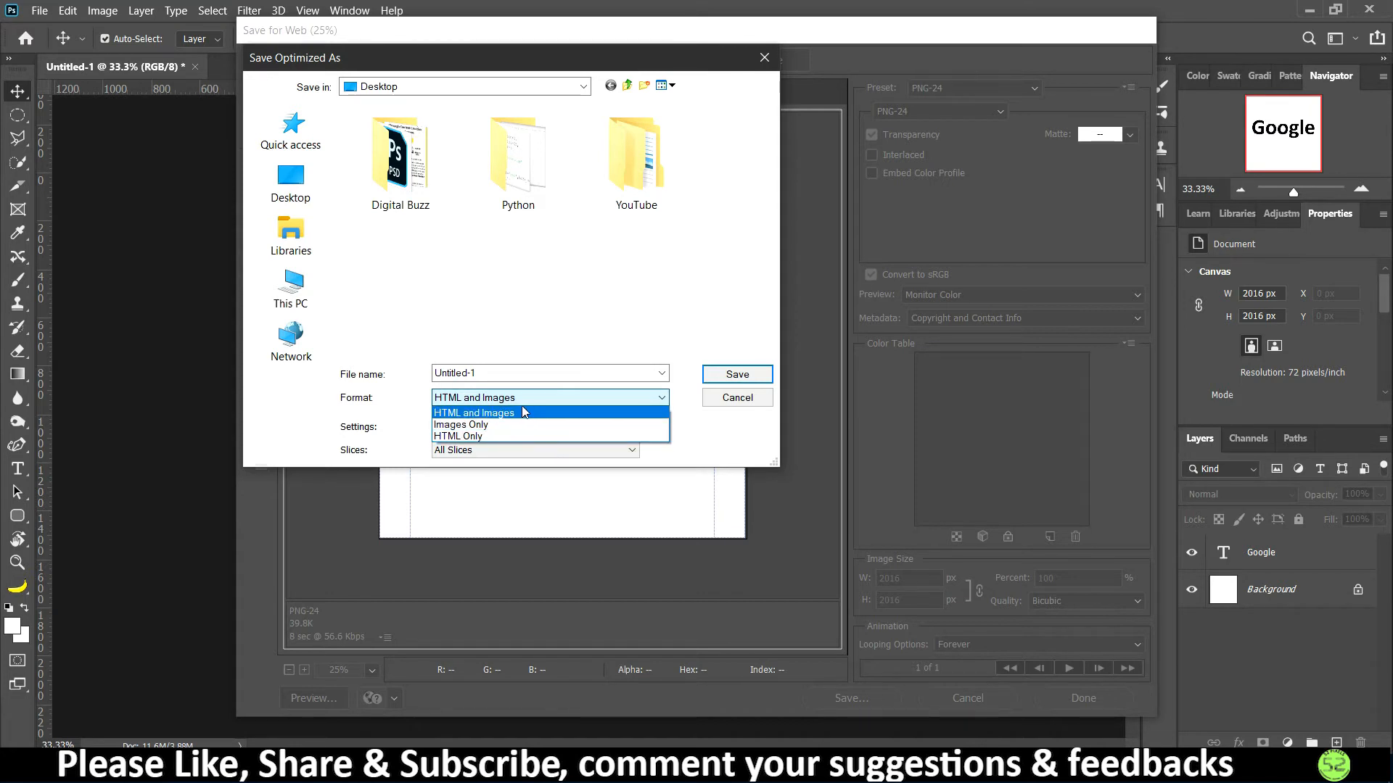
left_click(473, 411)
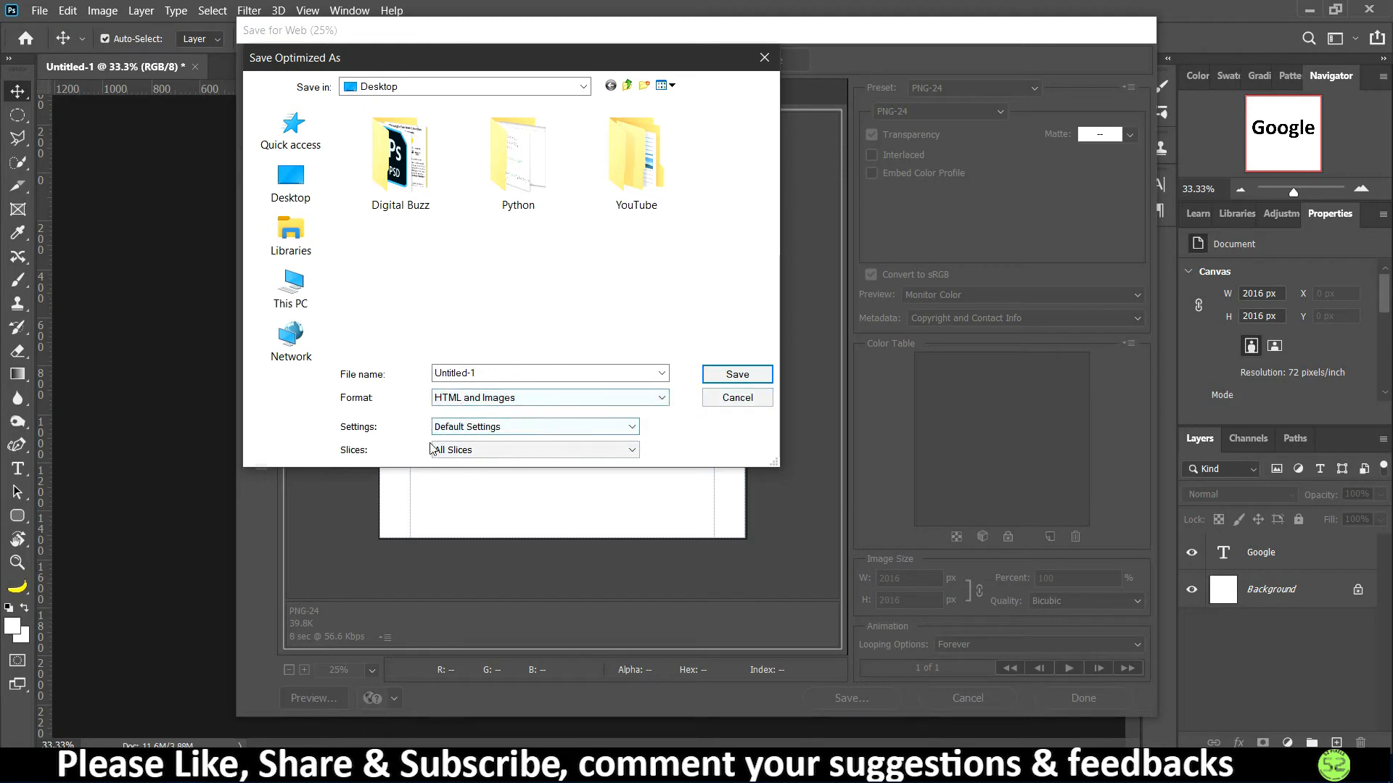
left_click(549, 372)
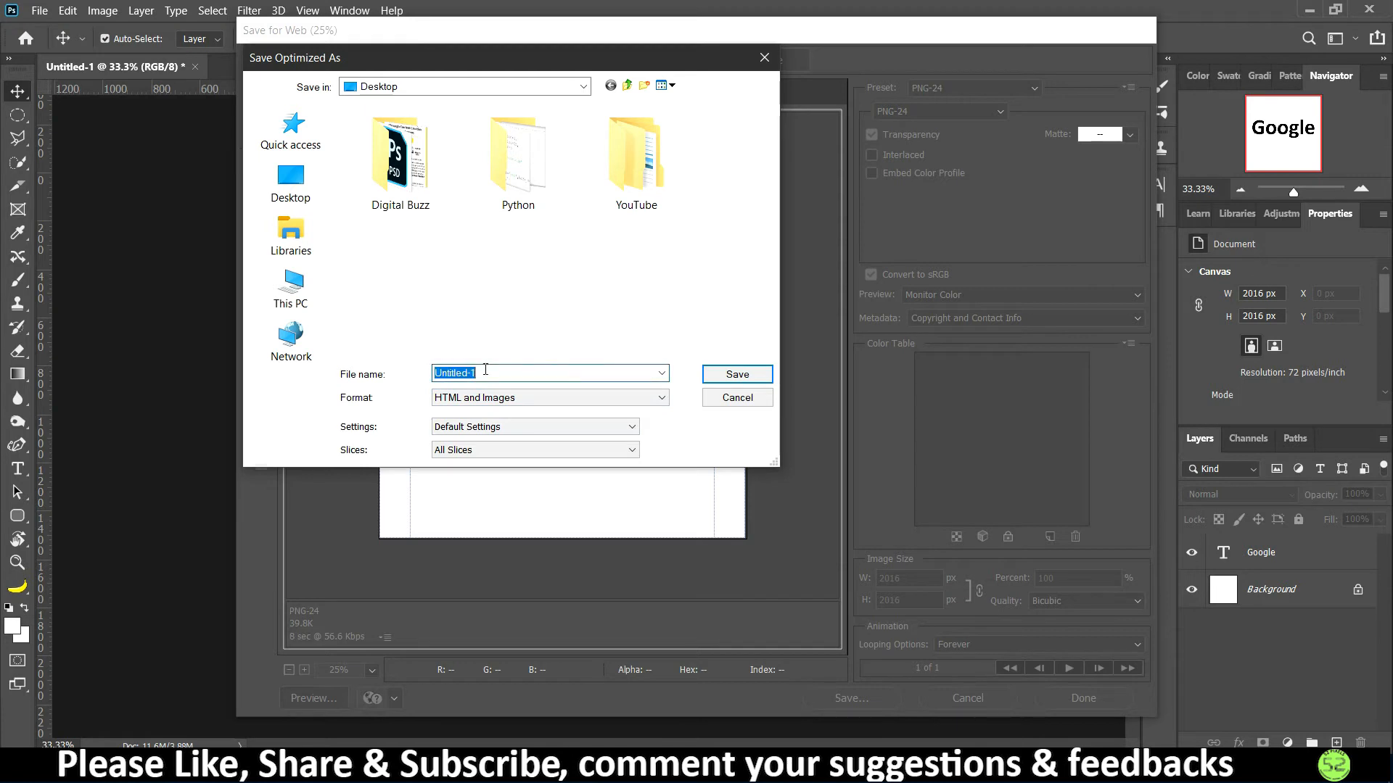
type("Hyper")
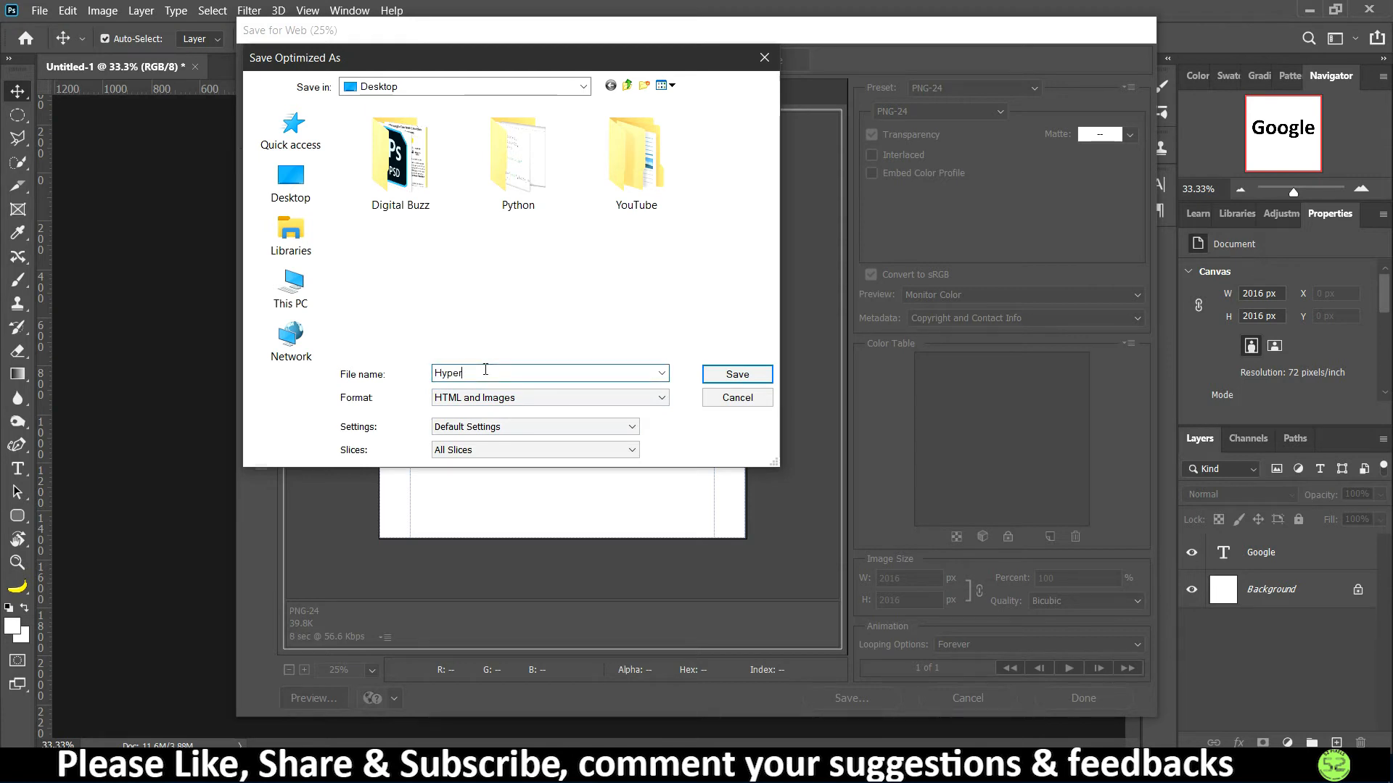
type("link")
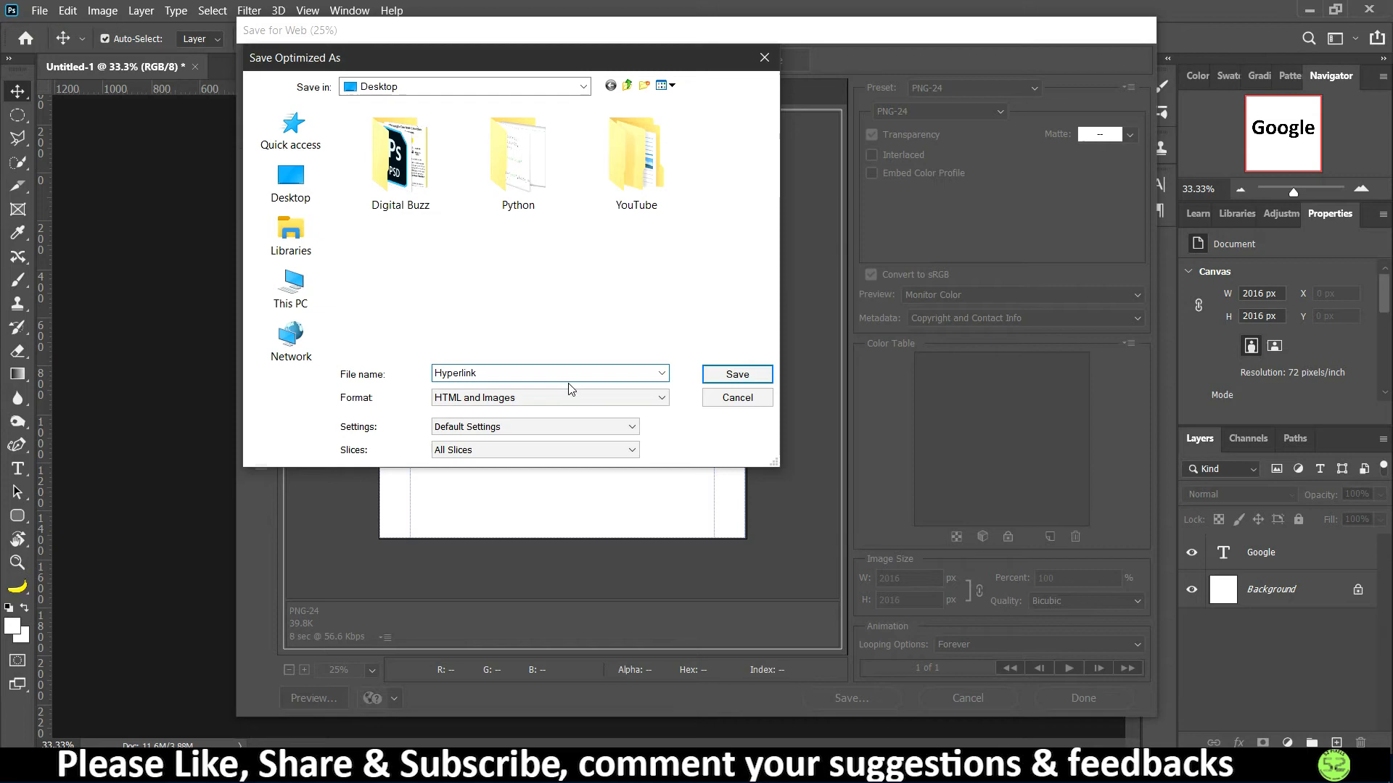
left_click(736, 397)
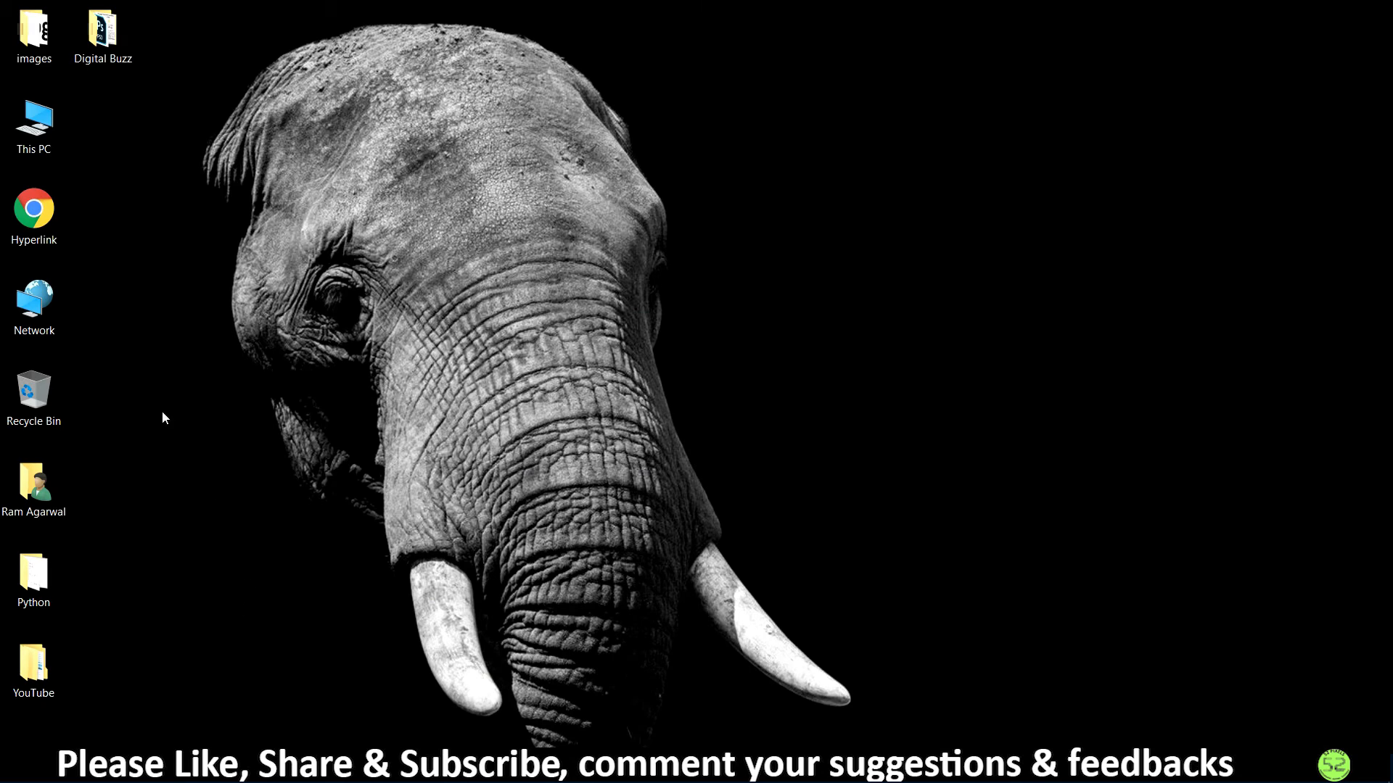
mouse_move(31, 84)
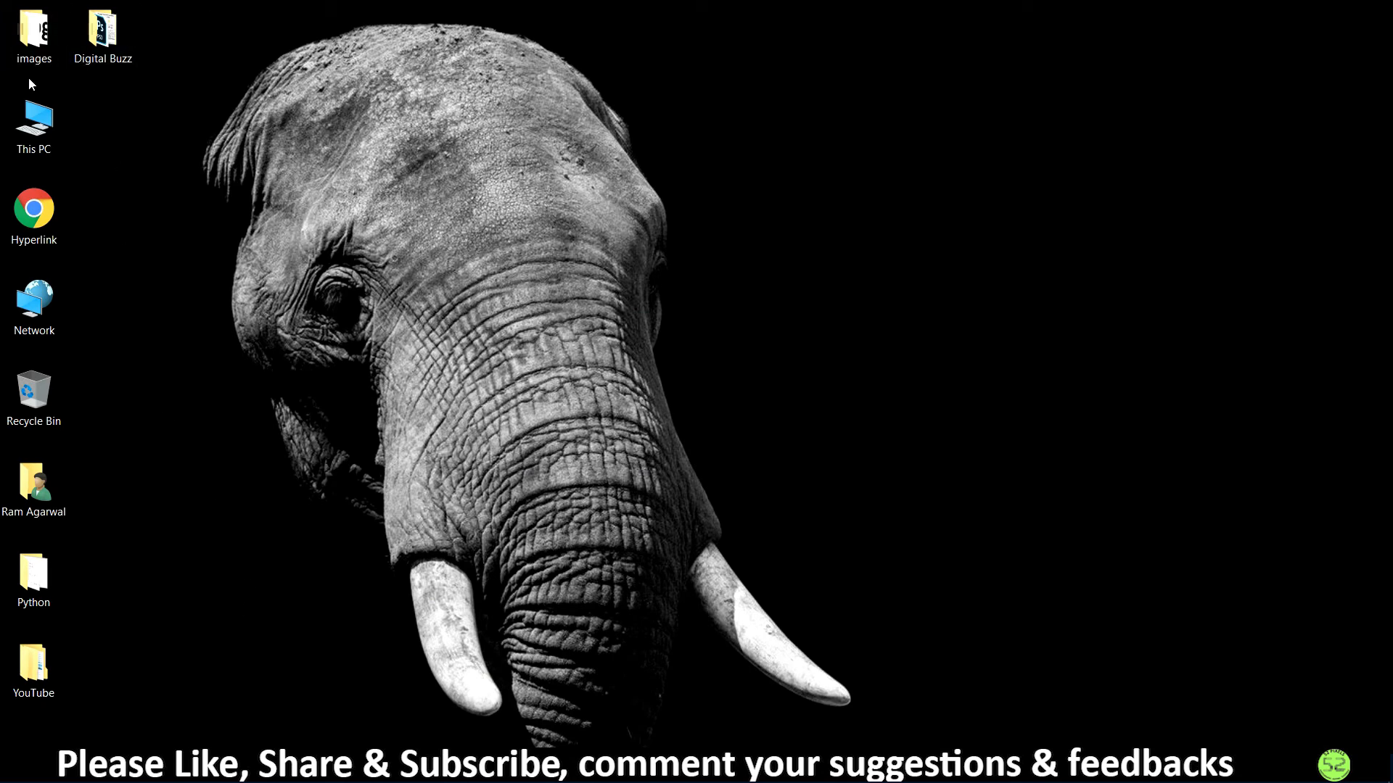
double_click(34, 27)
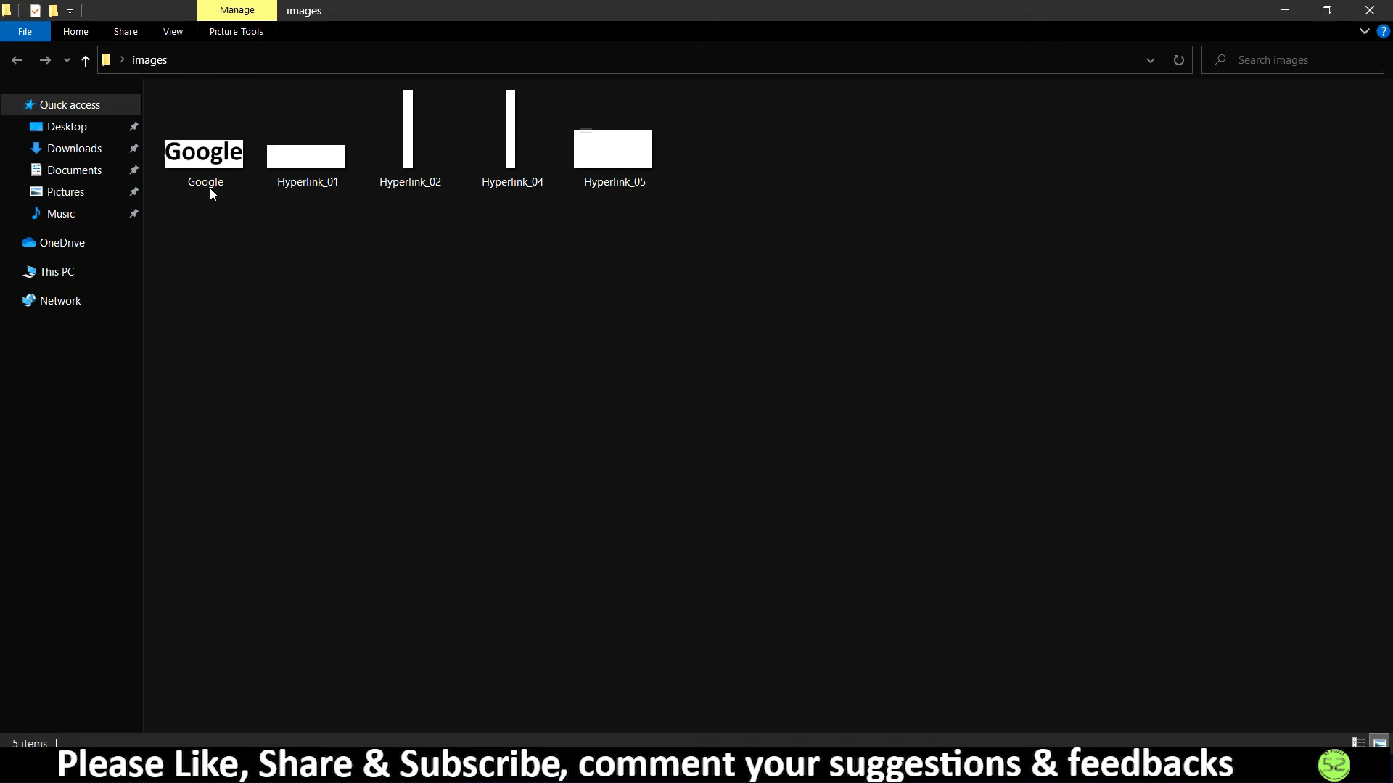
mouse_move(213, 159)
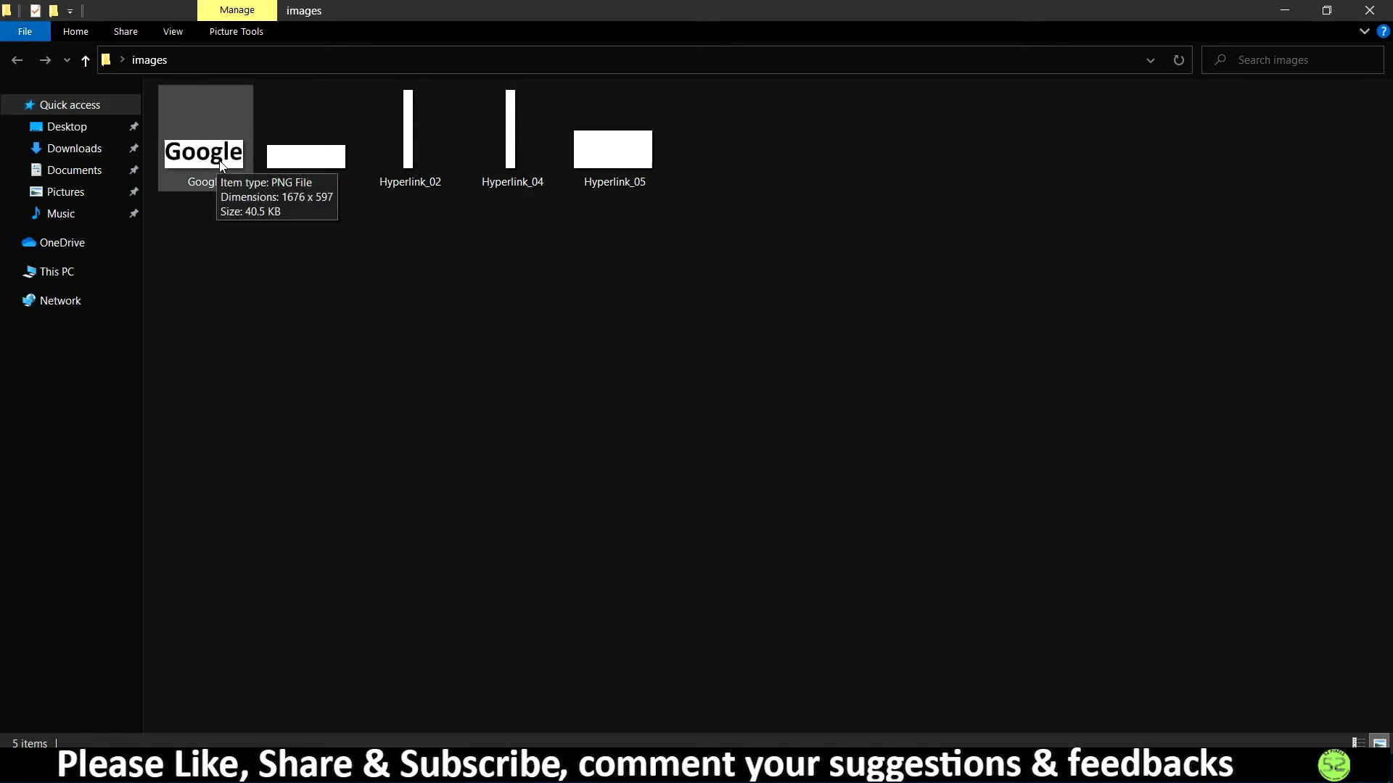
mouse_move(324, 48)
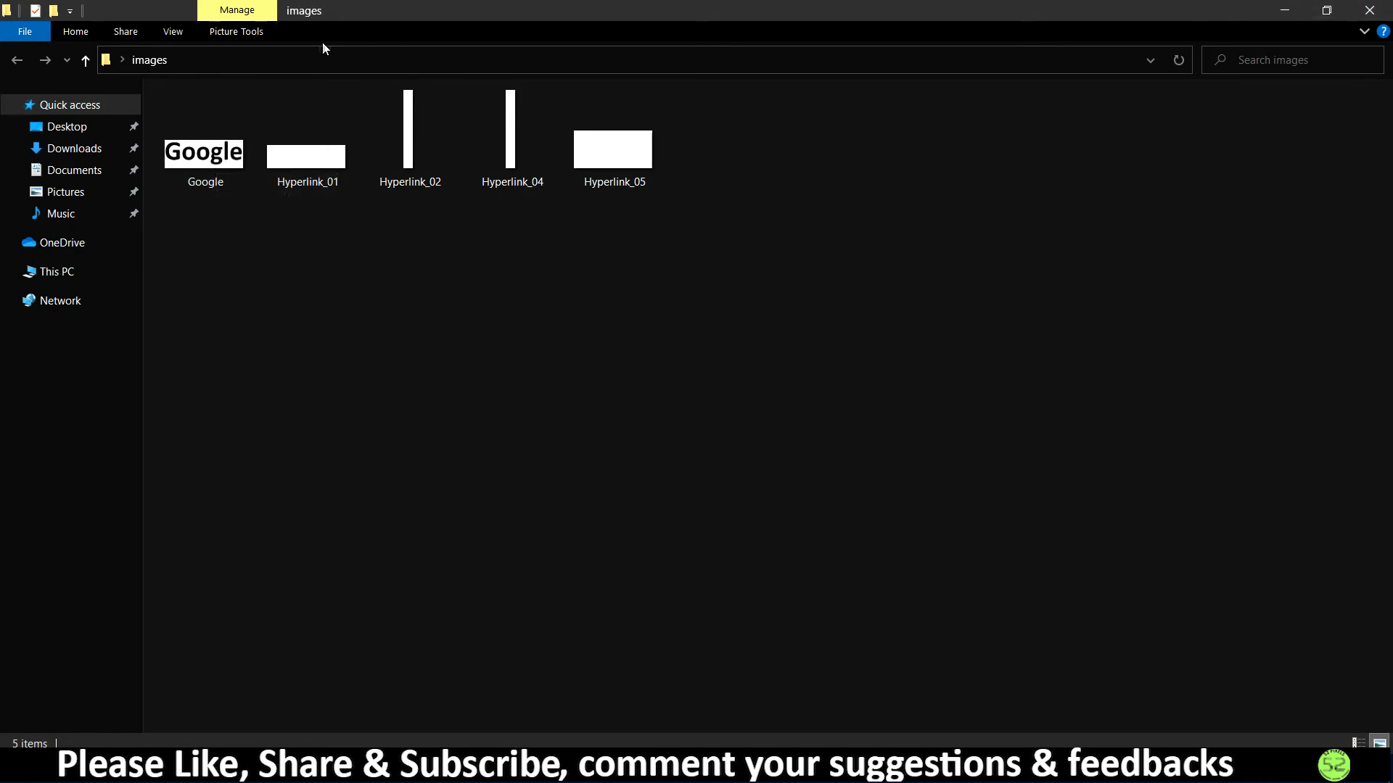
double_click(203, 151)
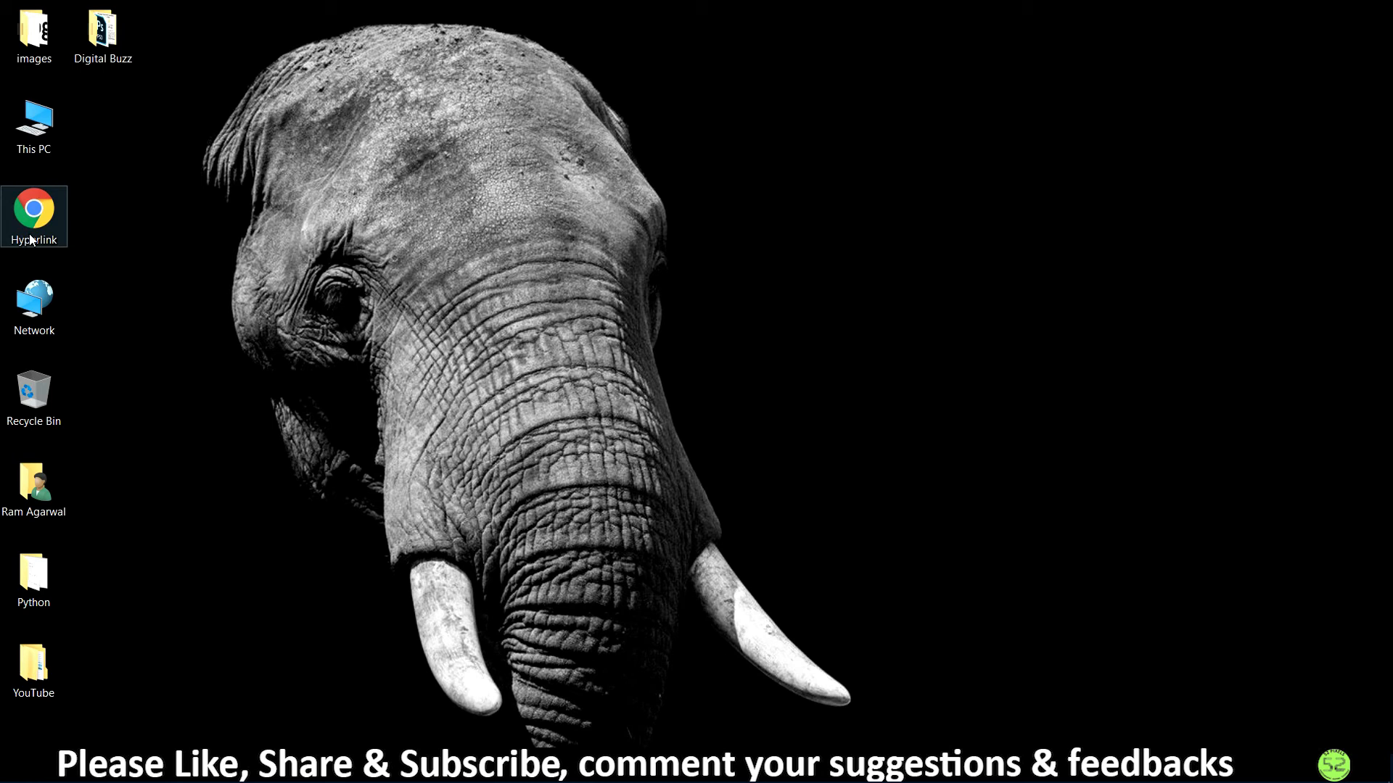
mouse_move(53, 225)
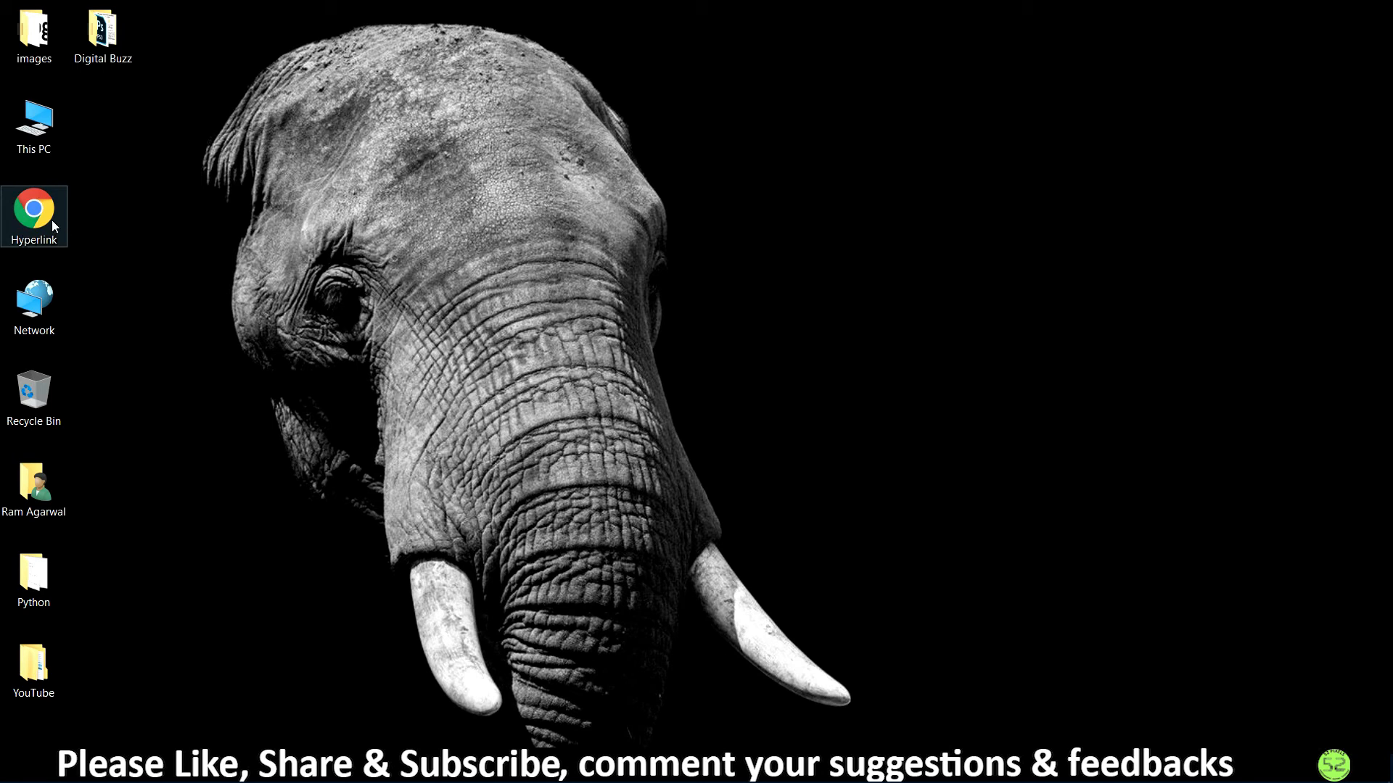
double_click(34, 216)
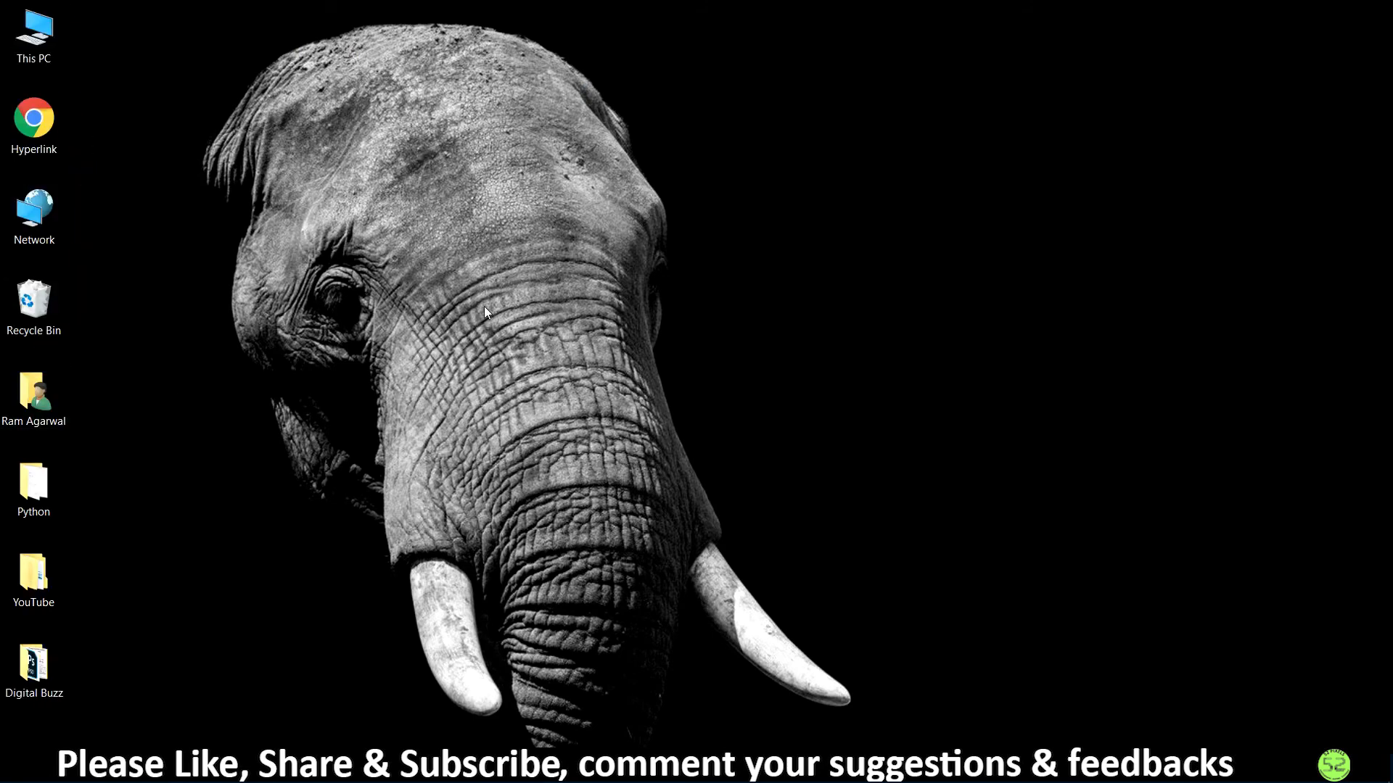
left_click(34, 119)
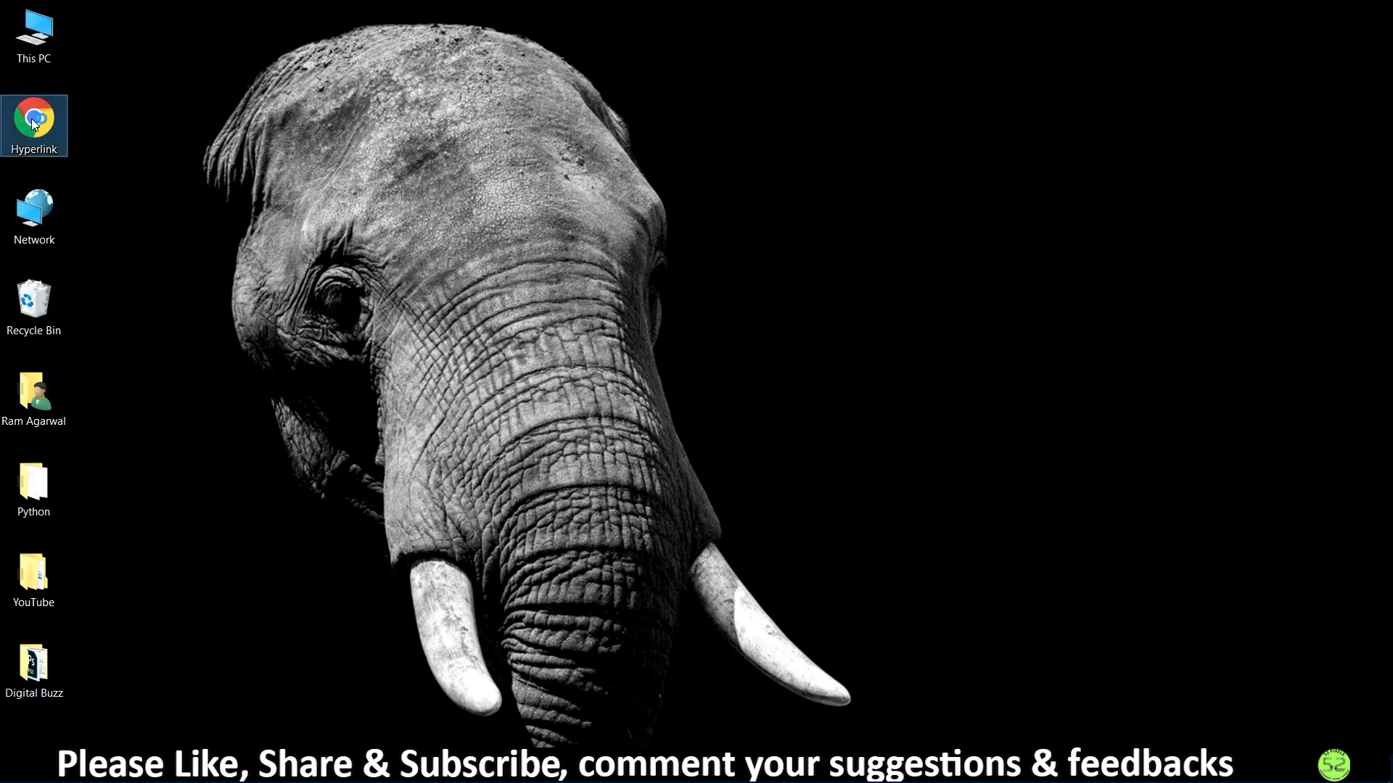
Open Hyperlink.html in Chrome and follow the middle slice's google.com link.
double_click(34, 124)
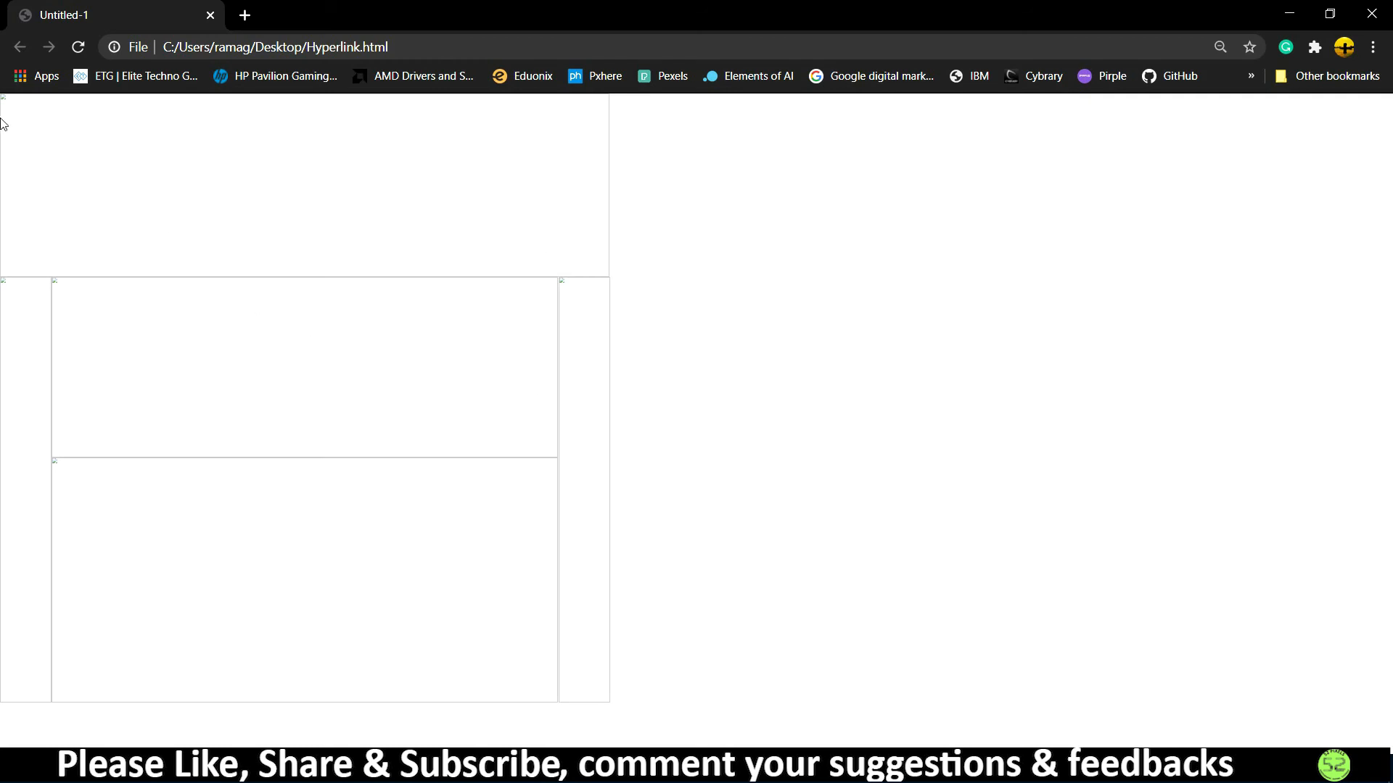
mouse_move(253, 344)
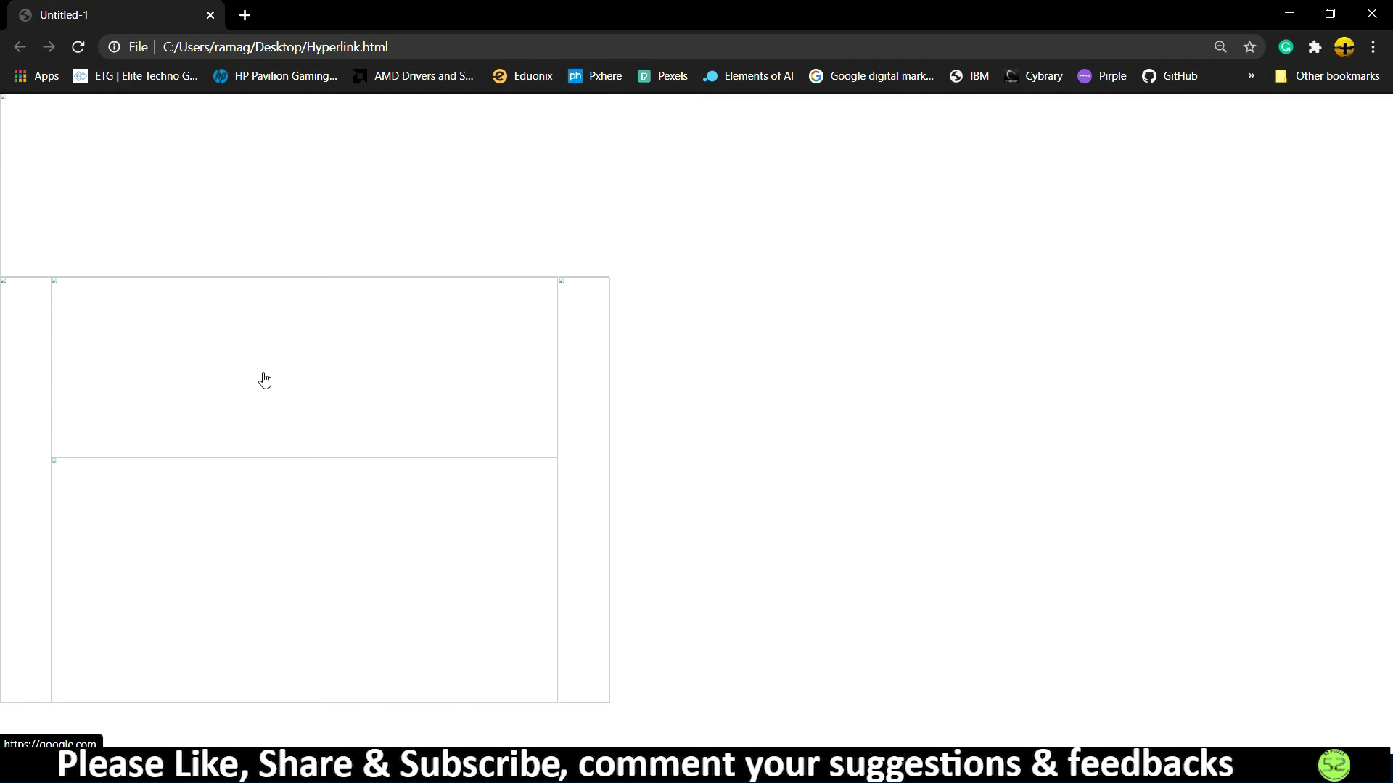
left_click(265, 379)
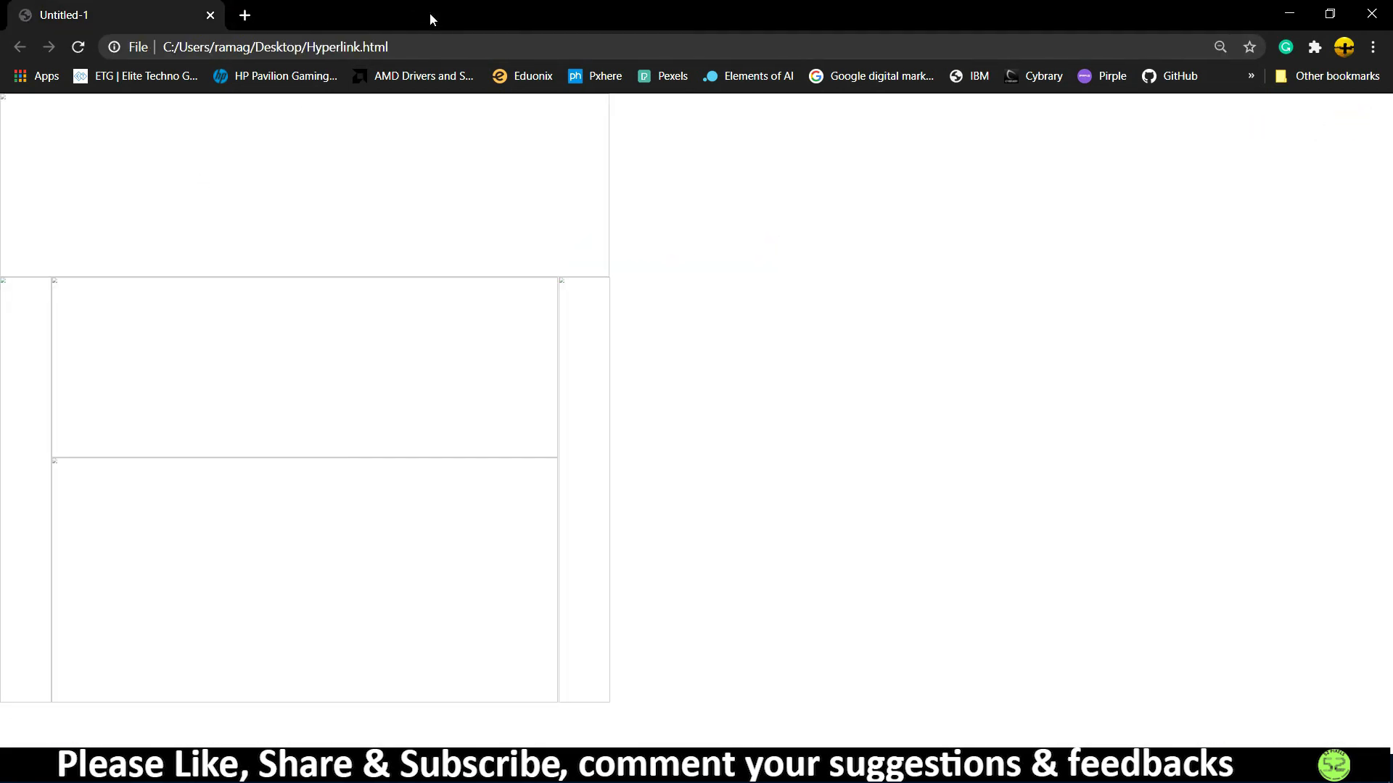
mouse_move(309, 362)
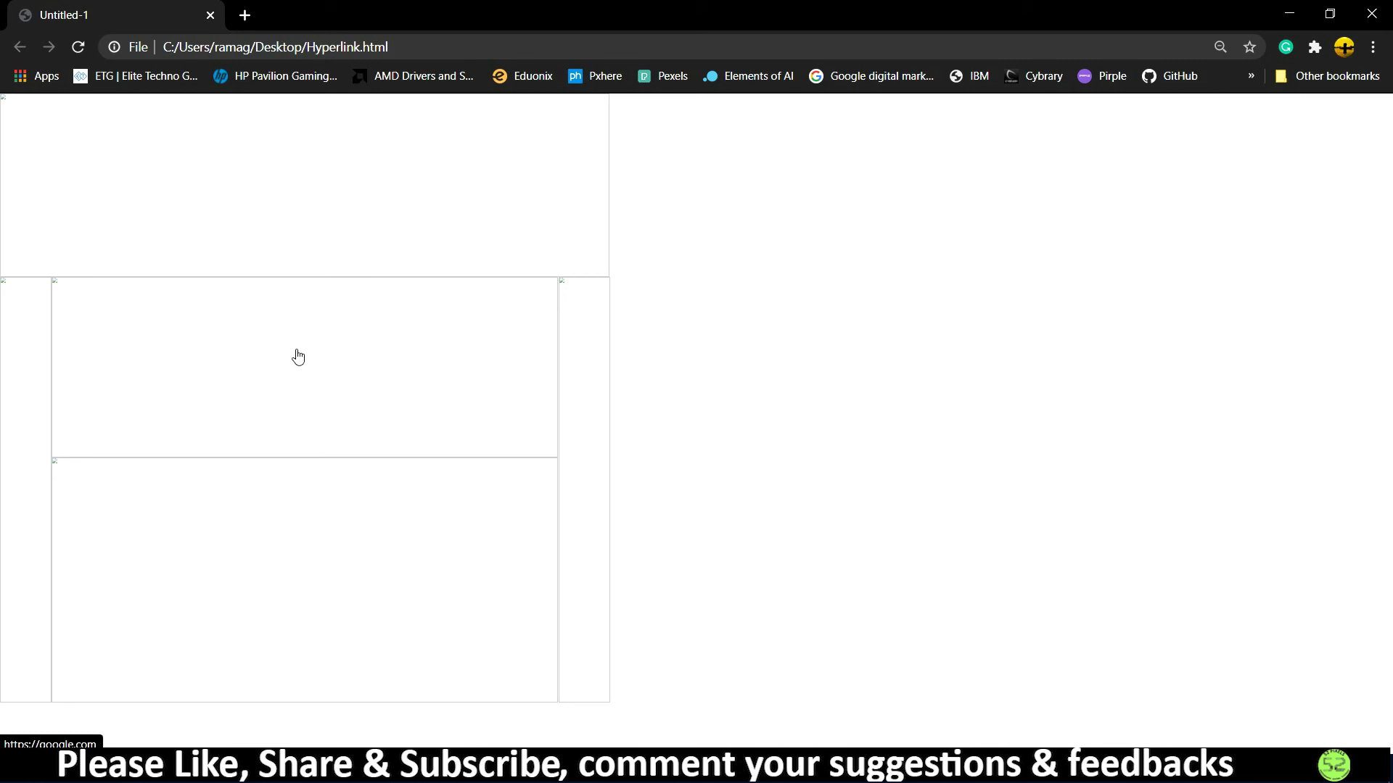
mouse_move(174, 309)
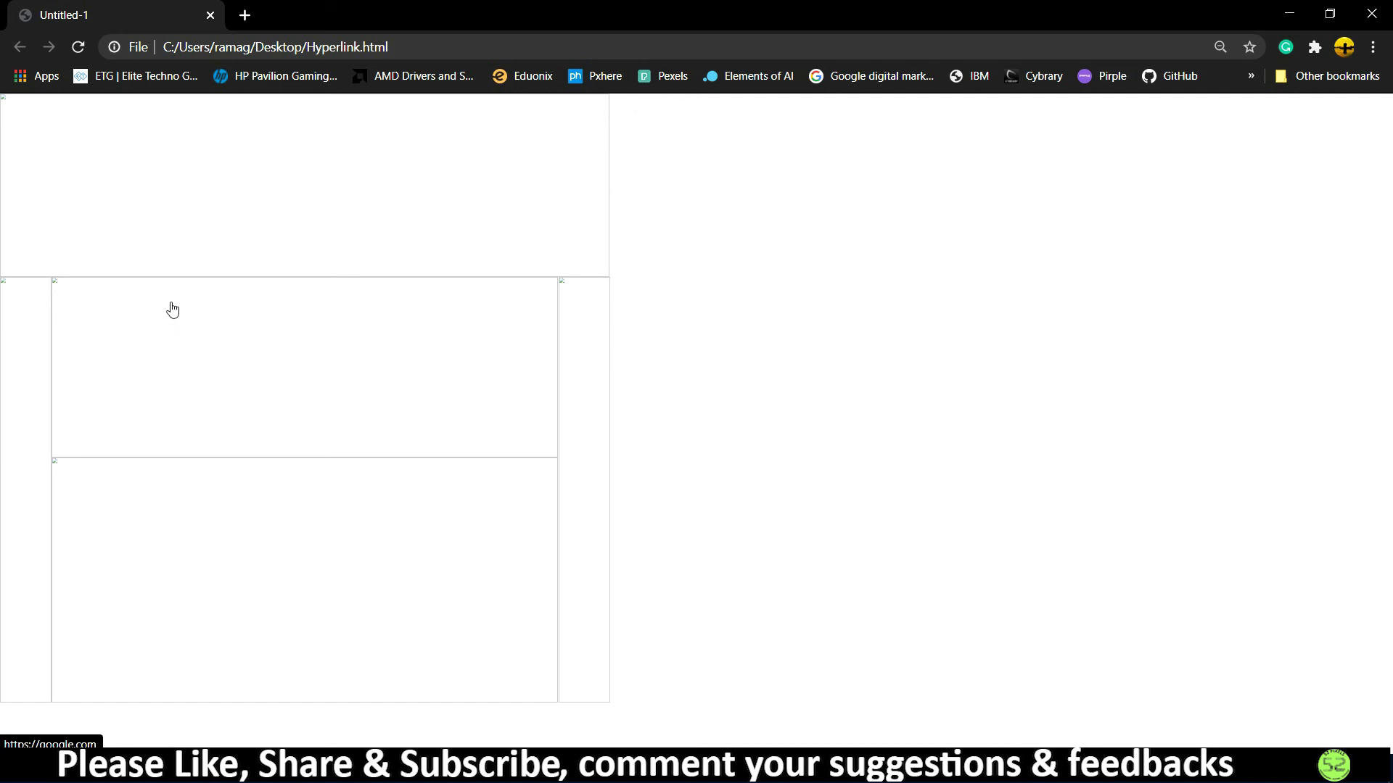
mouse_move(187, 309)
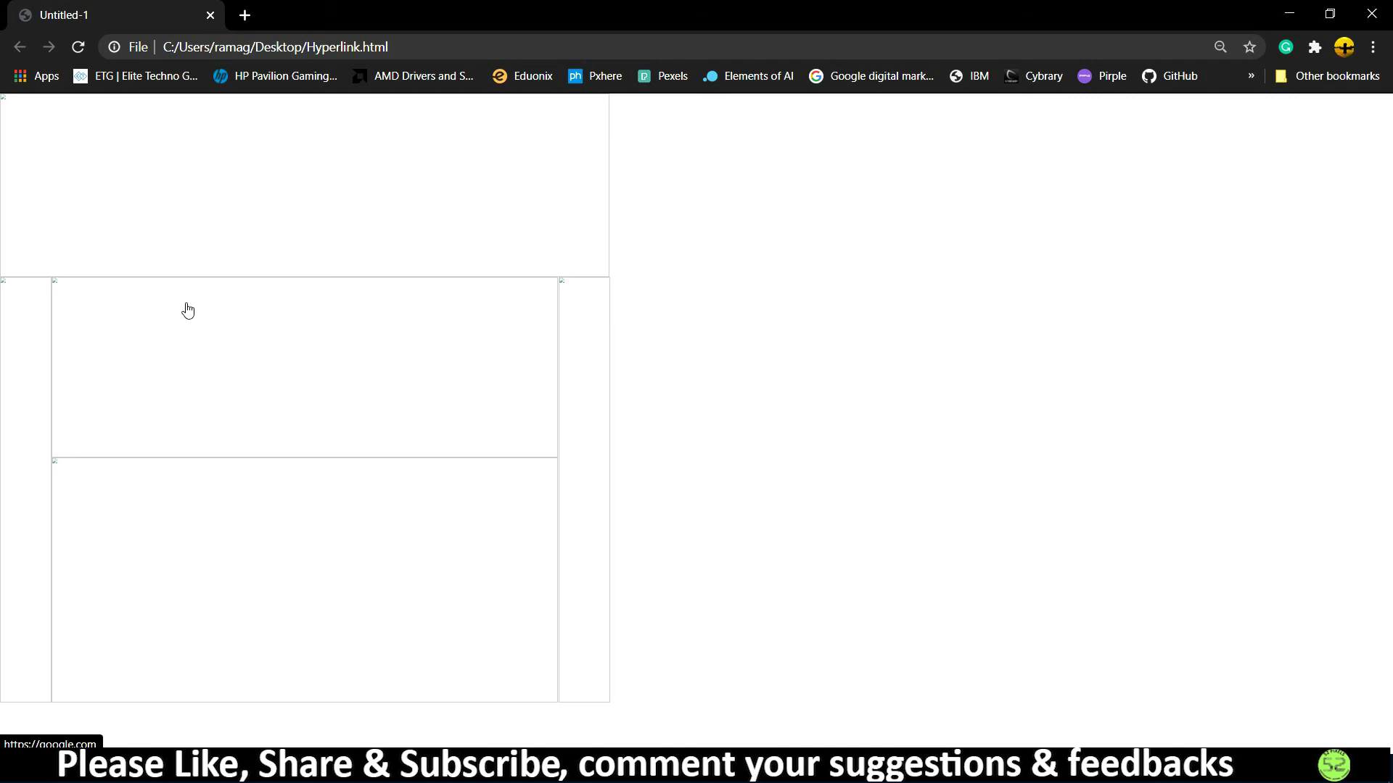
mouse_move(219, 324)
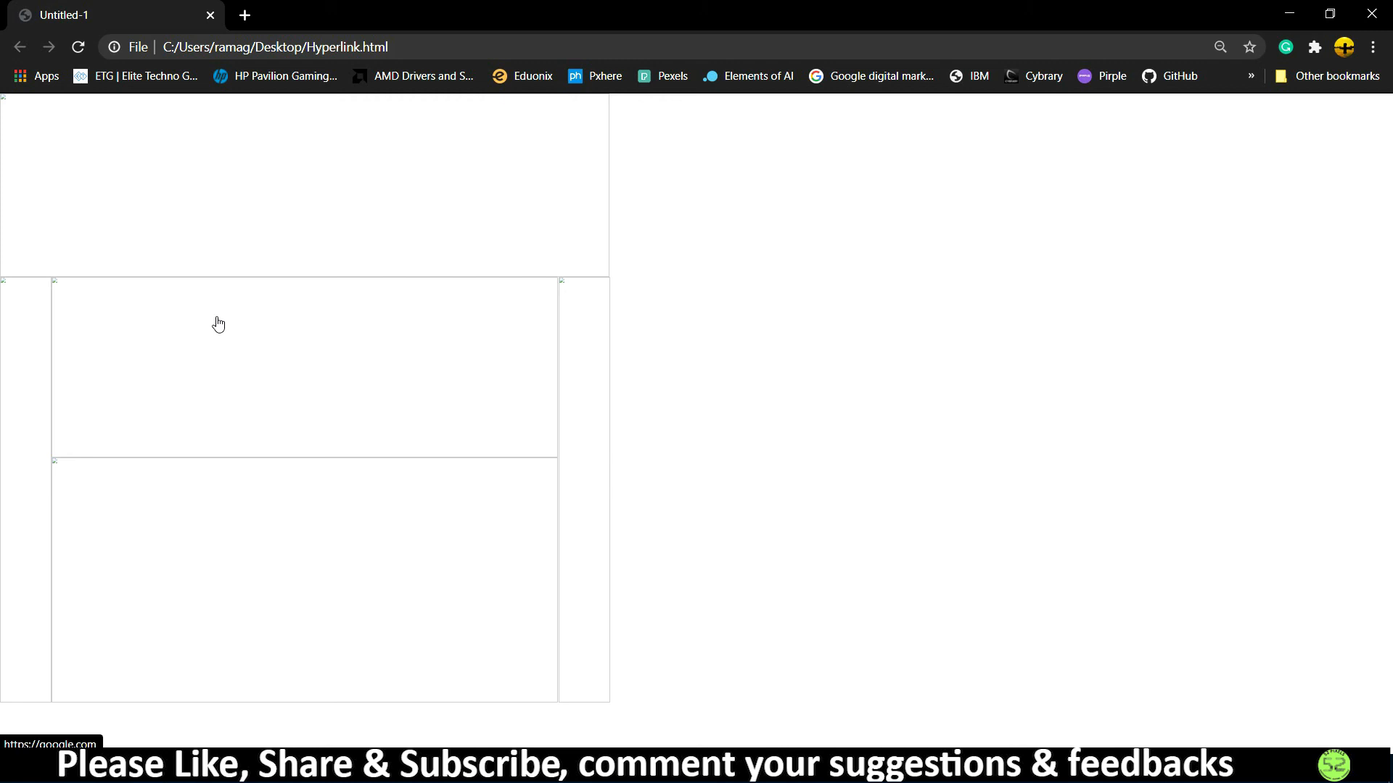
mouse_move(233, 314)
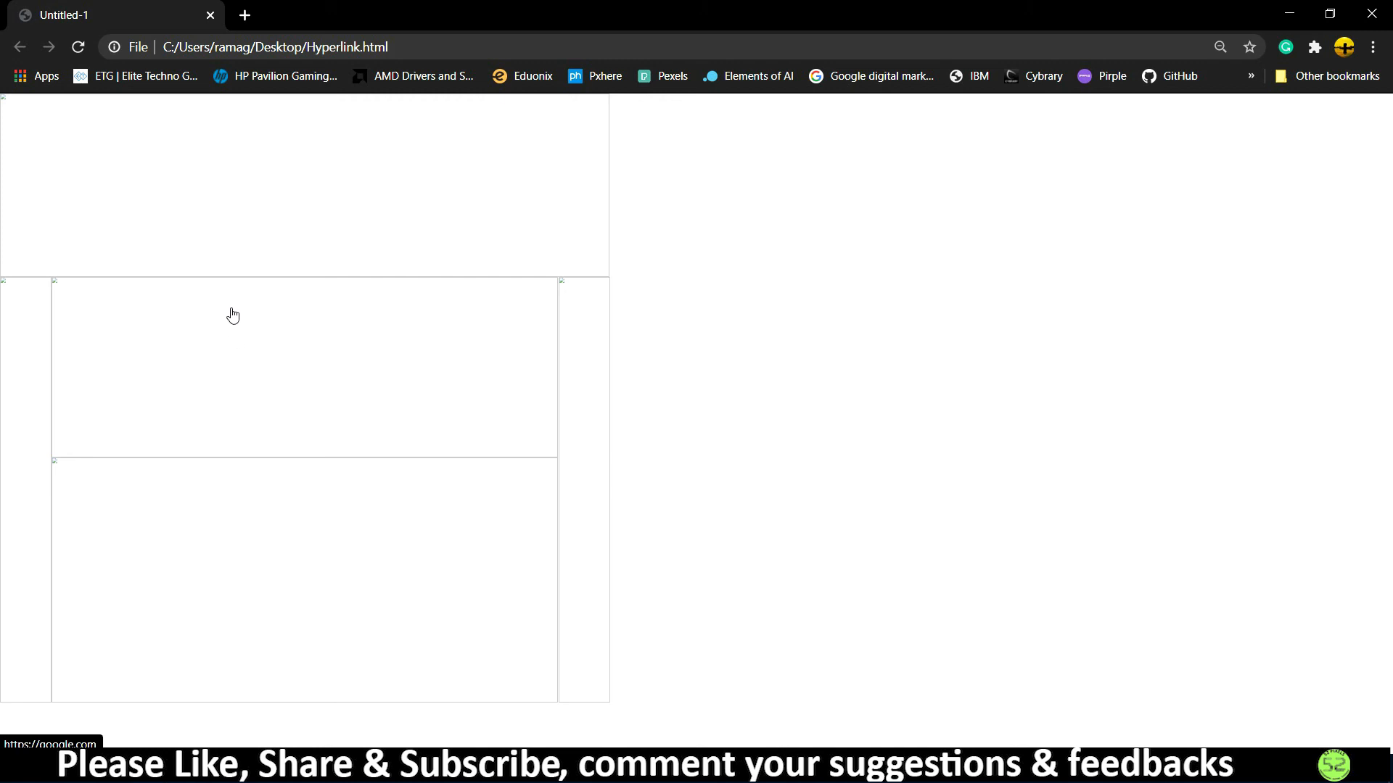